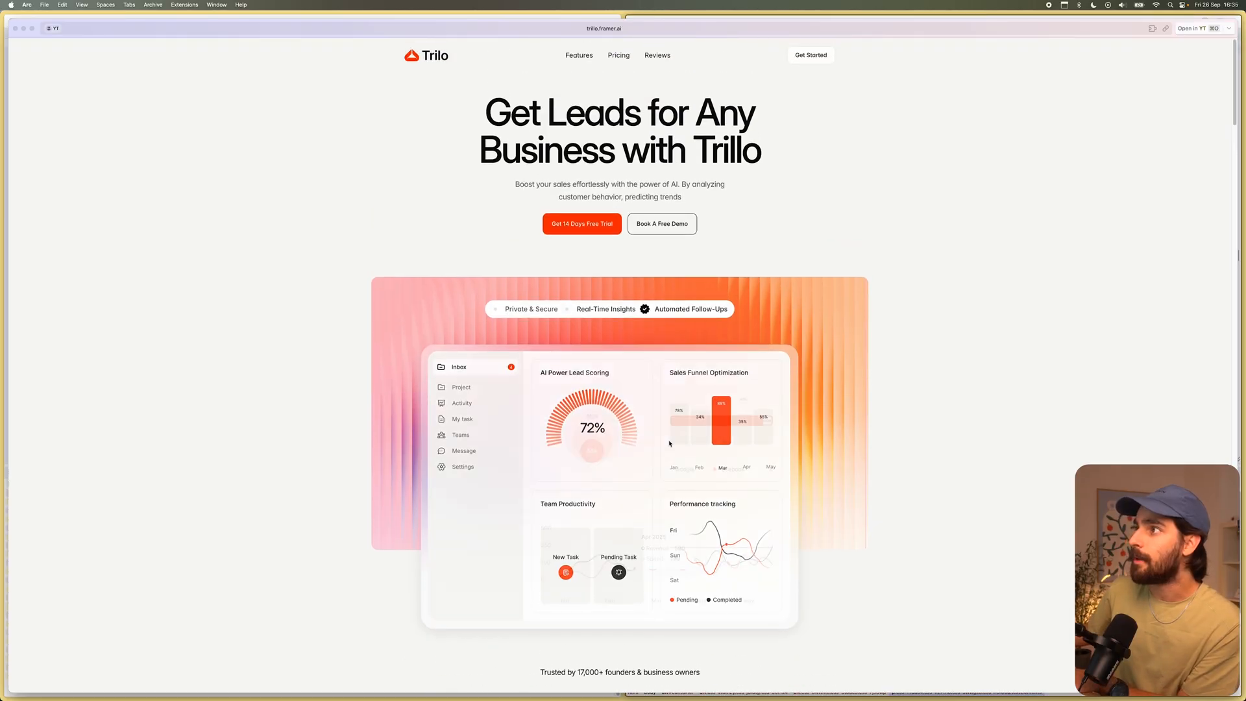
Browse through the Framer template gallery listings.
{"action": "scroll", "scroll_direction": "down", "scroll_amount": 3}
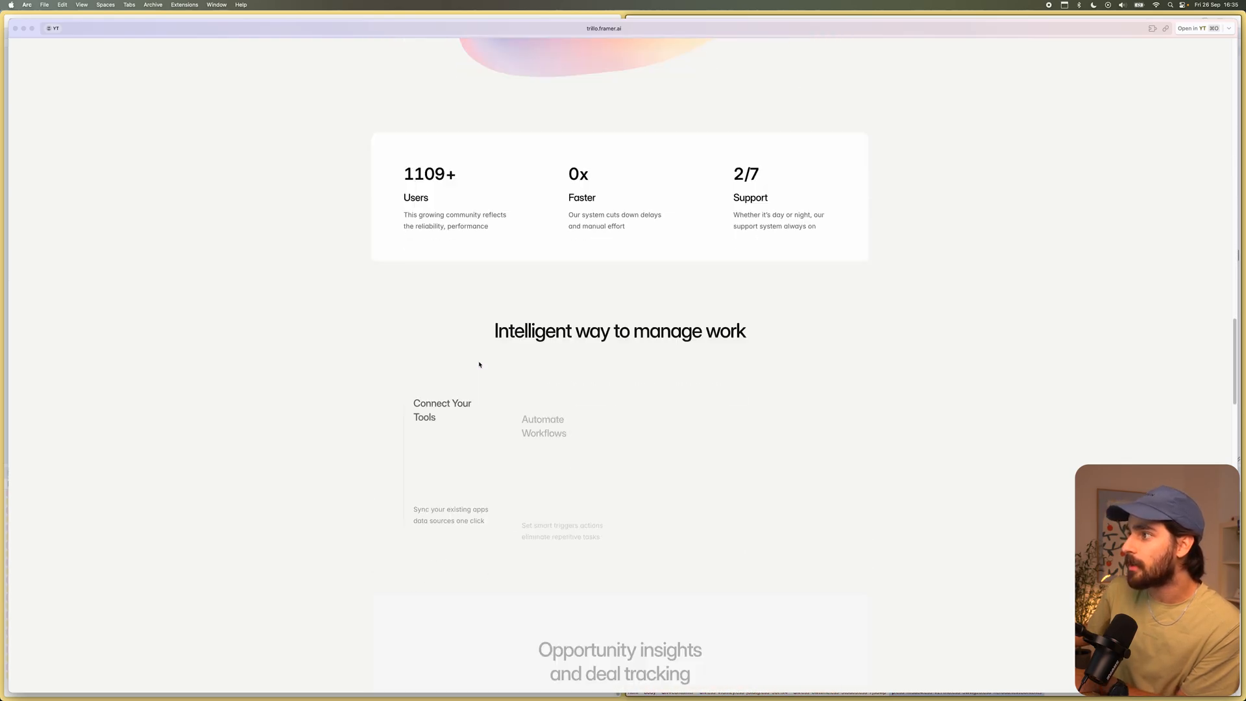
{"action": "scroll", "scroll_direction": "down", "scroll_amount": 3}
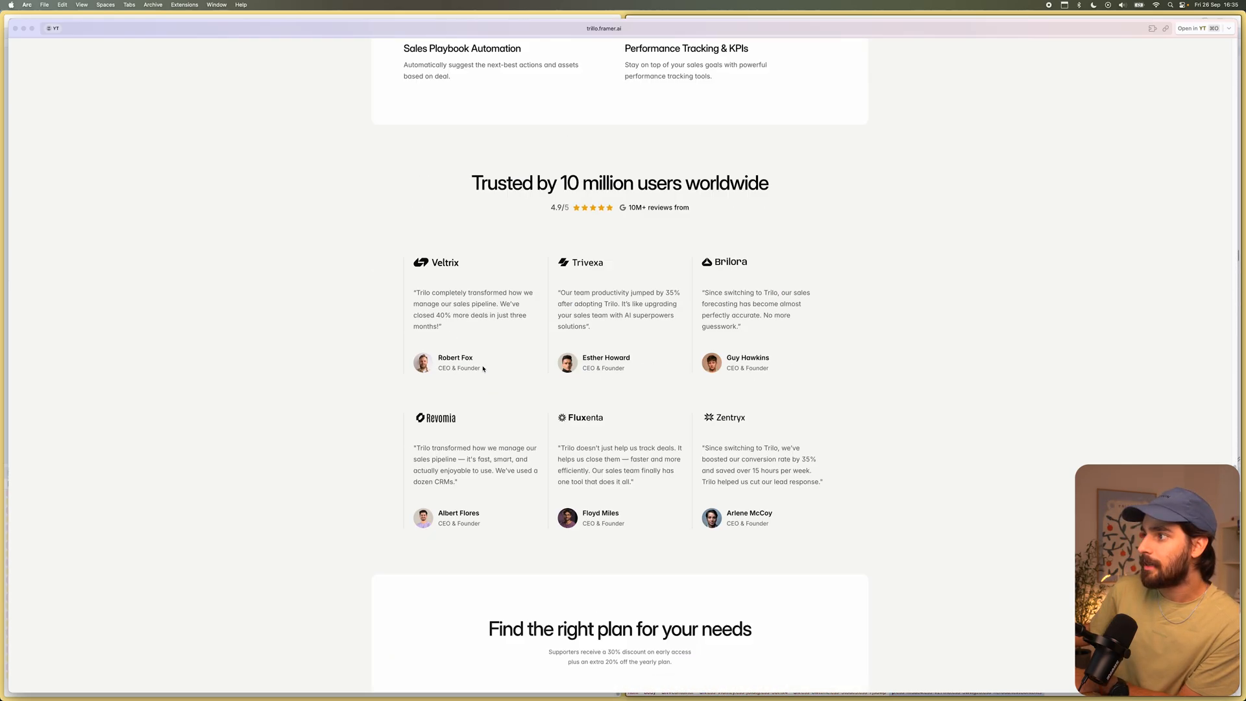
{"action": "scroll", "scroll_direction": "down", "scroll_amount": 3}
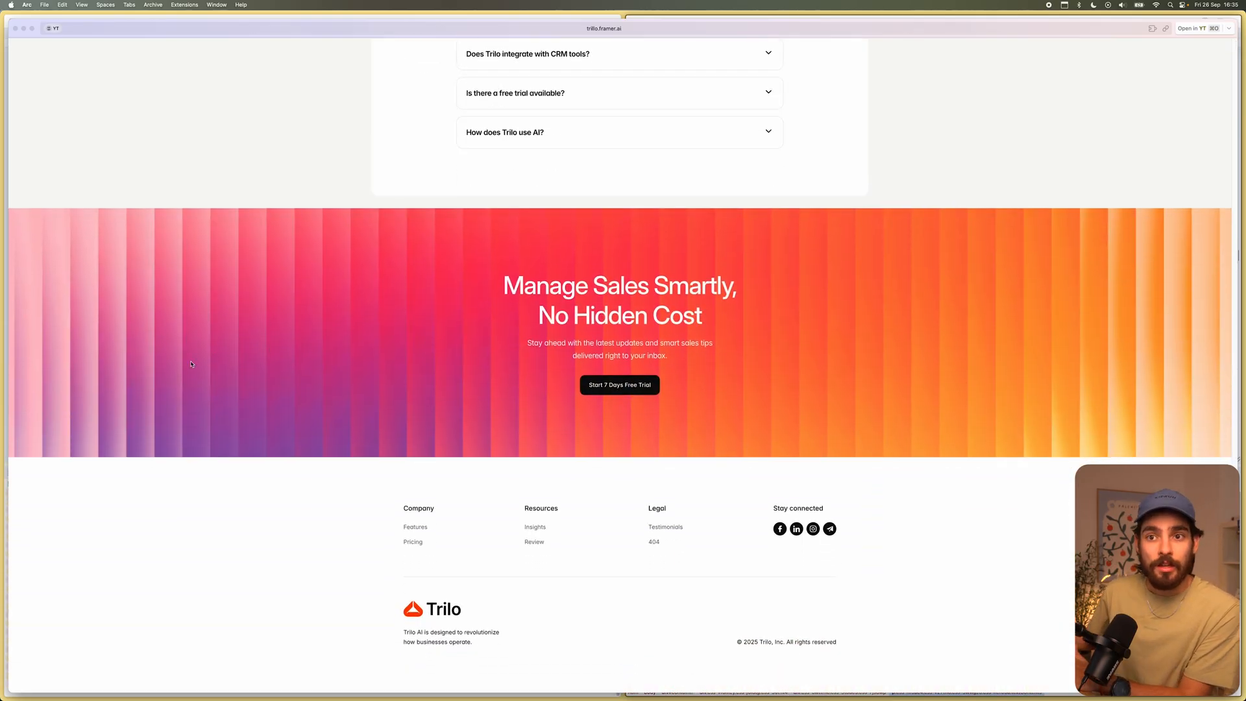
{"action": "scroll", "scroll_direction": "up", "scroll_amount": 3}
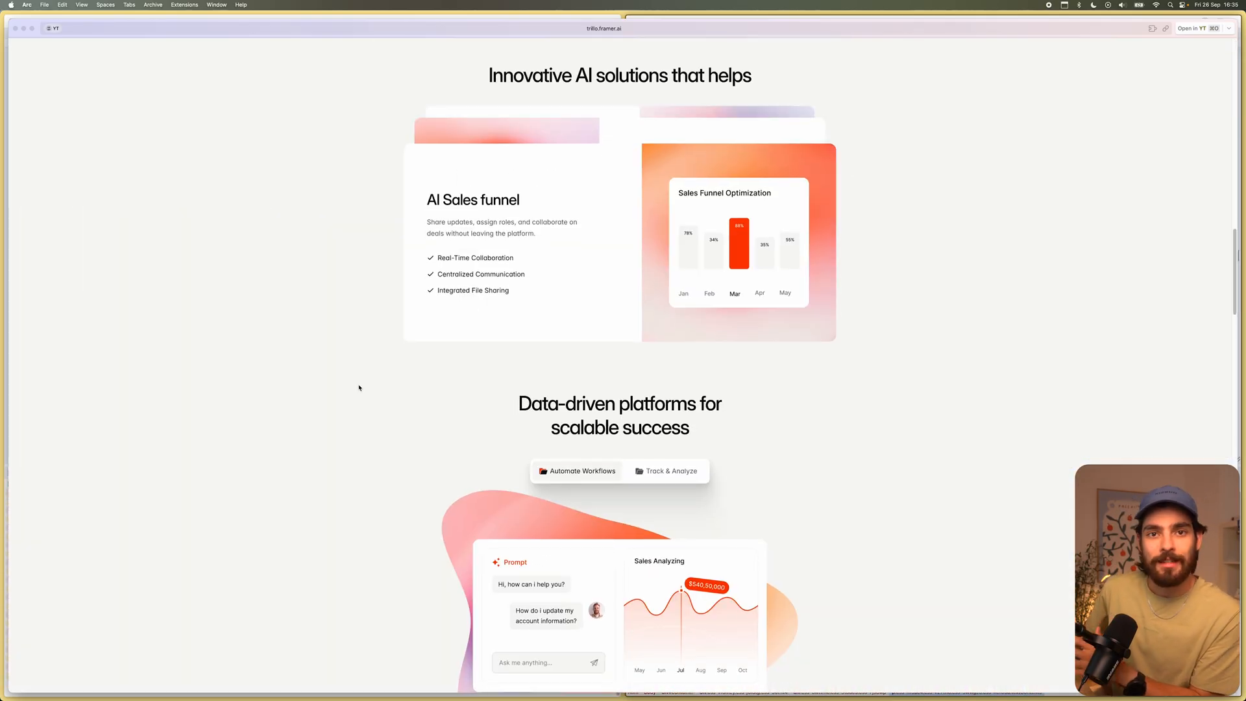
{"action": "scroll", "scroll_direction": "up", "scroll_amount": 3}
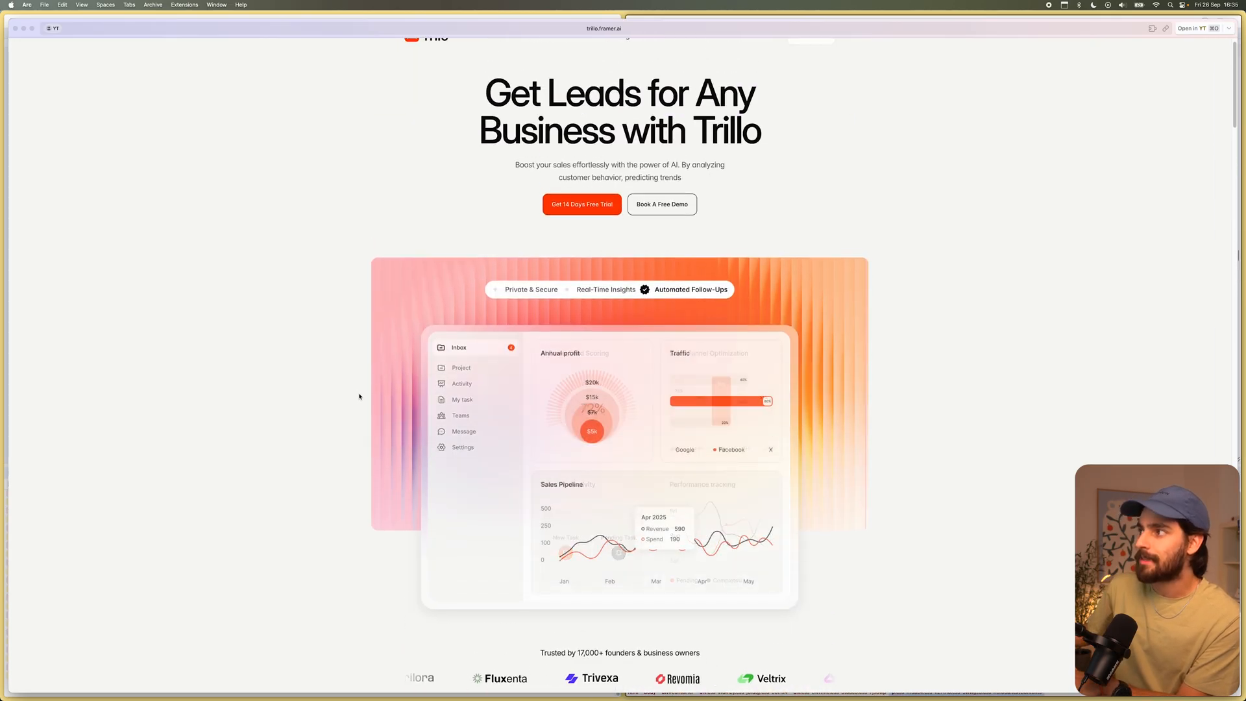
{"action": "scroll", "scroll_direction": "down", "scroll_amount": 3}
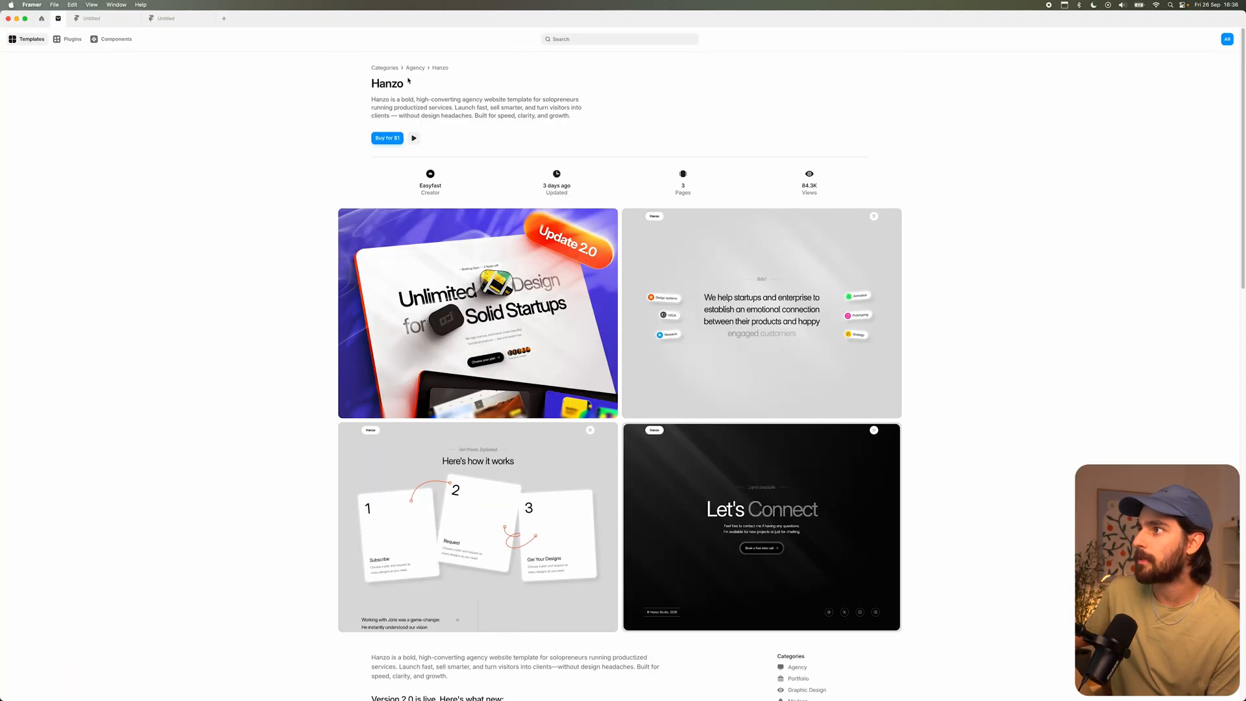
From Agency Website Templates, open the free Stratex template as an editable copy.
{"action": "left_click", "coordinate": [415, 67]}
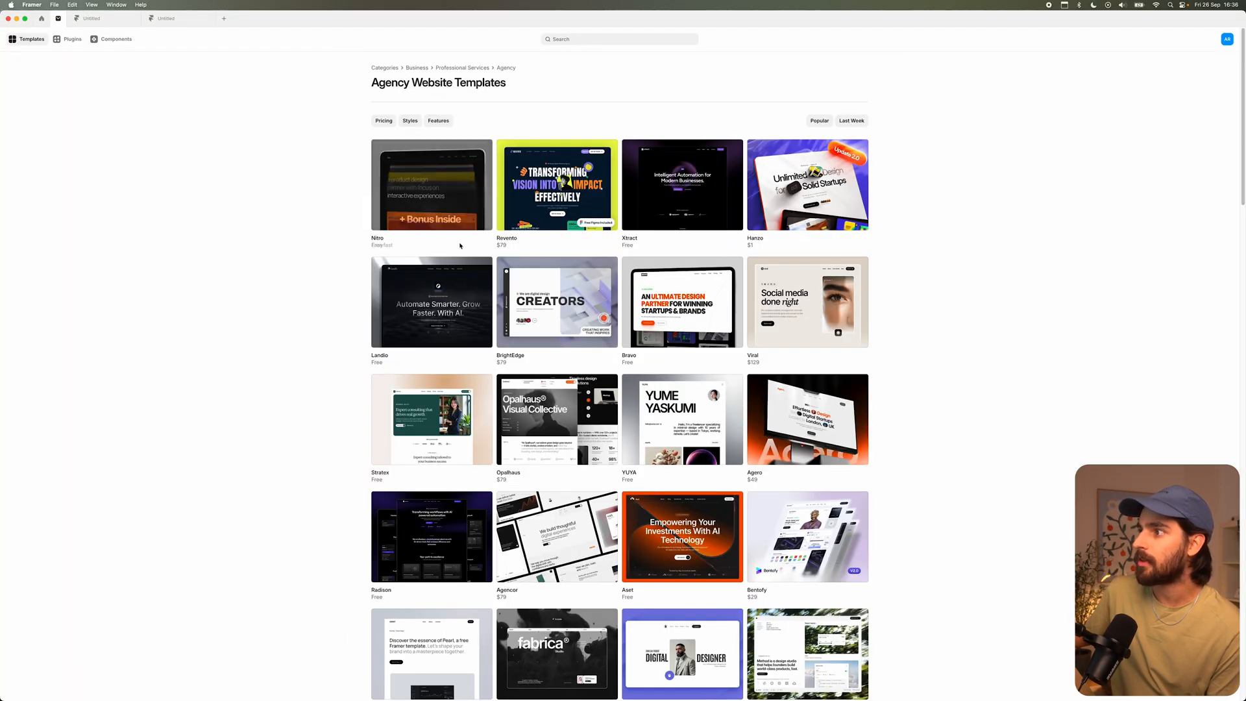
{"action": "left_click", "coordinate": [431, 420]}
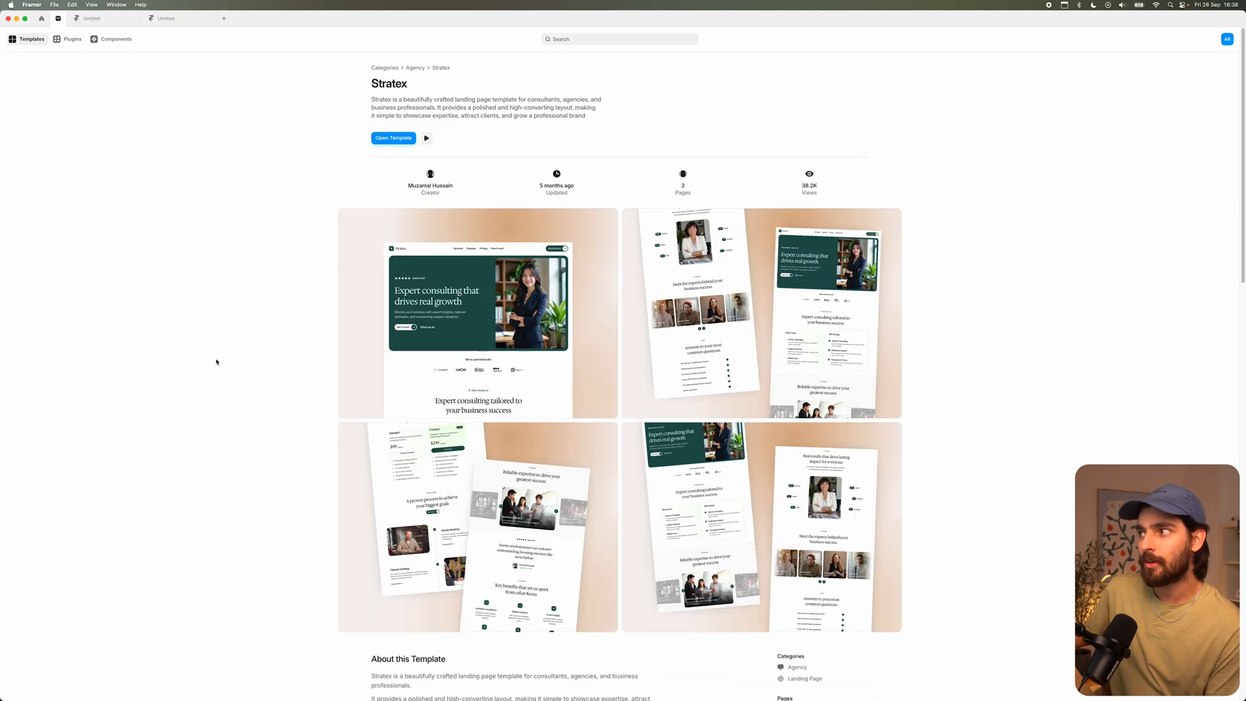
{"action": "mouse_move", "coordinate": [182, 352]}
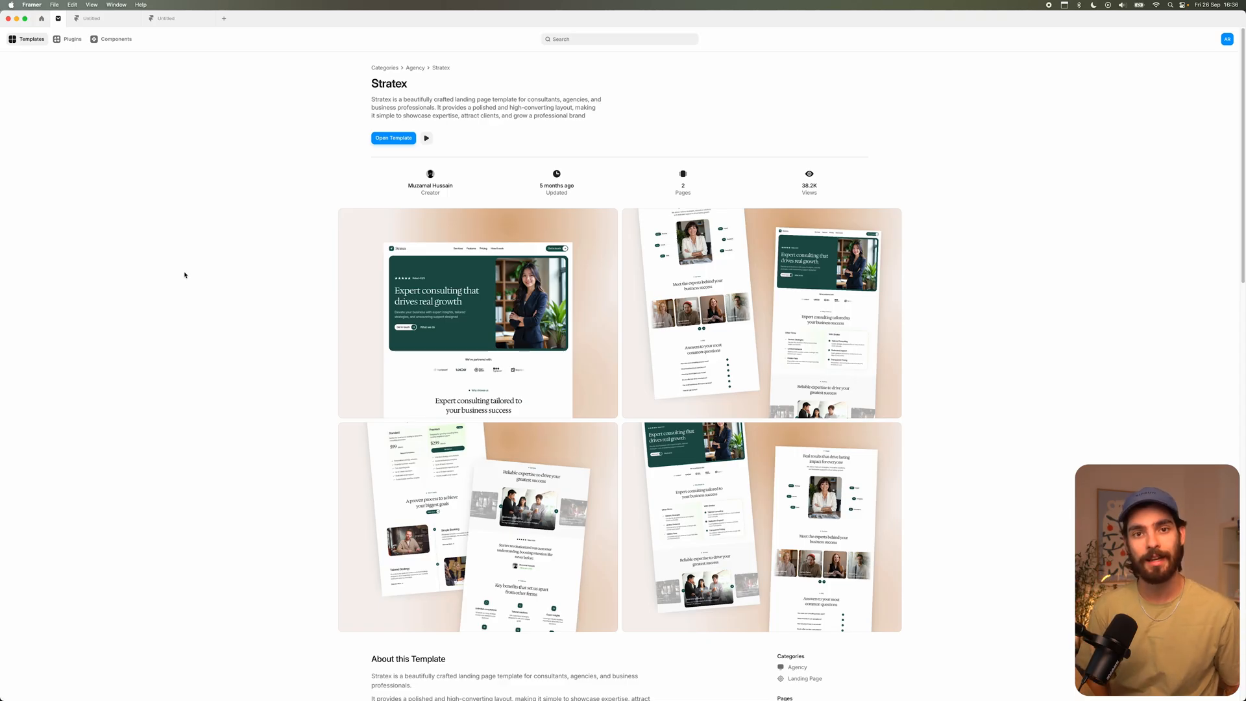
{"action": "left_click", "coordinate": [392, 137]}
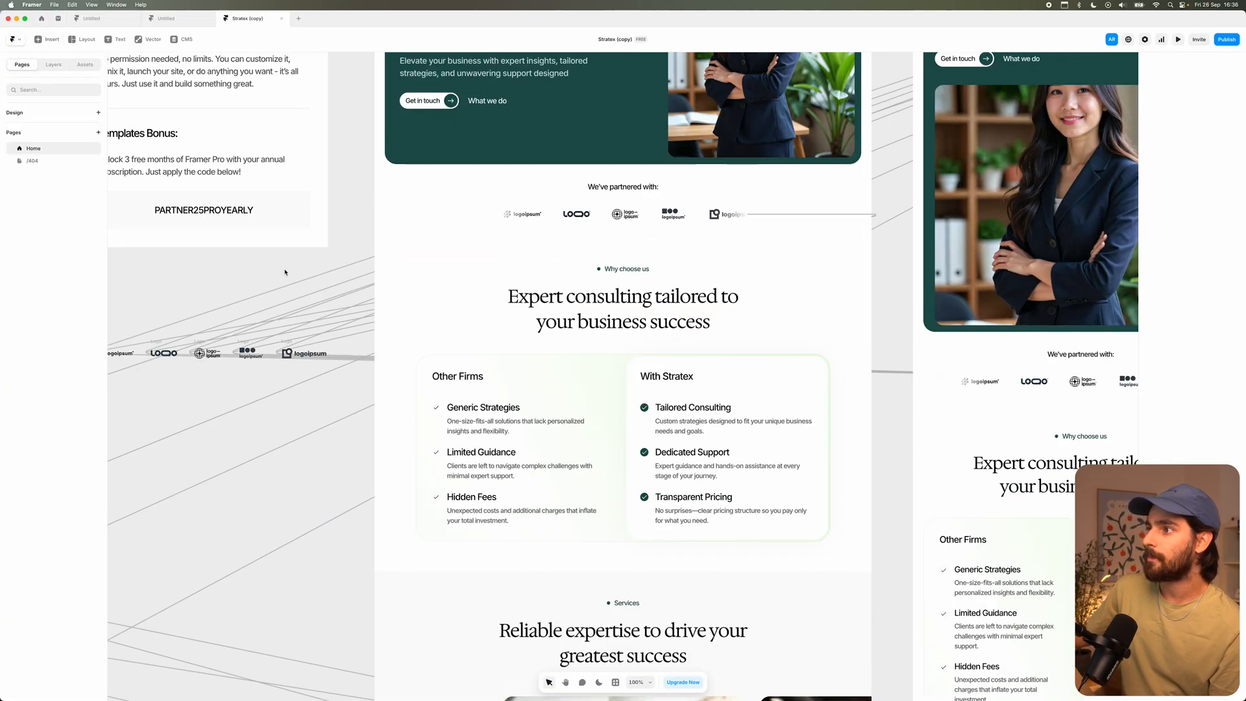
Scroll the Stratex copy canvas and select the tablet hero description text layer.
{"action": "scroll", "scroll_direction": "down", "scroll_amount": 3}
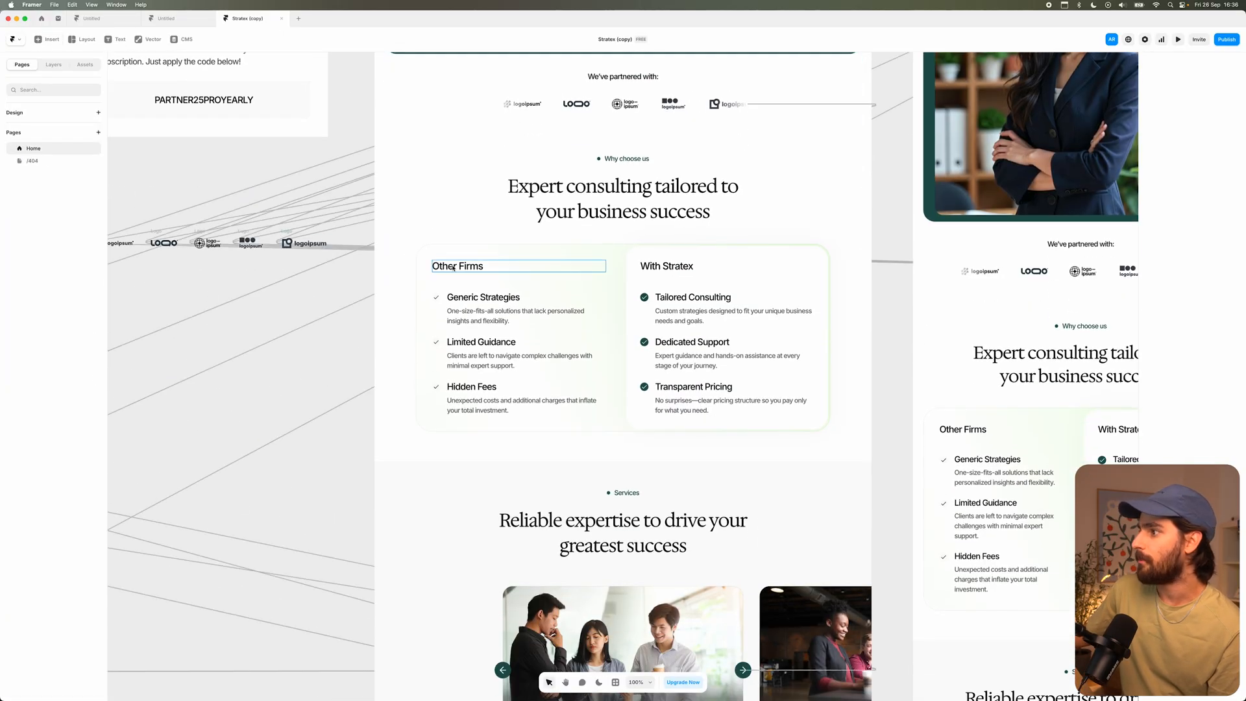
{"action": "scroll", "scroll_direction": "down", "scroll_amount": 3}
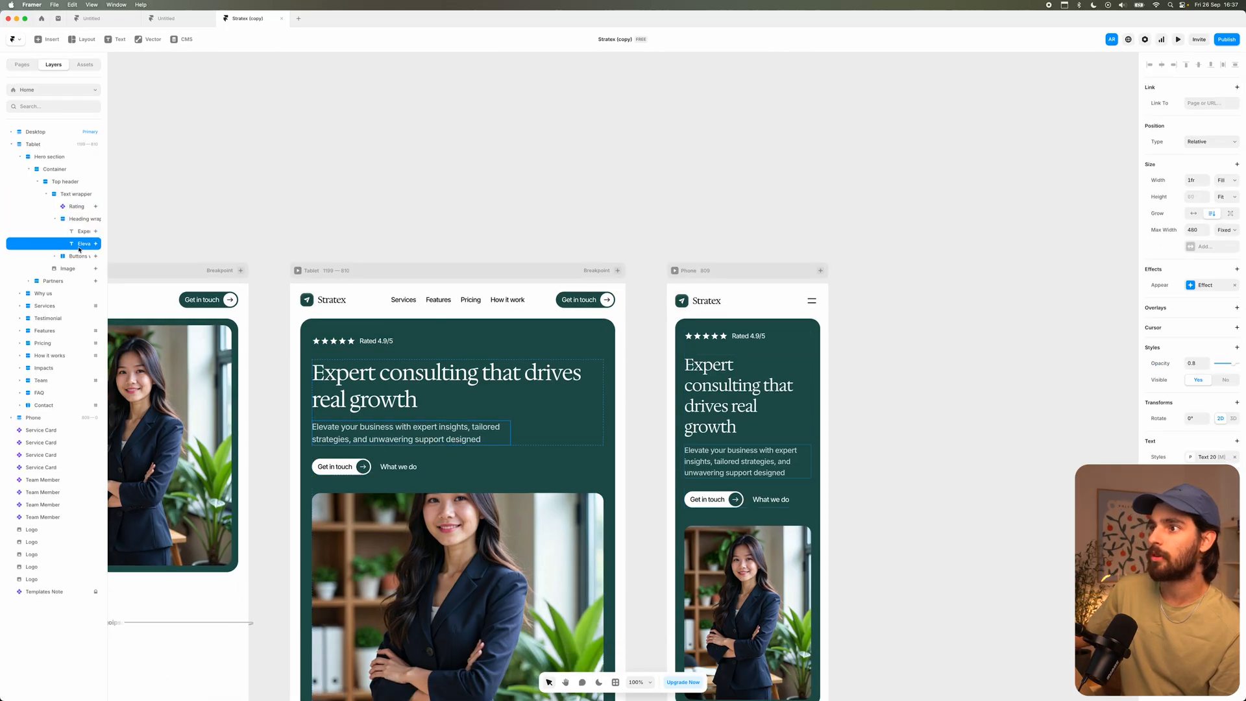
{"action": "left_click", "coordinate": [178, 18]}
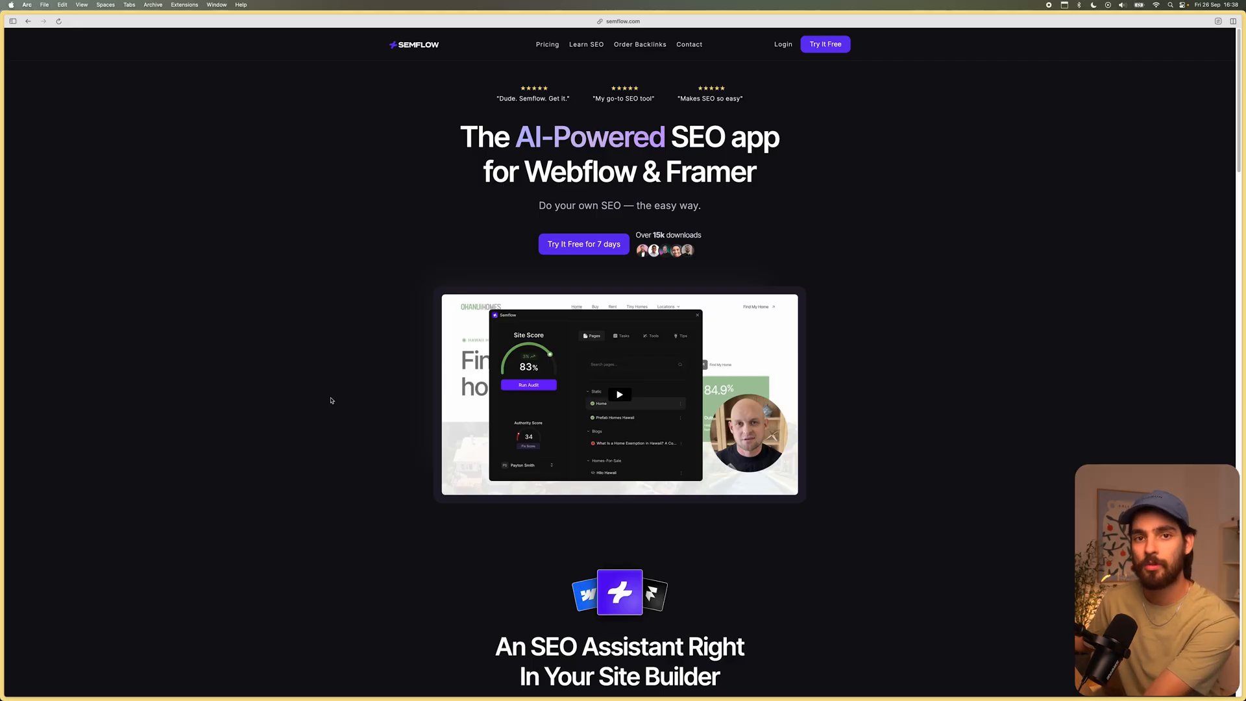
Scroll the Semflow homepage past the hero to its SEO assistant feature cards.
{"action": "scroll", "scroll_direction": "down", "scroll_amount": 3}
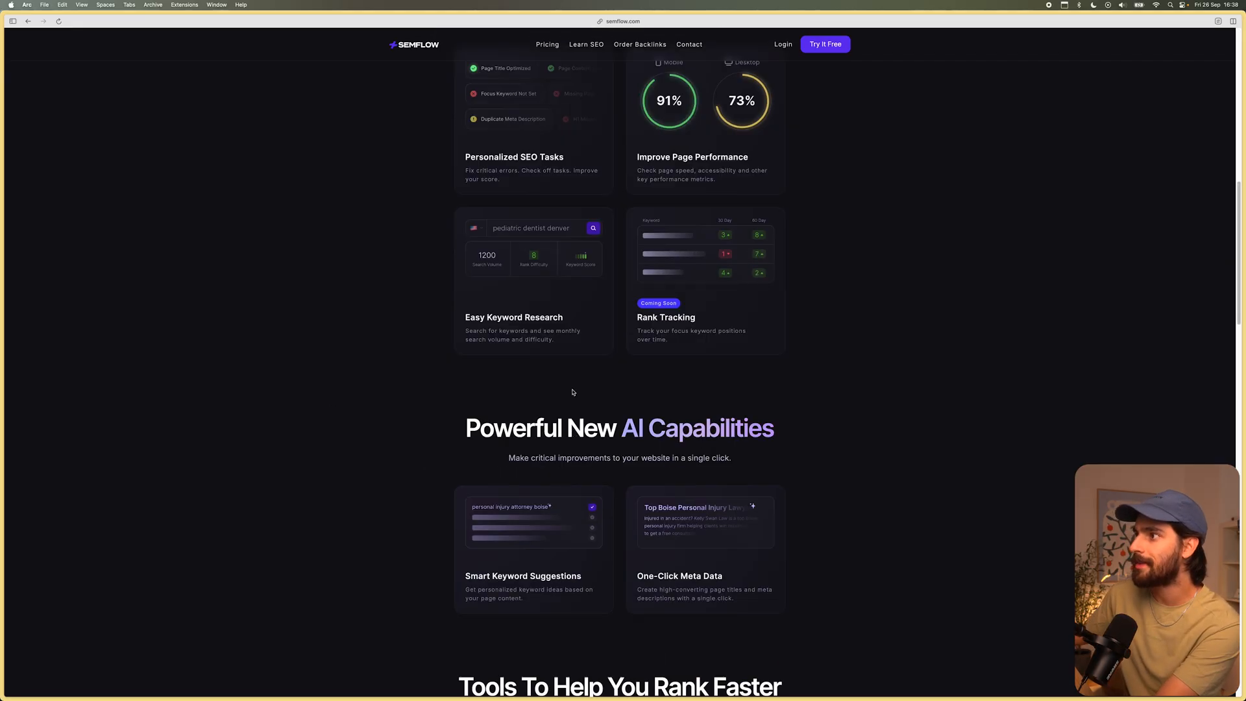
{"action": "scroll", "scroll_direction": "up", "scroll_amount": 3}
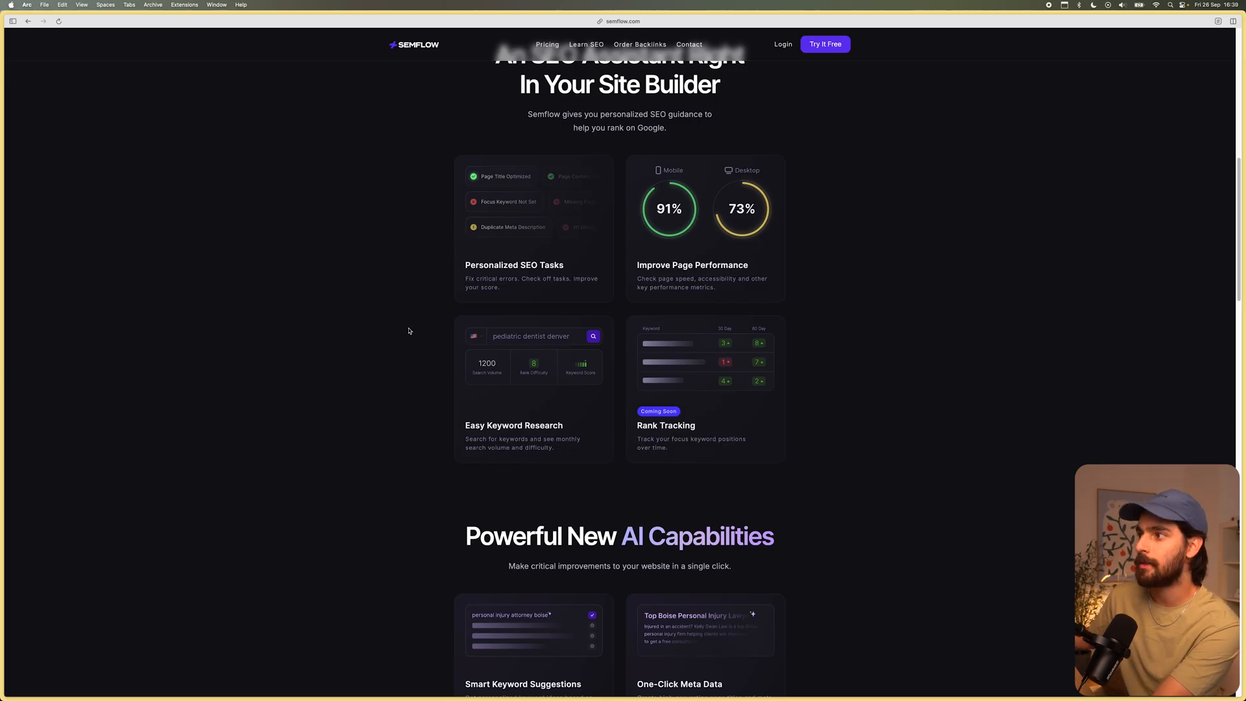
{"action": "mouse_move", "coordinate": [516, 344]}
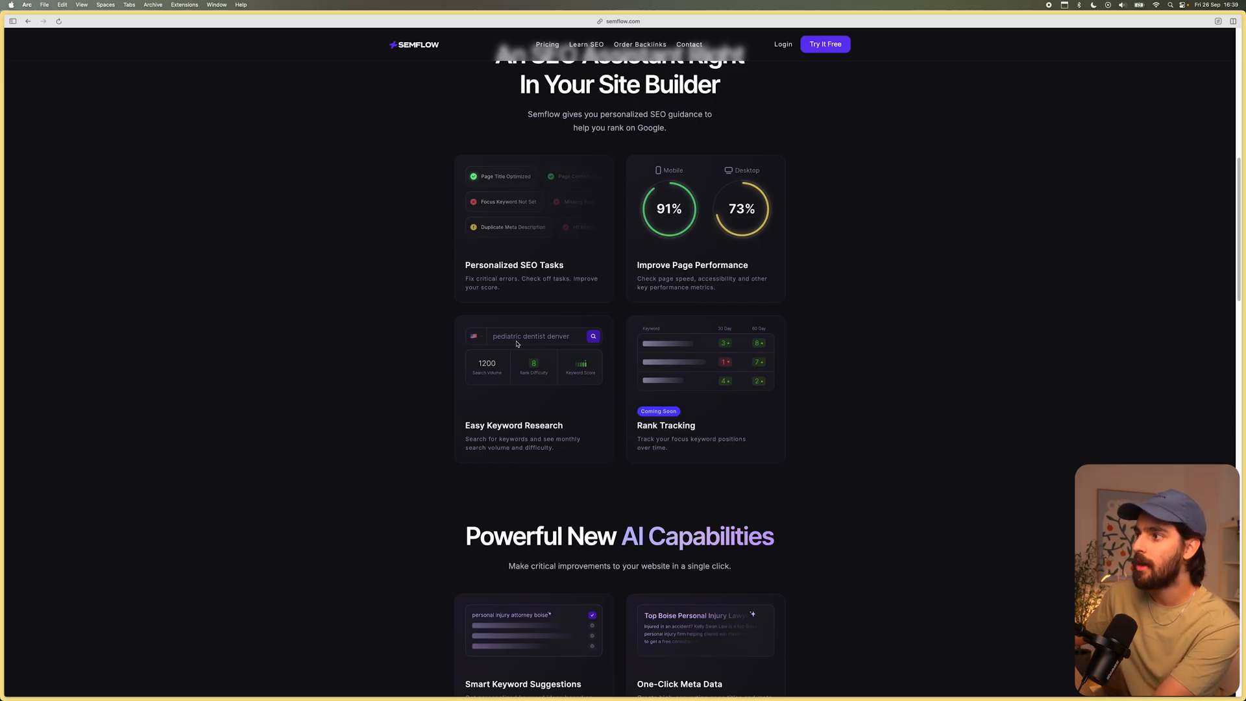
{"action": "mouse_move", "coordinate": [568, 364]}
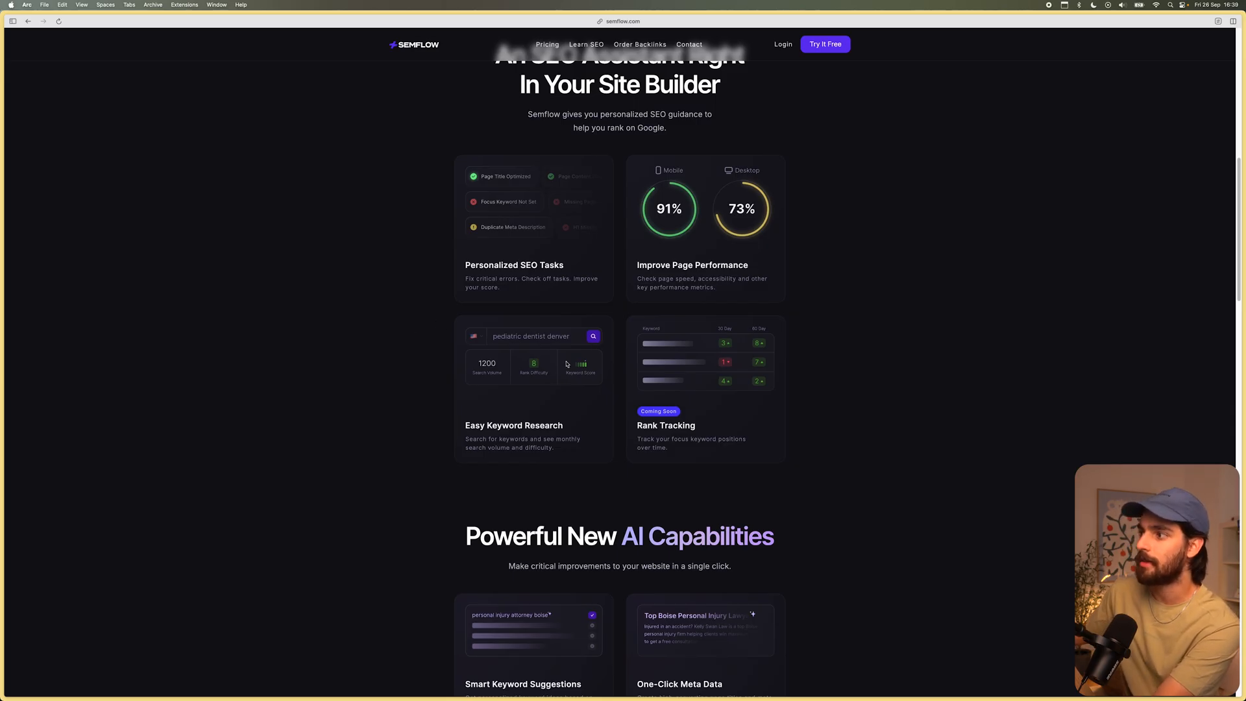
{"action": "mouse_move", "coordinate": [639, 341]}
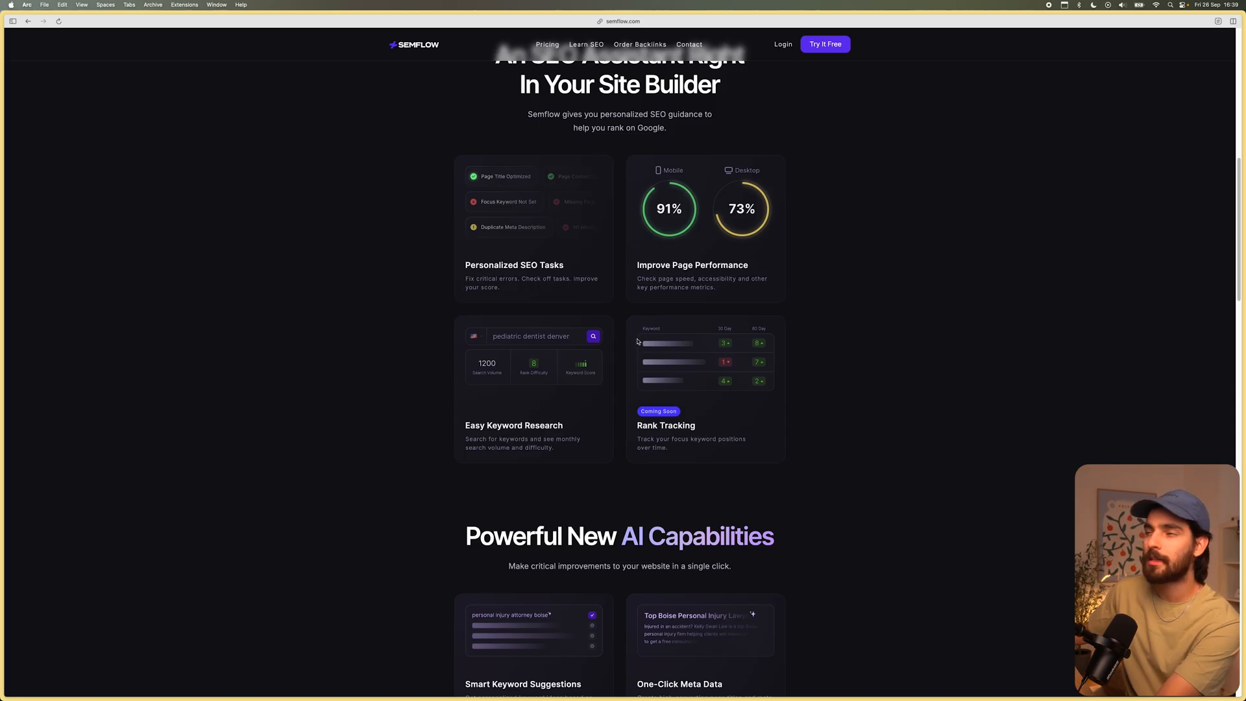
{"action": "mouse_move", "coordinate": [608, 278]}
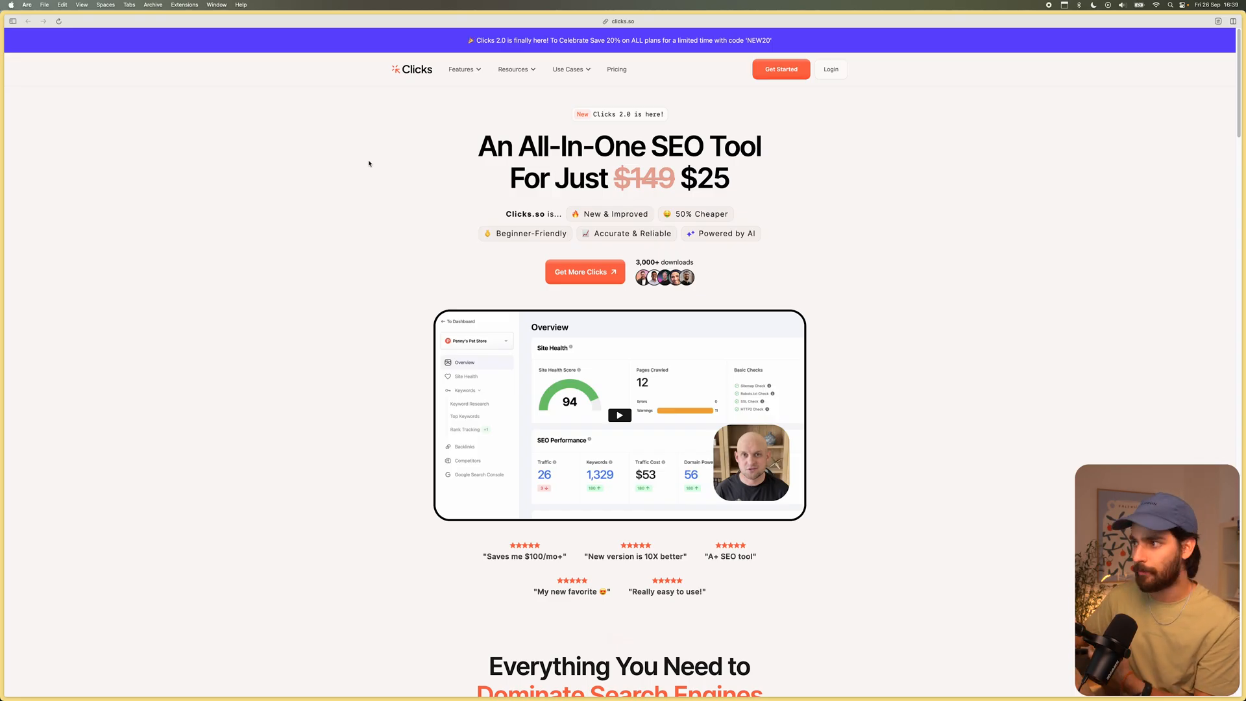
Scroll the Clicks.so homepage, then open the Keyword Research page from the Features menu.
{"action": "scroll", "scroll_direction": "down", "scroll_amount": 3}
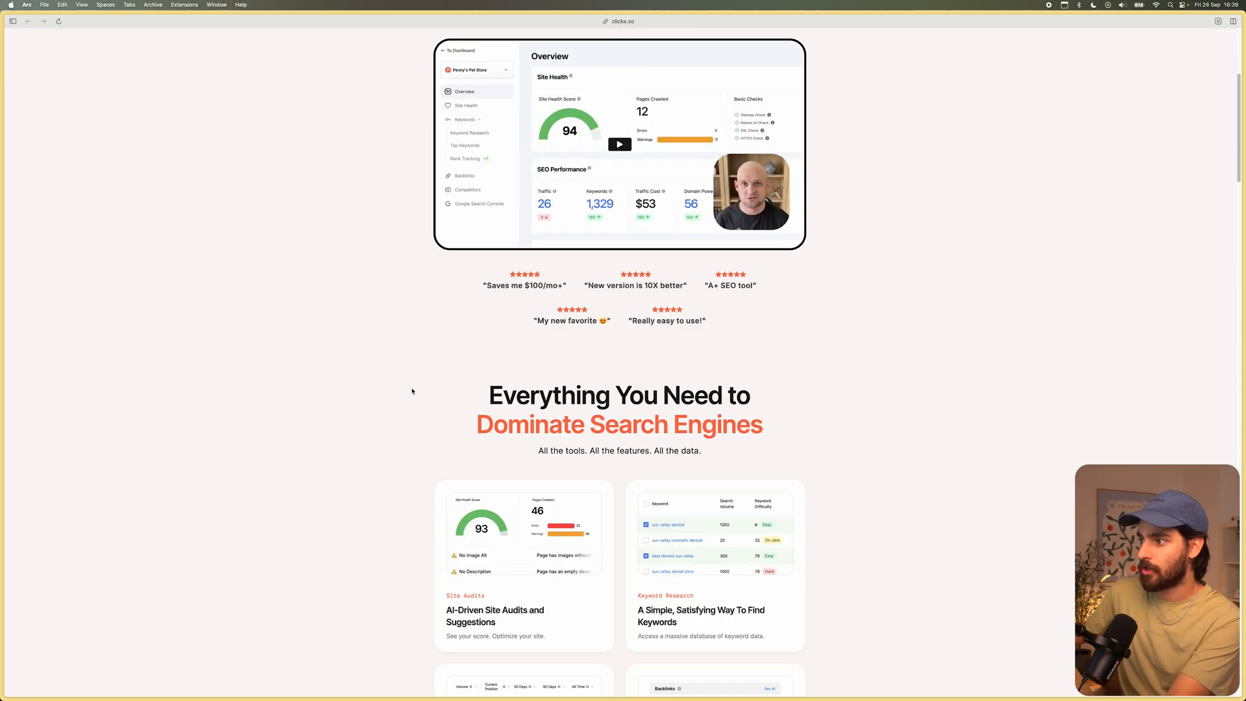
{"action": "scroll", "scroll_direction": "down", "scroll_amount": 3}
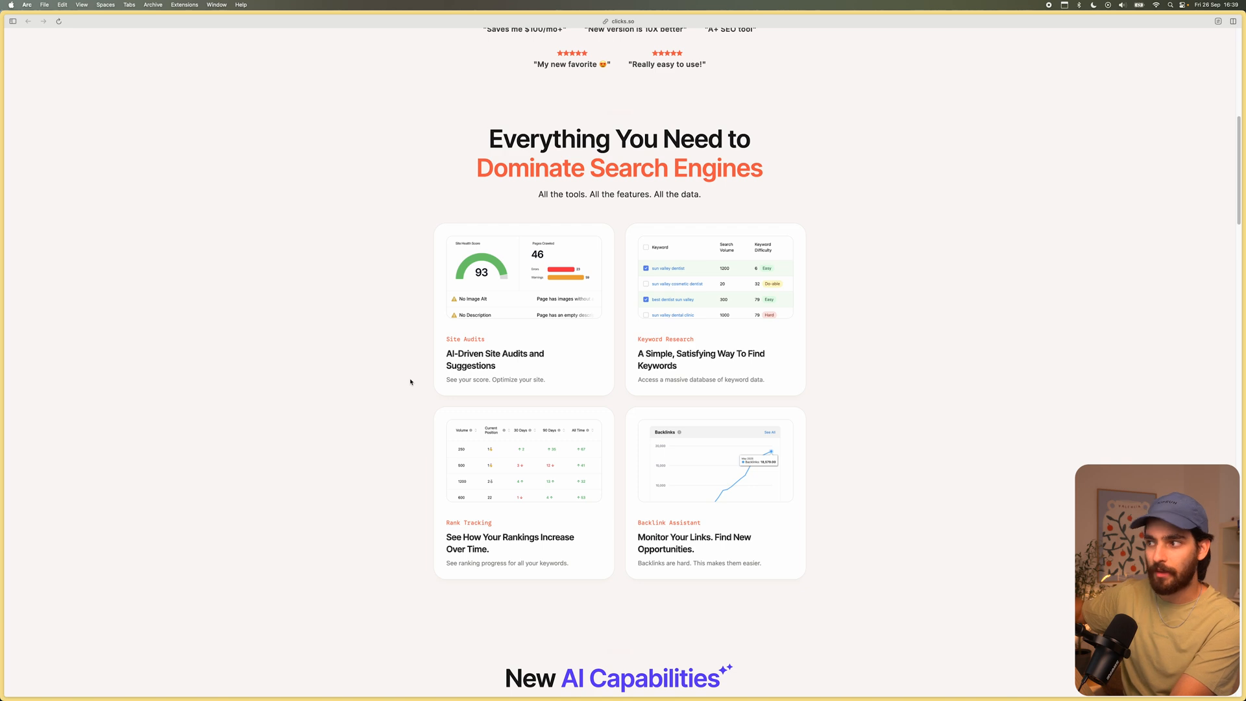
{"action": "scroll", "scroll_direction": "down", "scroll_amount": 3}
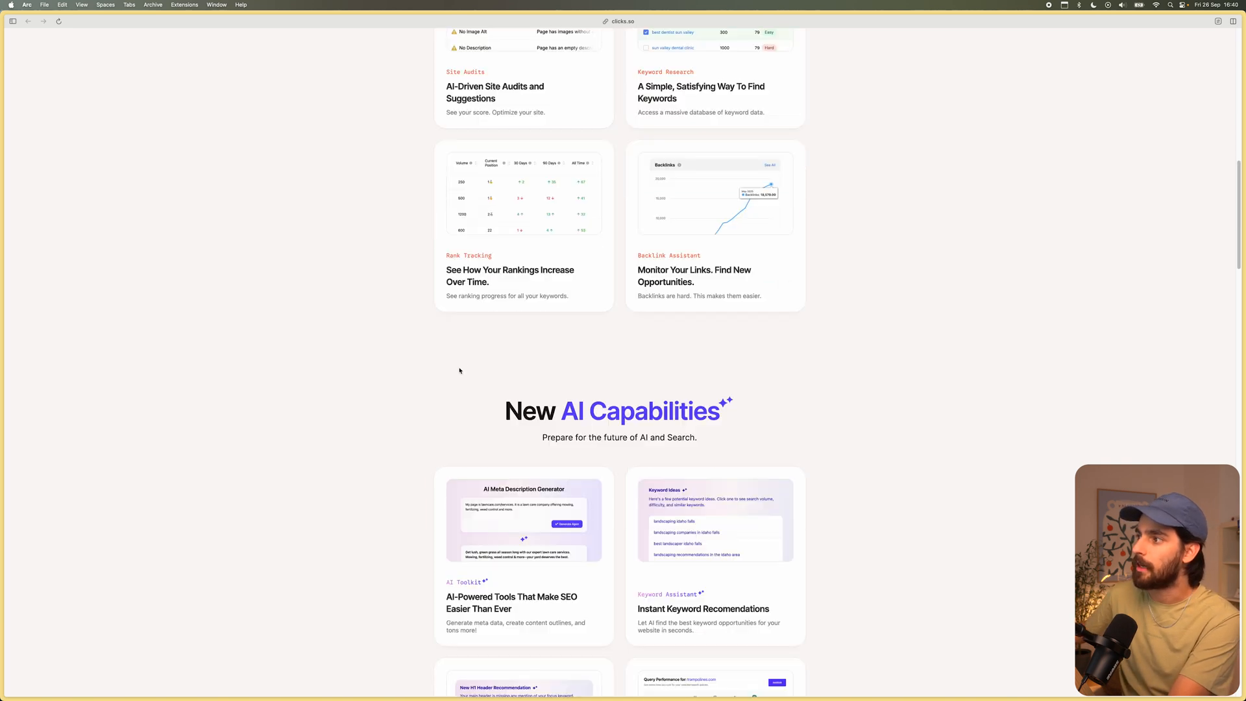
{"action": "left_click", "coordinate": [462, 69]}
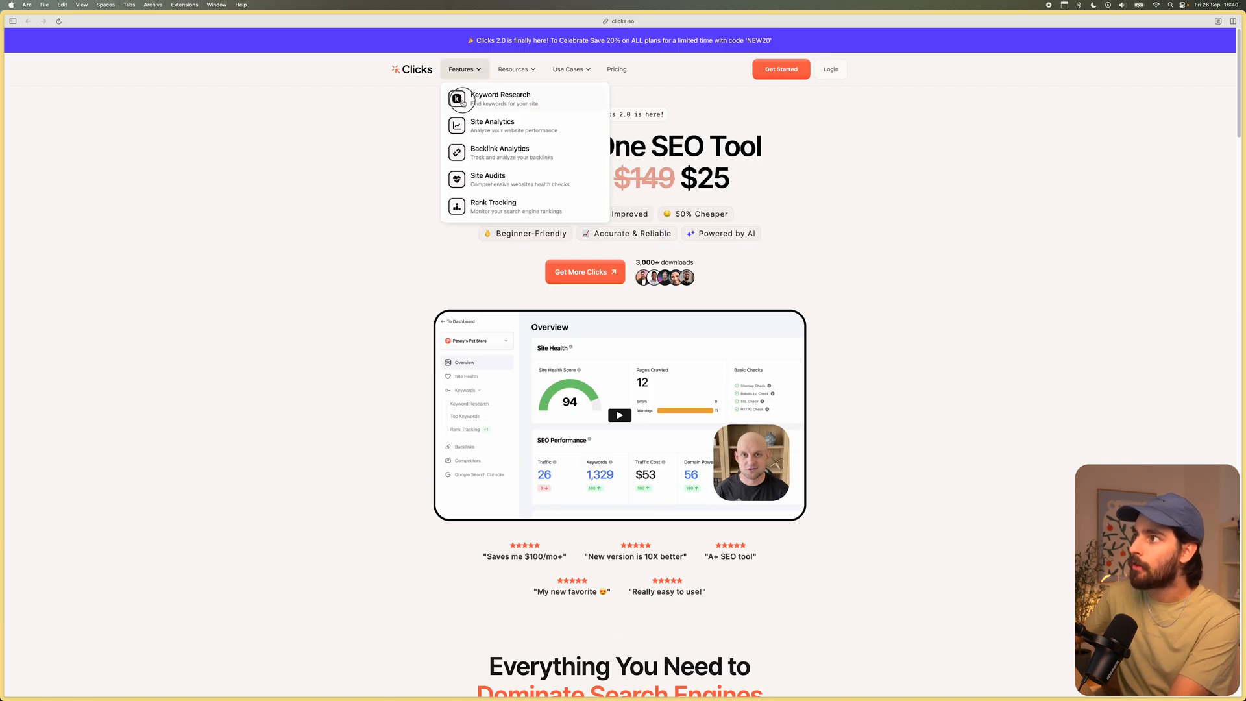
{"action": "left_click", "coordinate": [499, 98]}
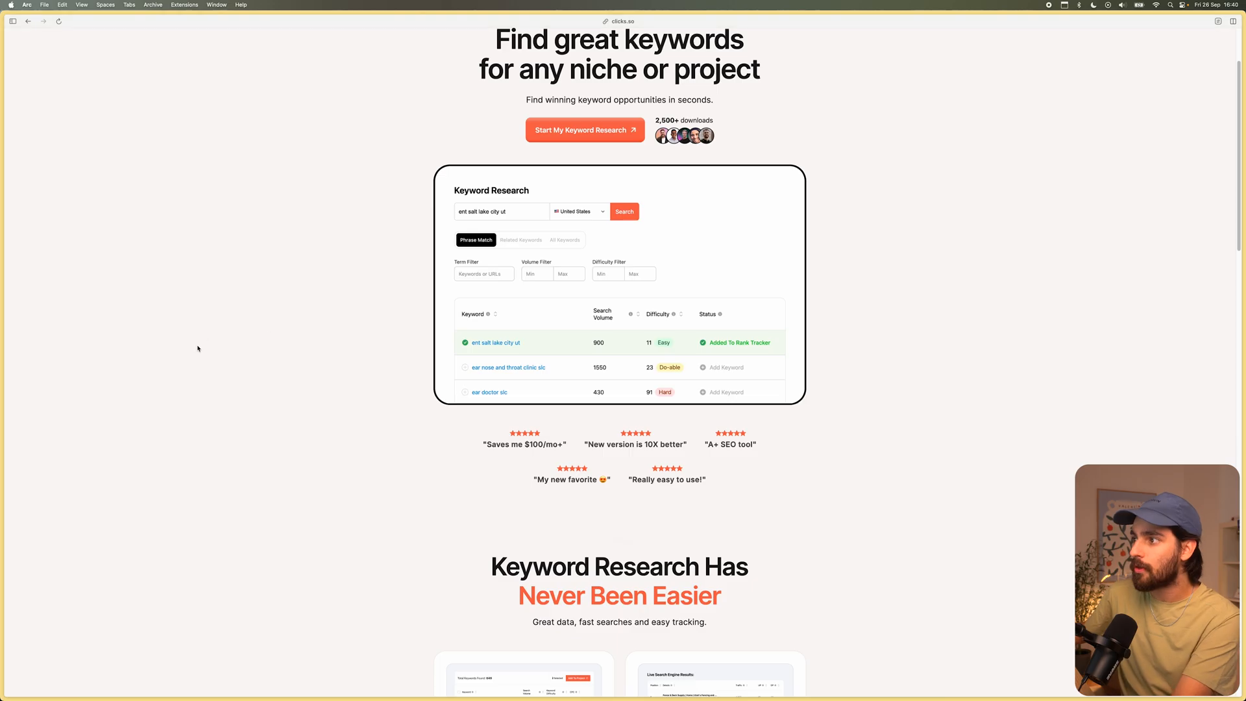
Review the Keyword Research features, pricing plans and FAQ down to the footer.
{"action": "scroll", "scroll_direction": "down", "scroll_amount": 3}
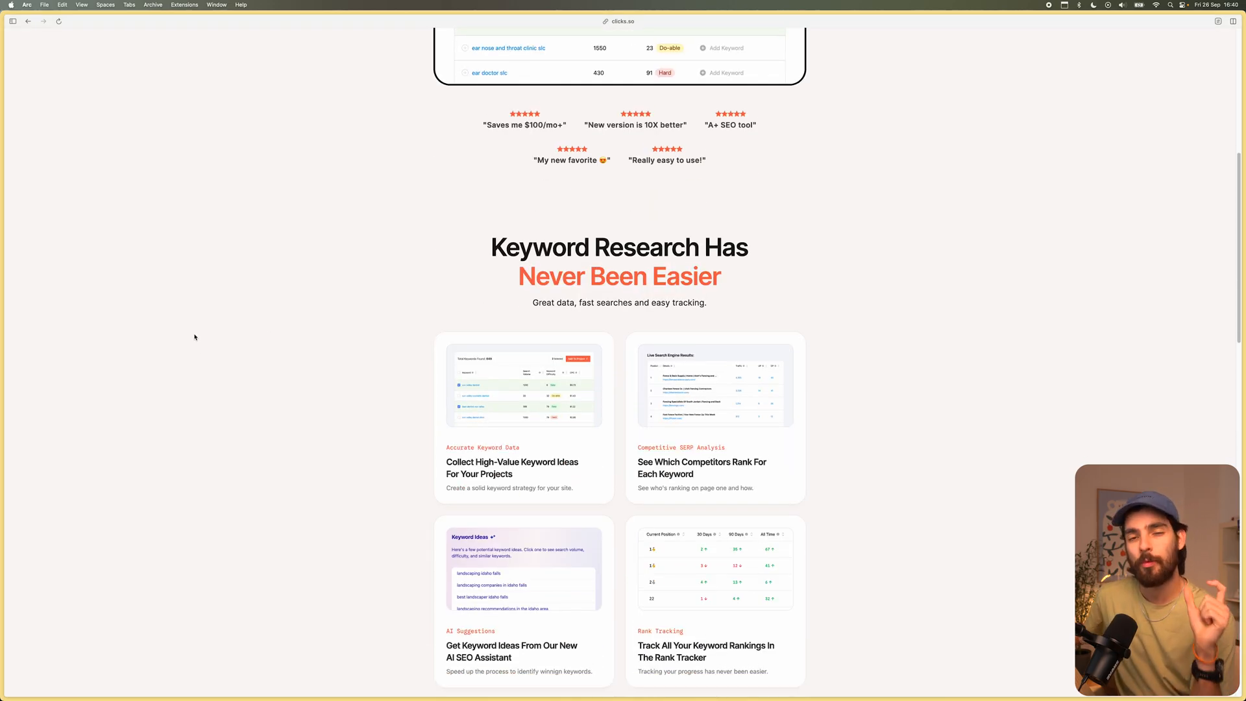
{"action": "scroll", "scroll_direction": "down", "scroll_amount": 3}
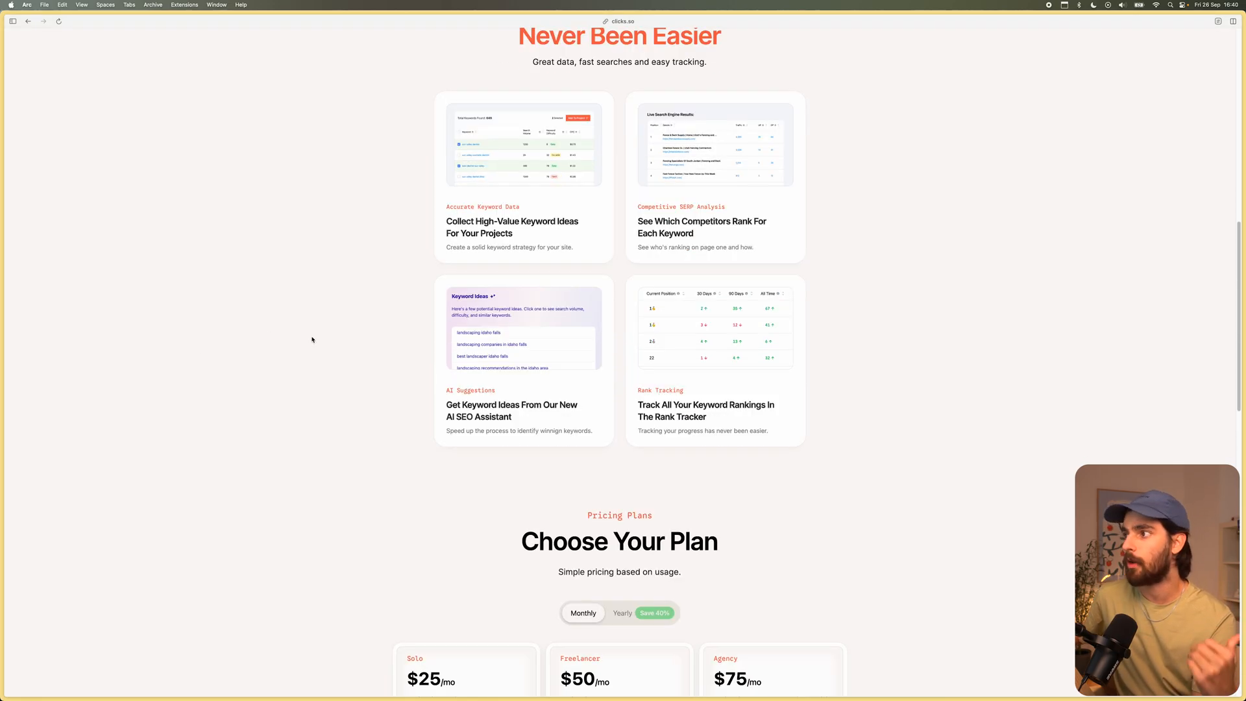
{"action": "scroll", "scroll_direction": "down", "scroll_amount": 3}
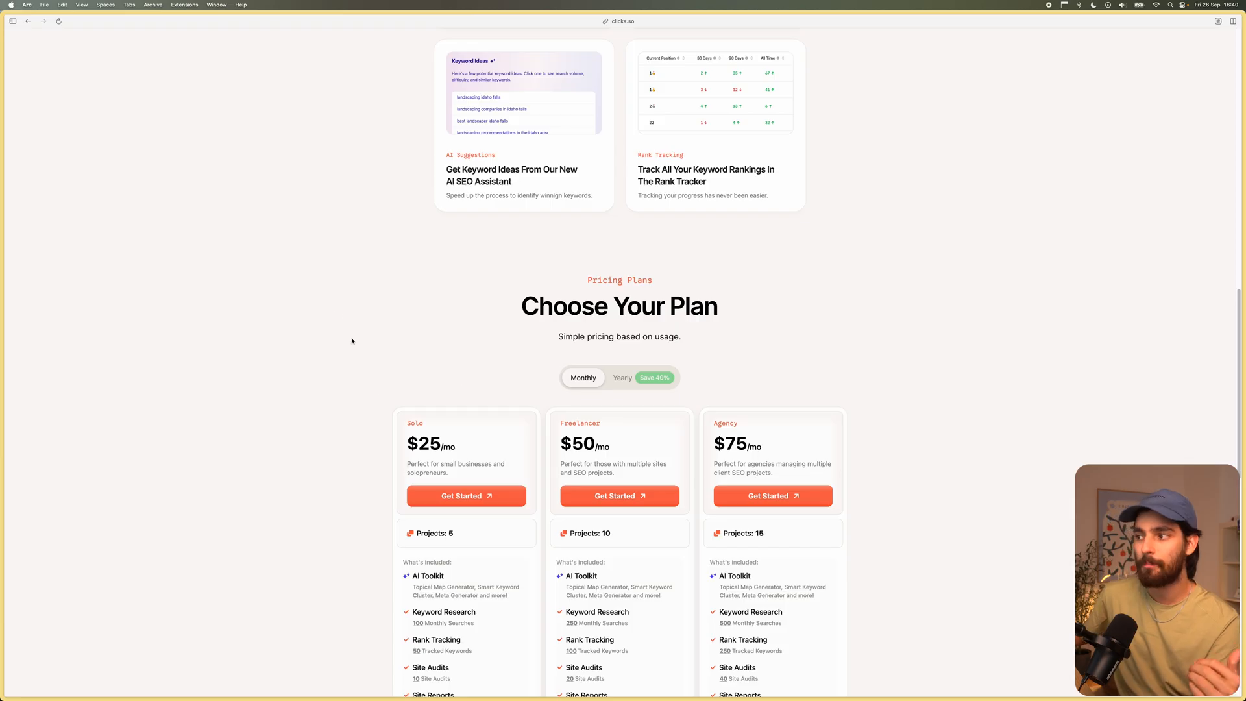
{"action": "mouse_move", "coordinate": [328, 301]}
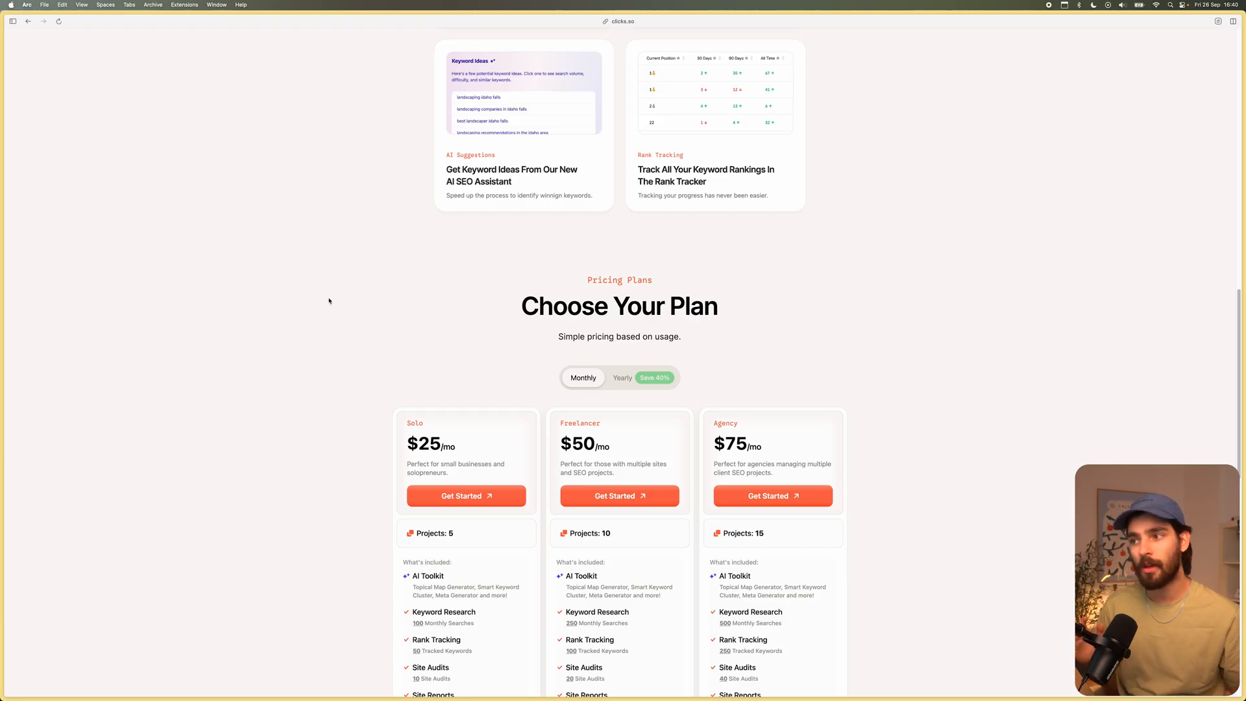
{"action": "scroll", "scroll_direction": "down", "scroll_amount": 3}
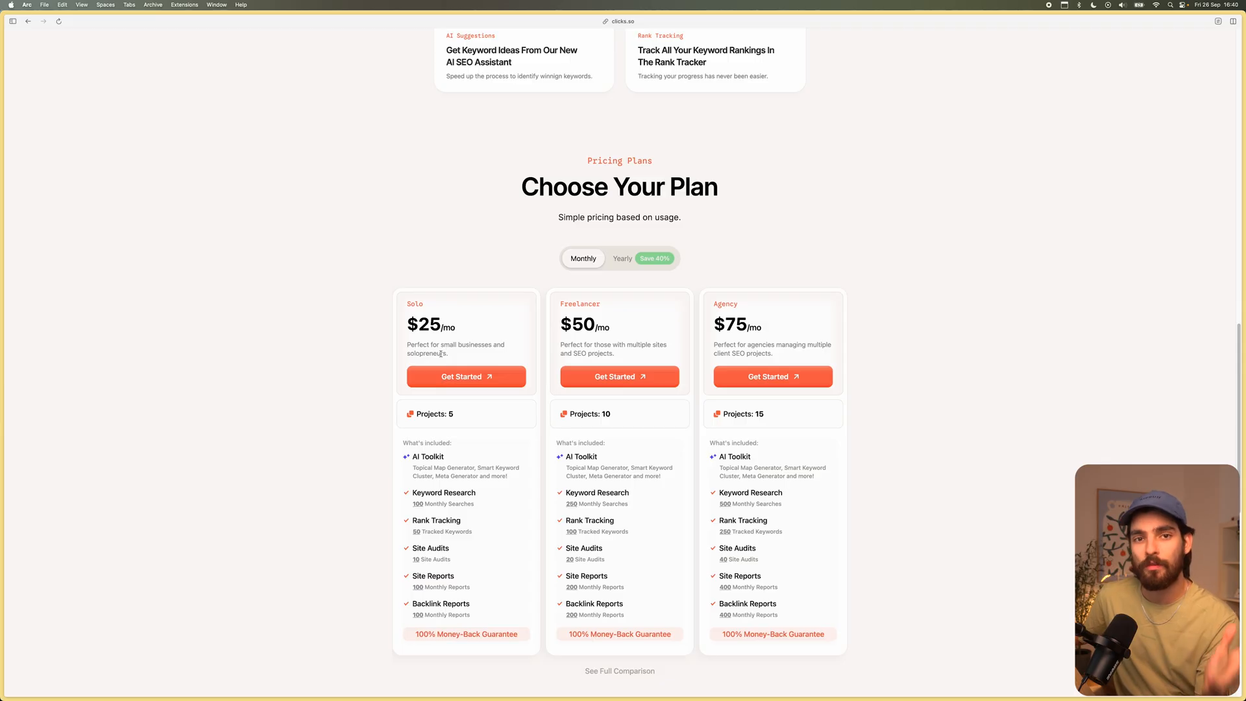
{"action": "scroll", "scroll_direction": "down", "scroll_amount": 3}
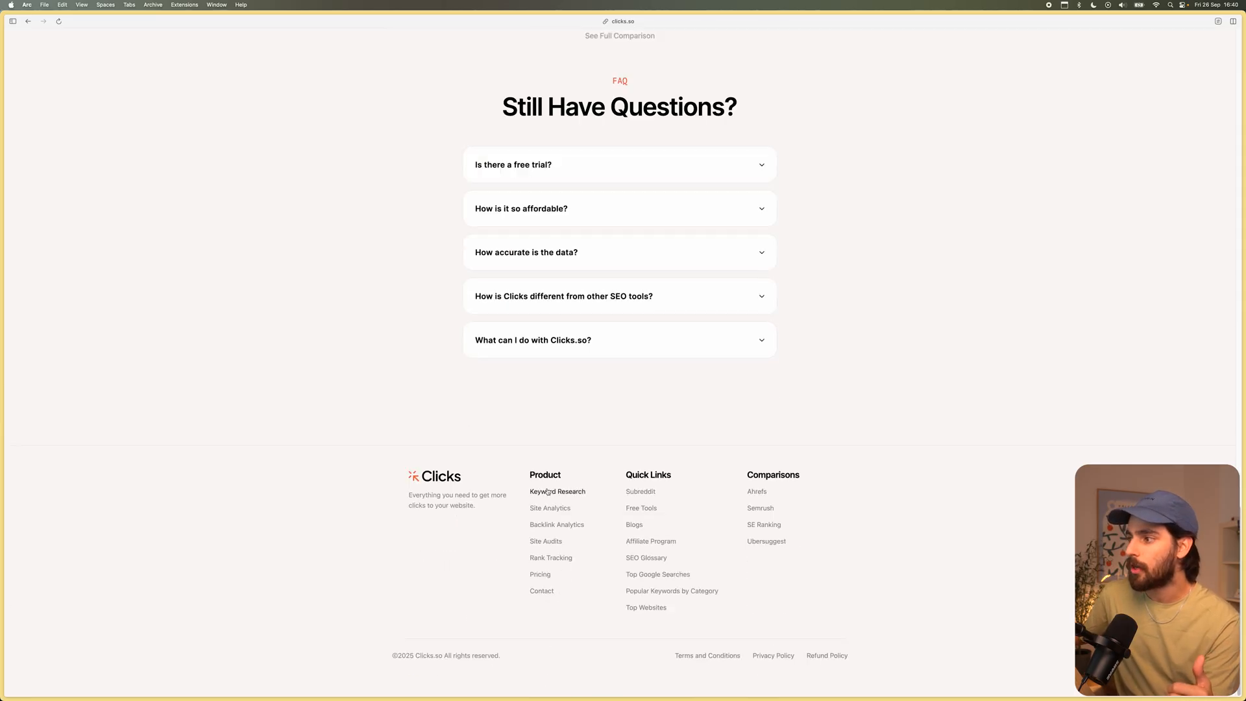
Open the Site Analytics feature page and scroll to its testimonials and pricing plans.
{"action": "left_click", "coordinate": [550, 507]}
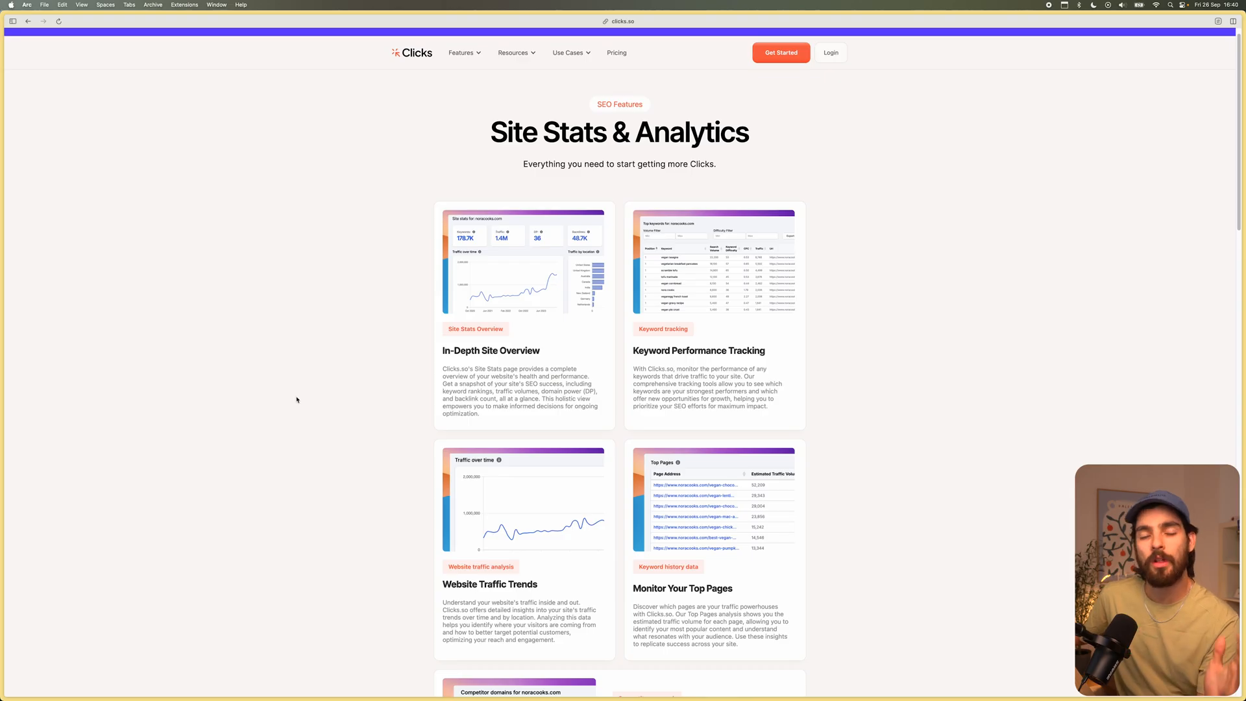
{"action": "scroll", "scroll_direction": "down", "scroll_amount": 3}
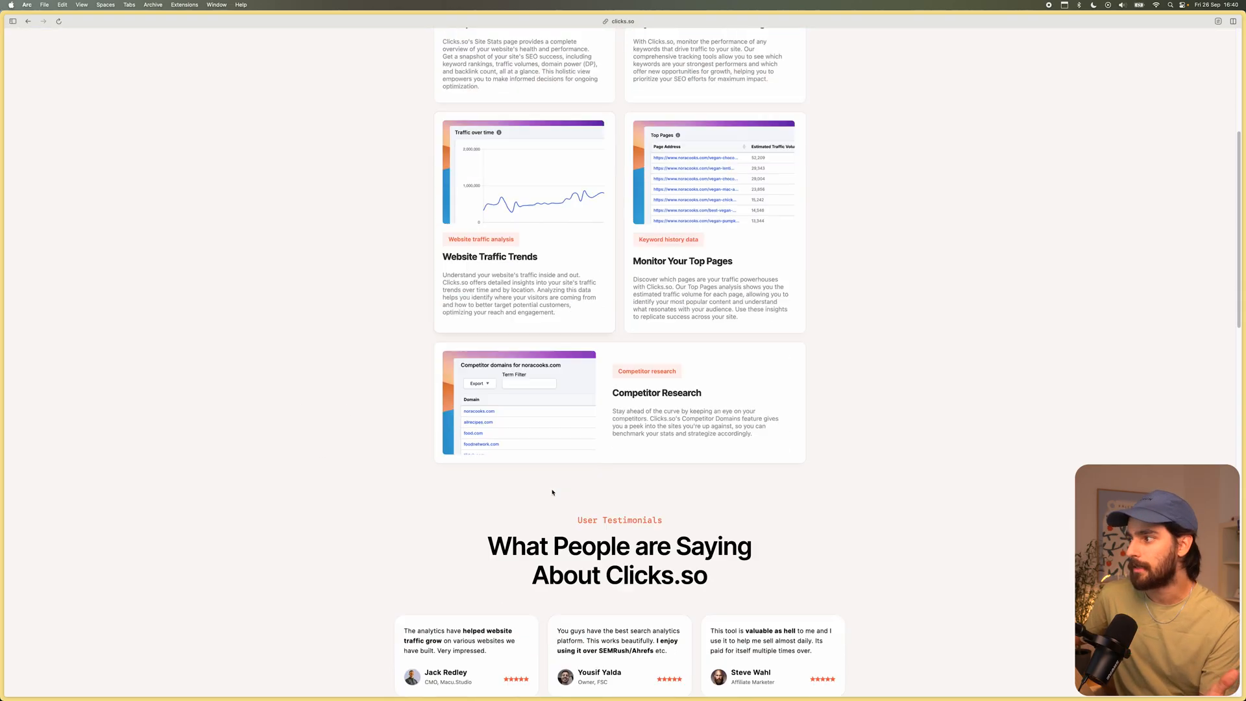
{"action": "scroll", "scroll_direction": "down", "scroll_amount": 3}
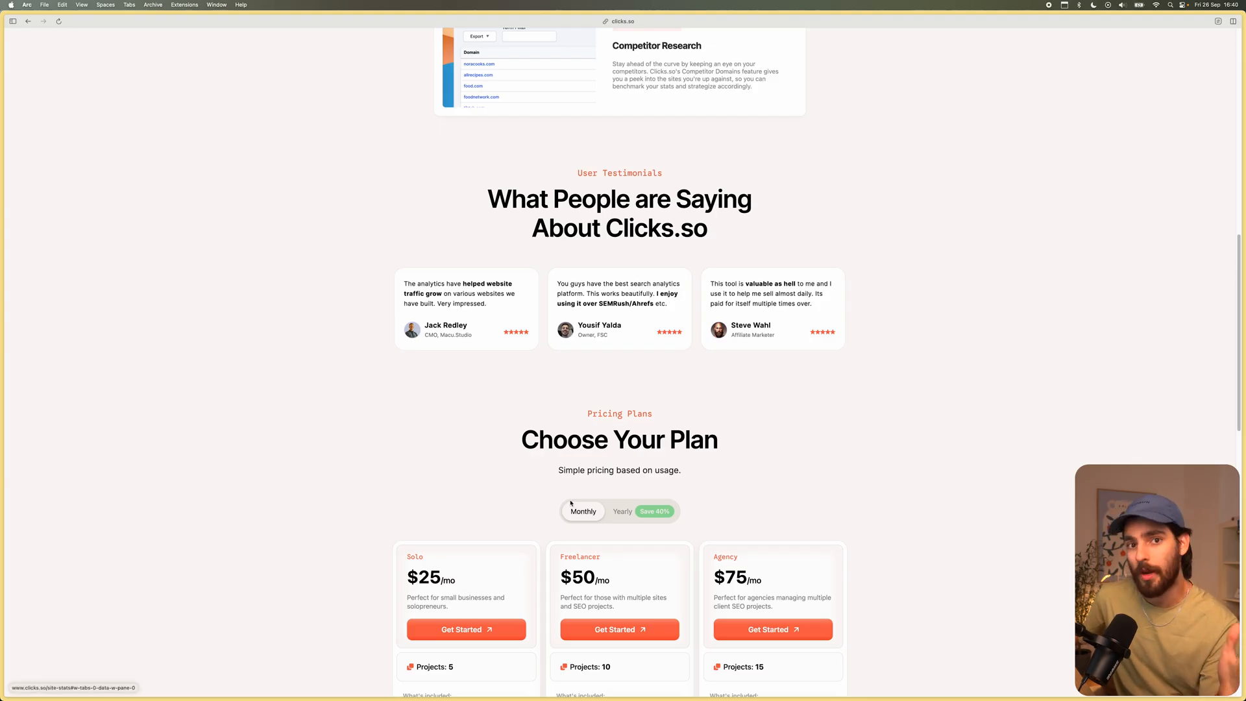
{"action": "mouse_move", "coordinate": [562, 499]}
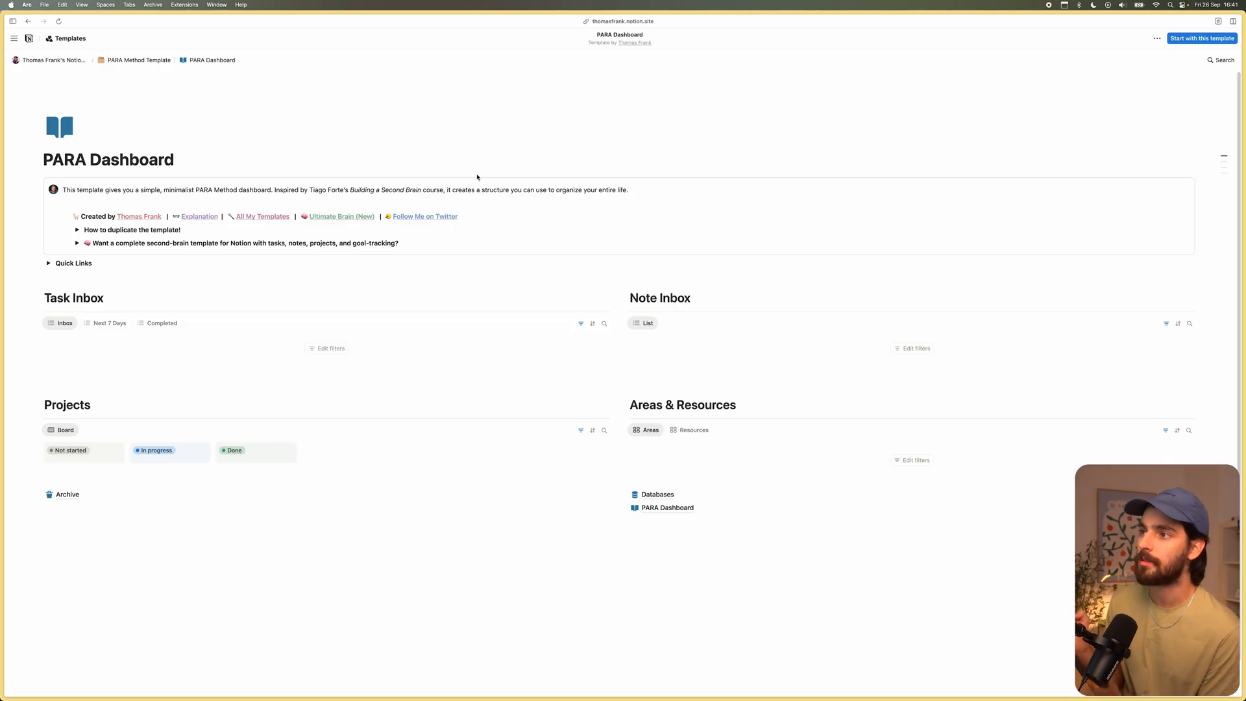
Expand Quick Links and go to Thomas Frank's templates in Notion's gallery.
{"action": "left_click", "coordinate": [48, 263]}
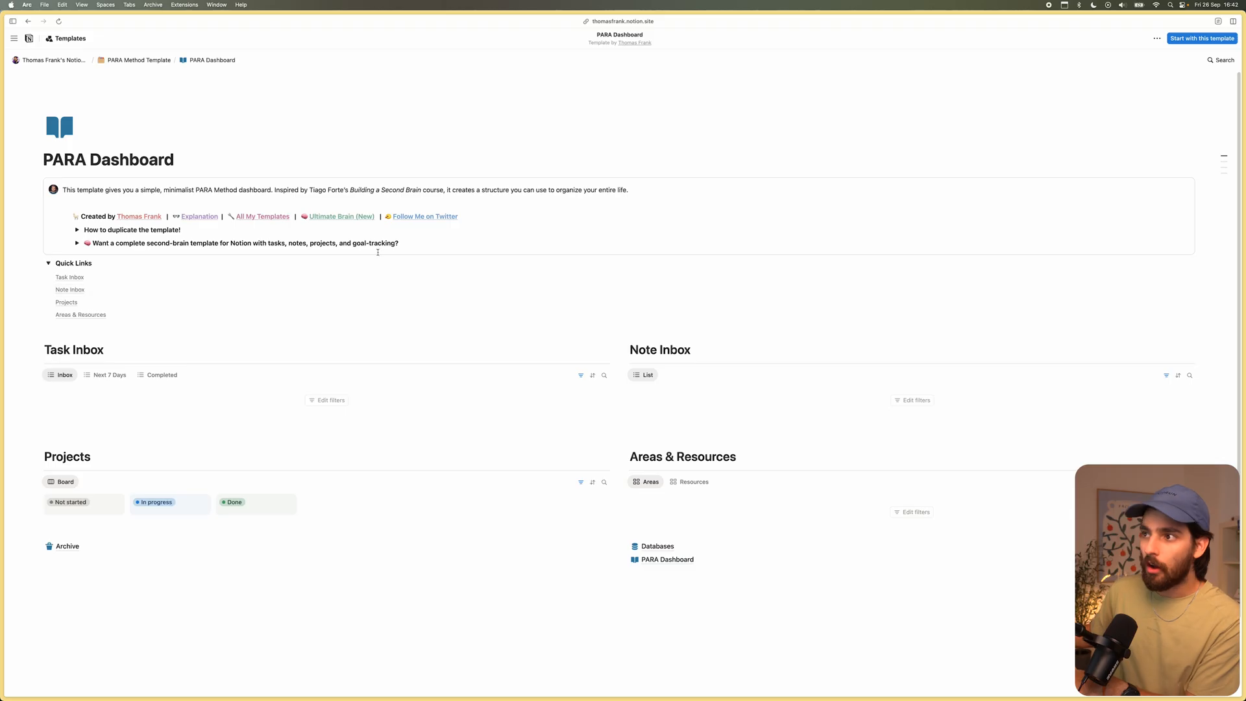
{"action": "left_click", "coordinate": [341, 217]}
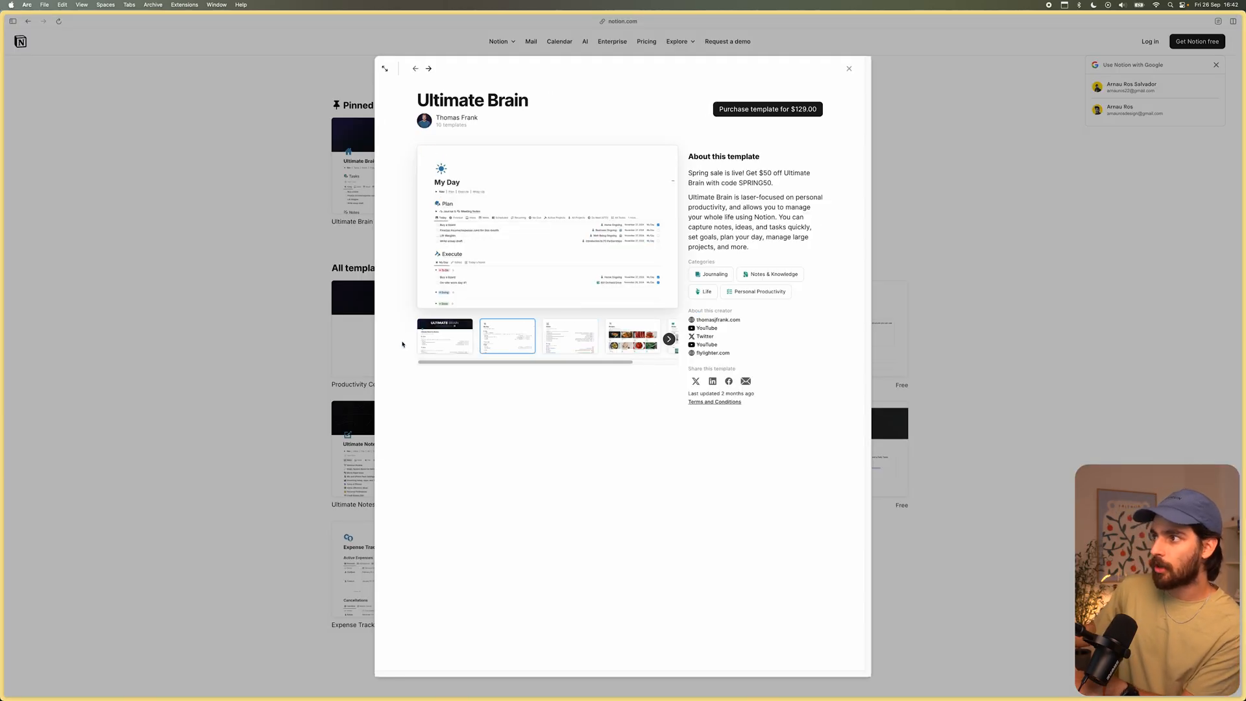
Open the Ultimate Brain template details and view its Recipes preview screenshot.
{"action": "left_click", "coordinate": [849, 69]}
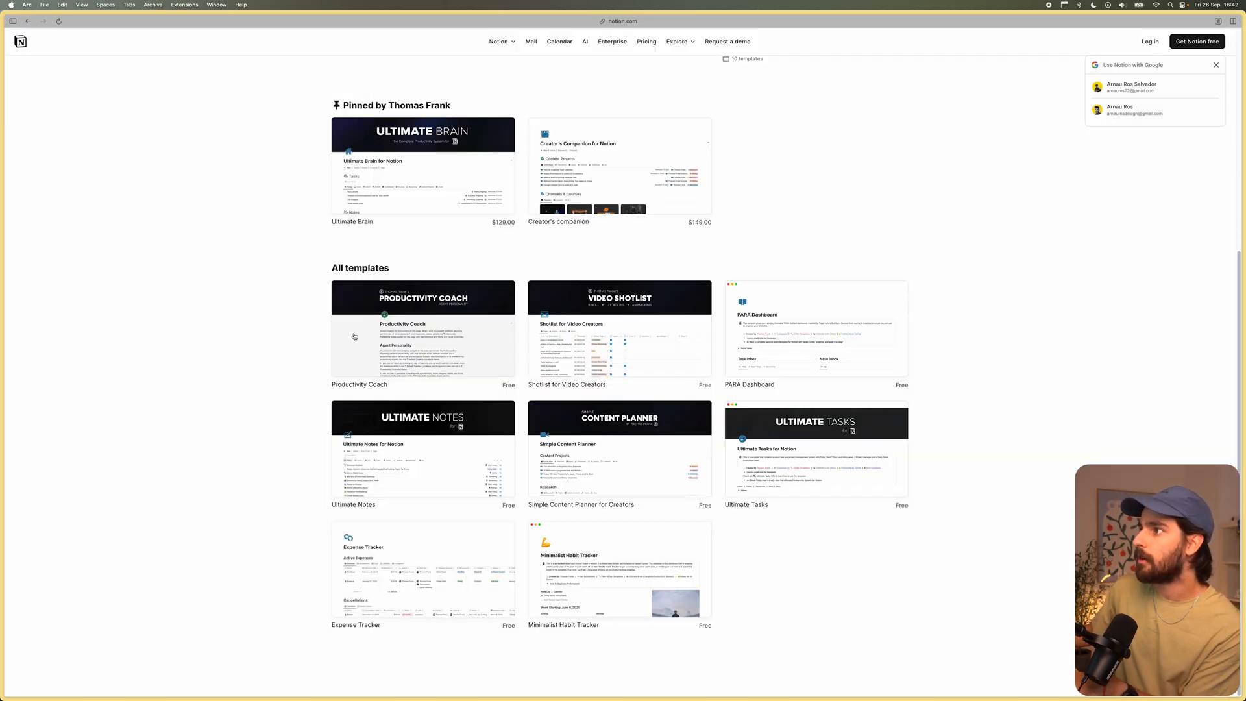
{"action": "left_click", "coordinate": [423, 167]}
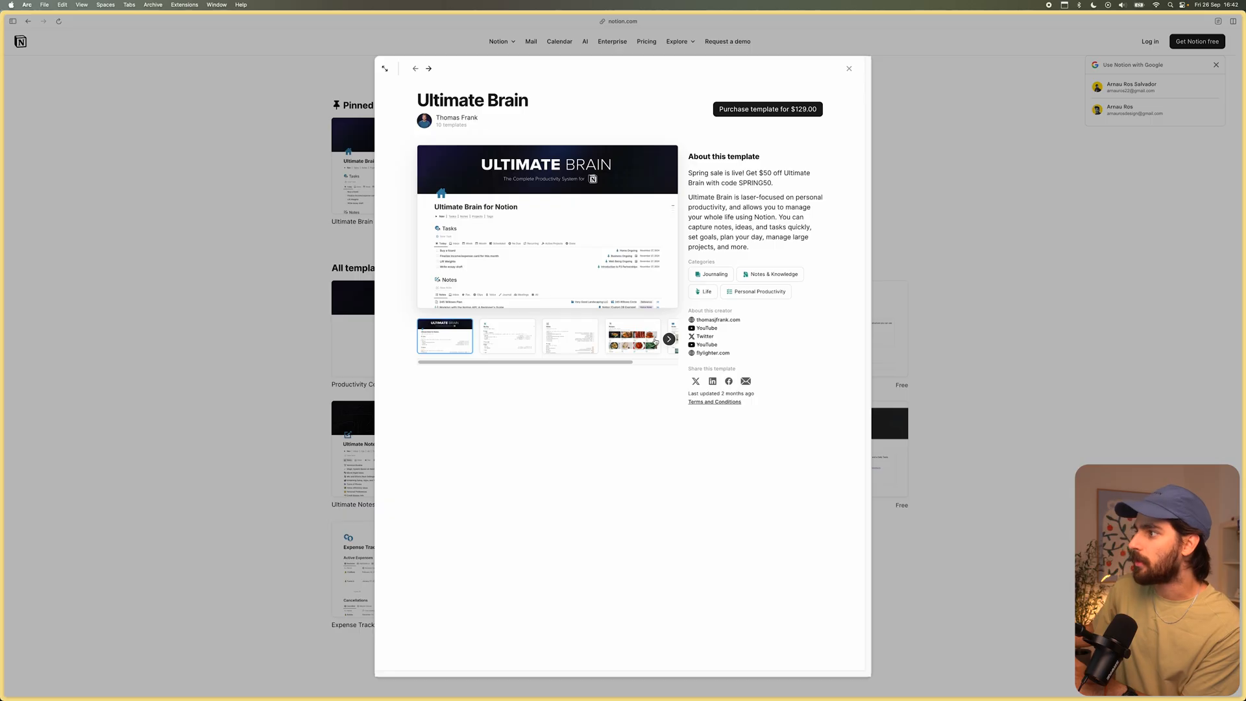
{"action": "left_click", "coordinate": [632, 335]}
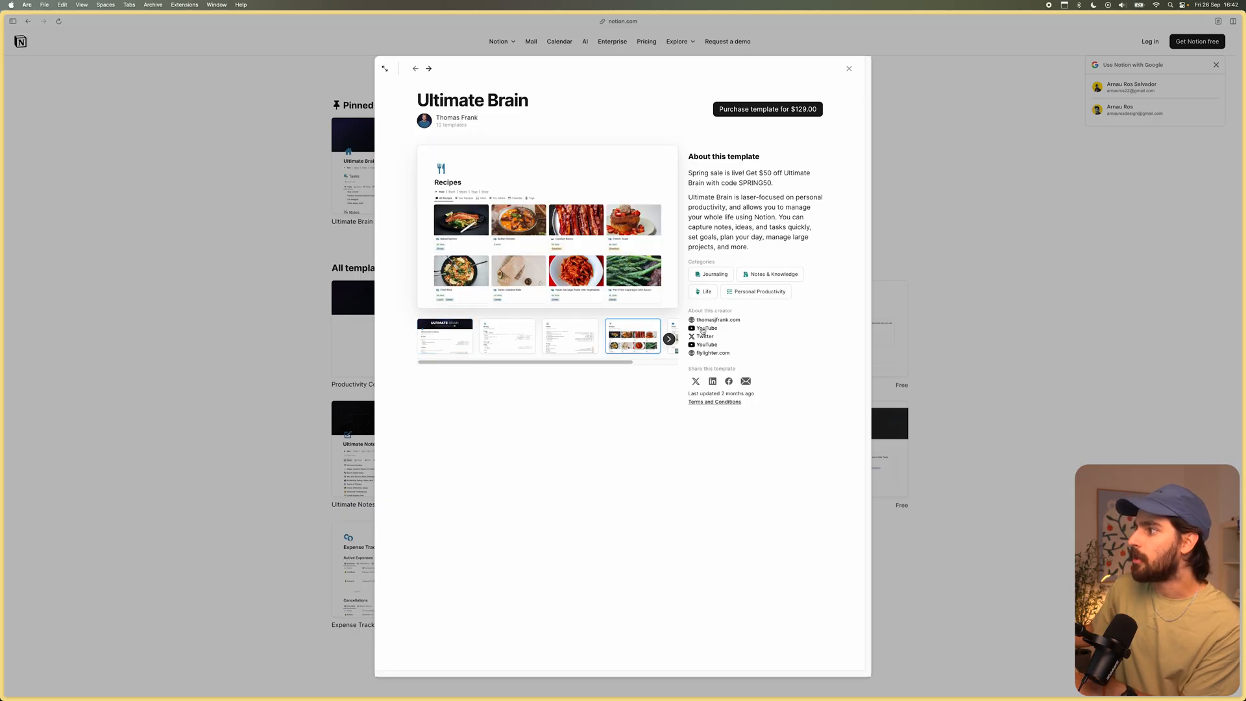
Open the creator's YouTube channel and list all of its videos.
{"action": "left_click", "coordinate": [707, 327]}
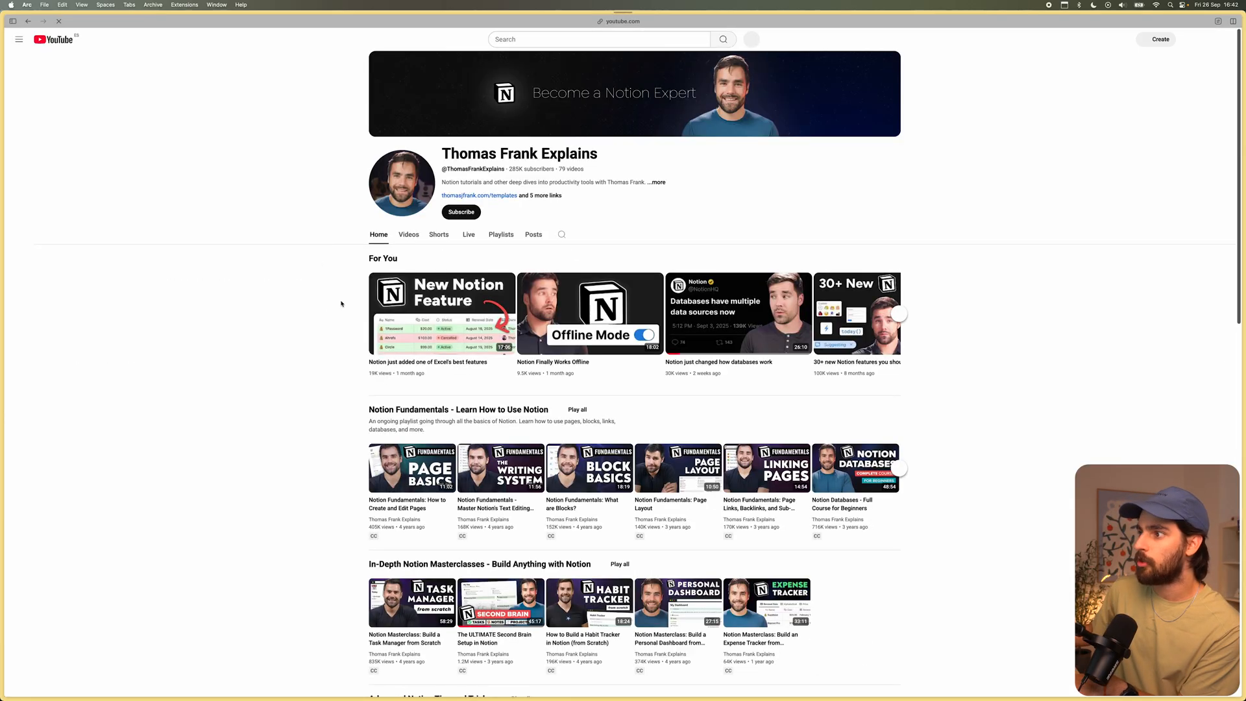
{"action": "left_click", "coordinate": [409, 234]}
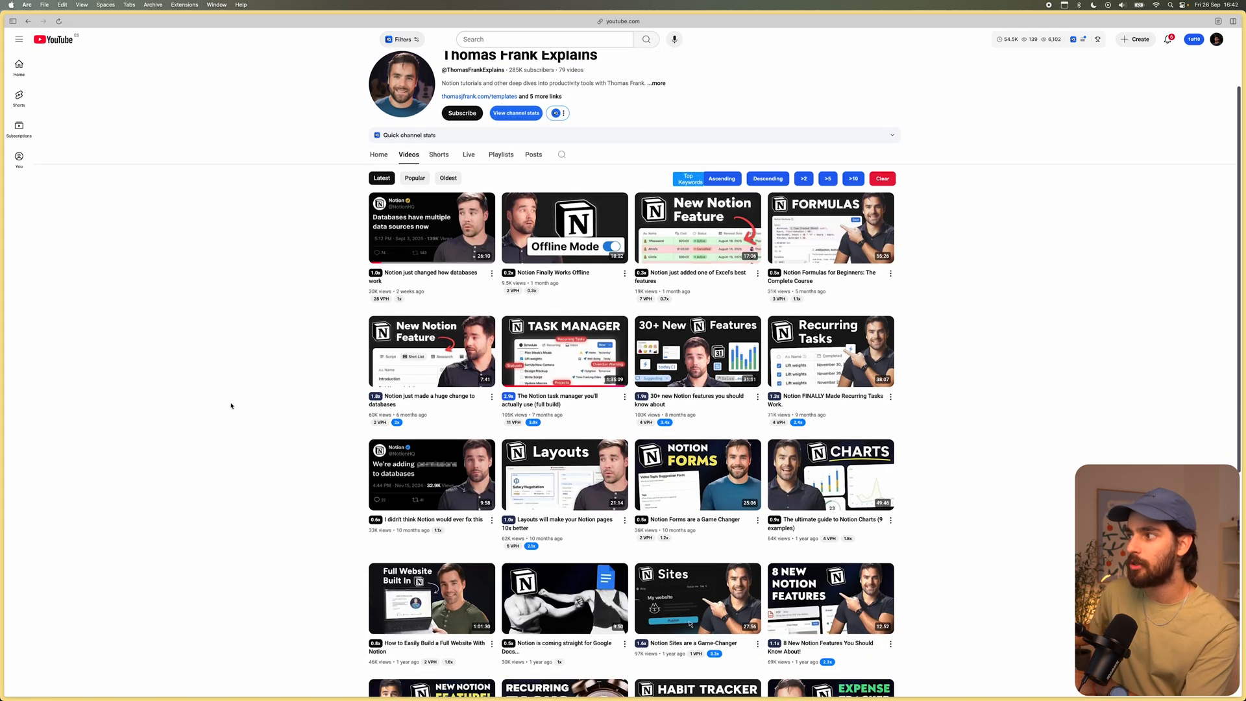
{"action": "mouse_move", "coordinate": [181, 315]}
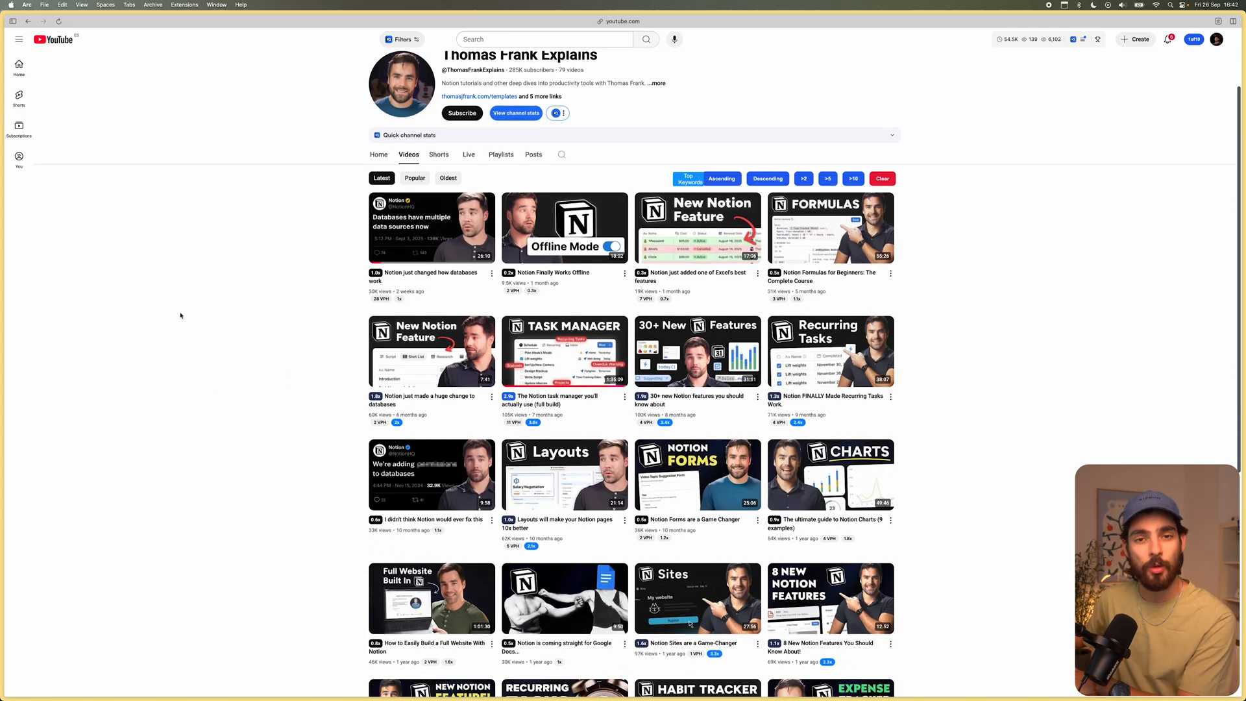
{"action": "left_click", "coordinate": [244, 31]}
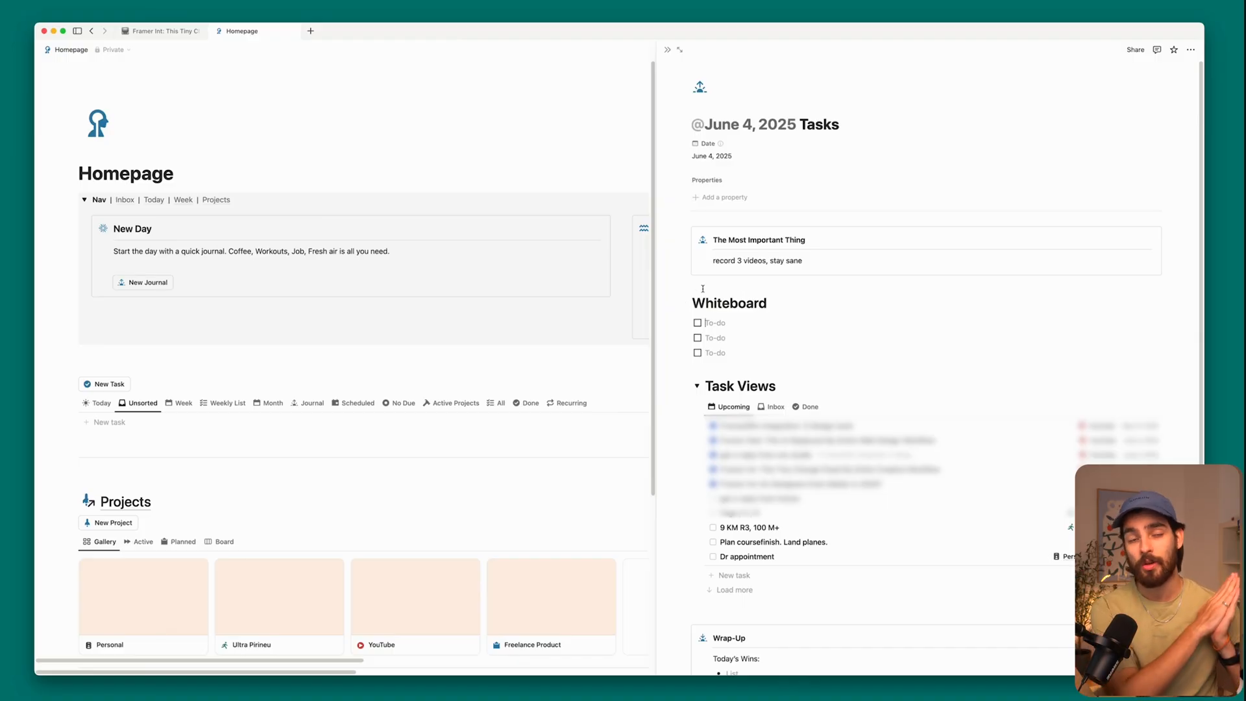
Open Notion's Fitness & Workouts page and scroll through its training plan tables.
{"action": "left_click", "coordinate": [109, 16]}
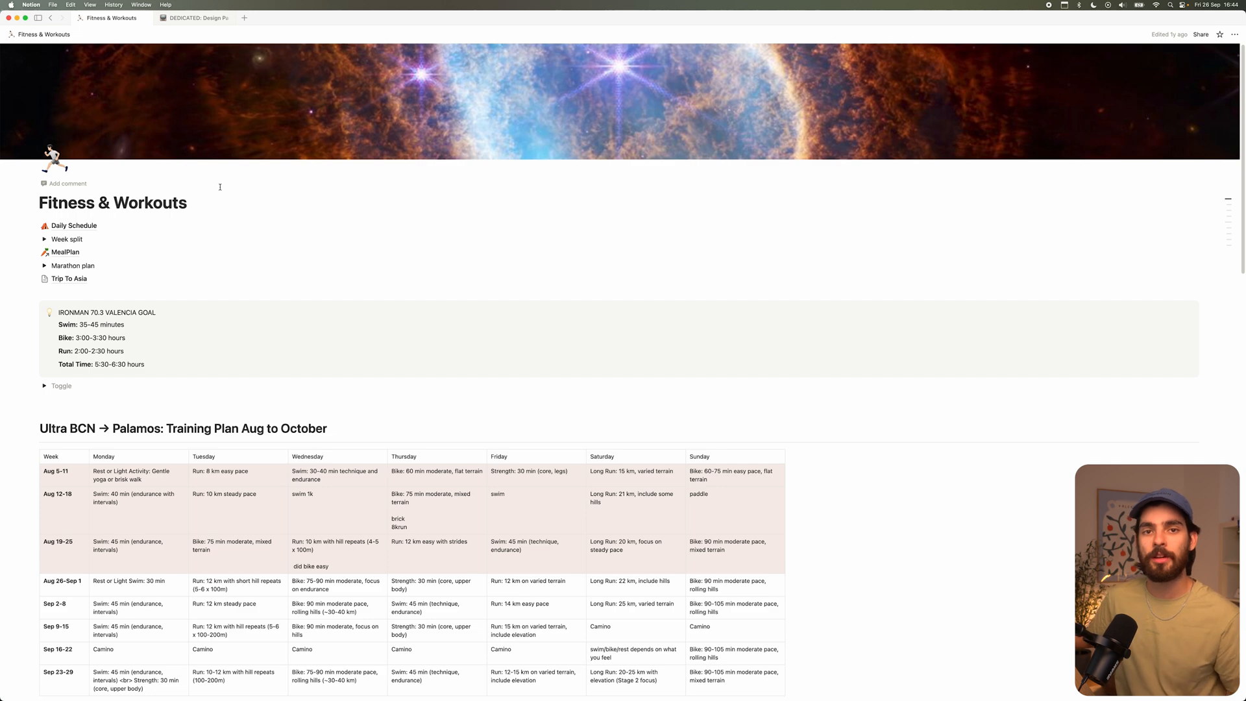
{"action": "mouse_move", "coordinate": [132, 295]}
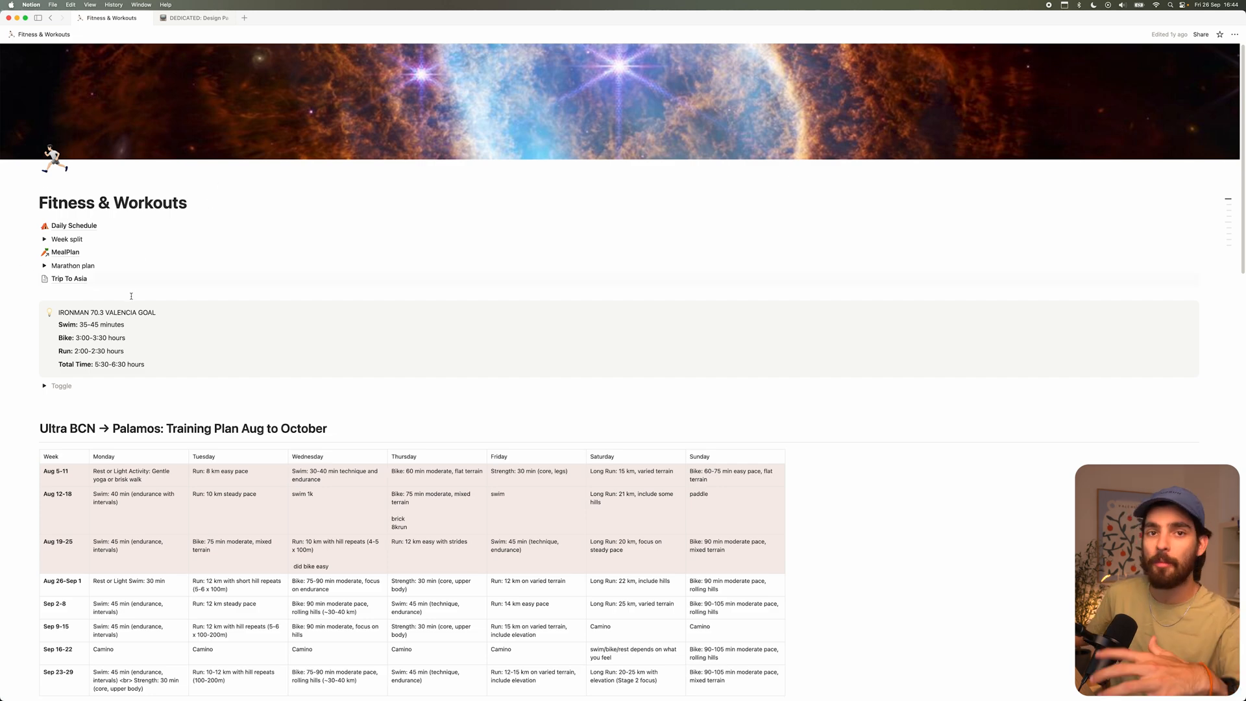
{"action": "scroll", "scroll_direction": "down", "scroll_amount": 3}
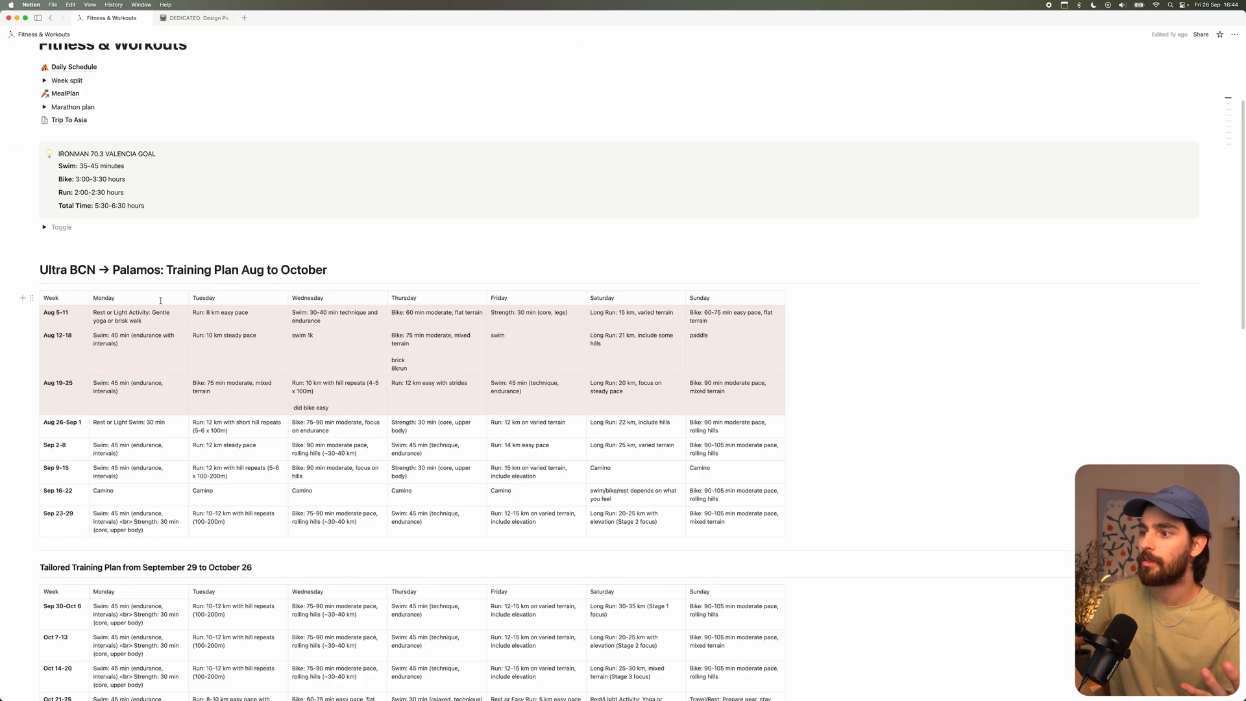
{"action": "scroll", "scroll_direction": "up", "scroll_amount": 3}
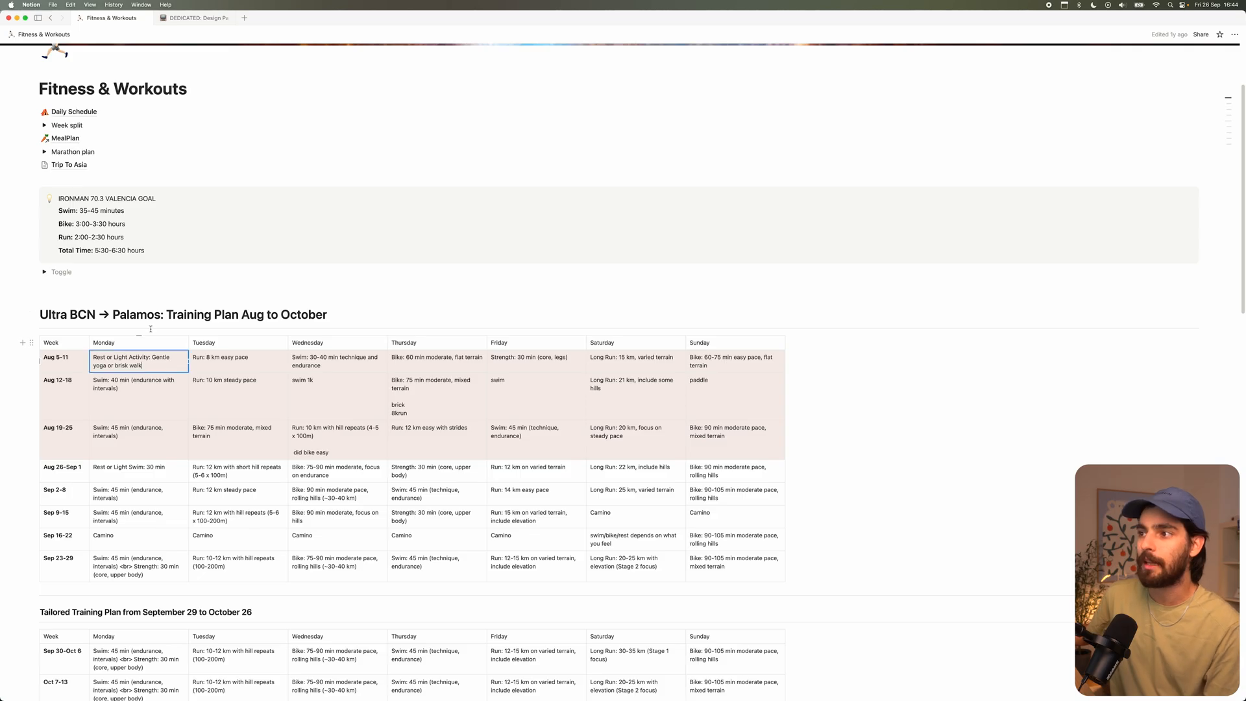
{"action": "scroll", "scroll_direction": "down", "scroll_amount": 3}
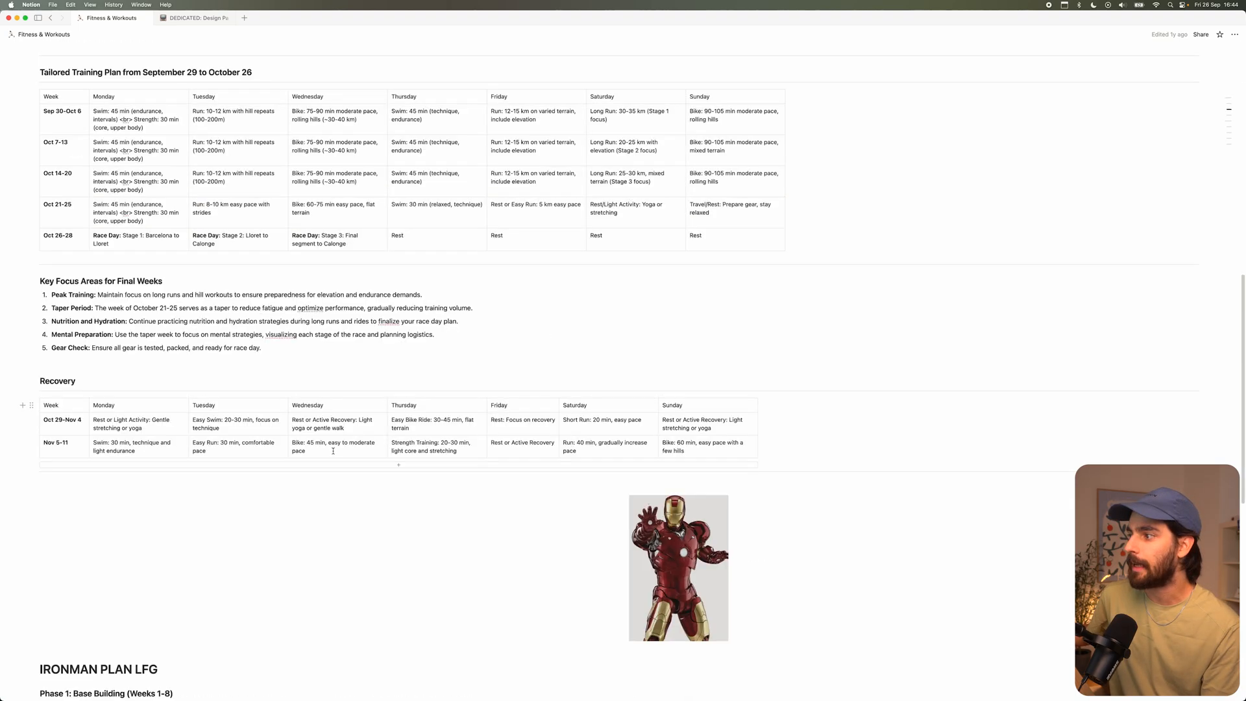
{"action": "scroll", "scroll_direction": "down", "scroll_amount": 3}
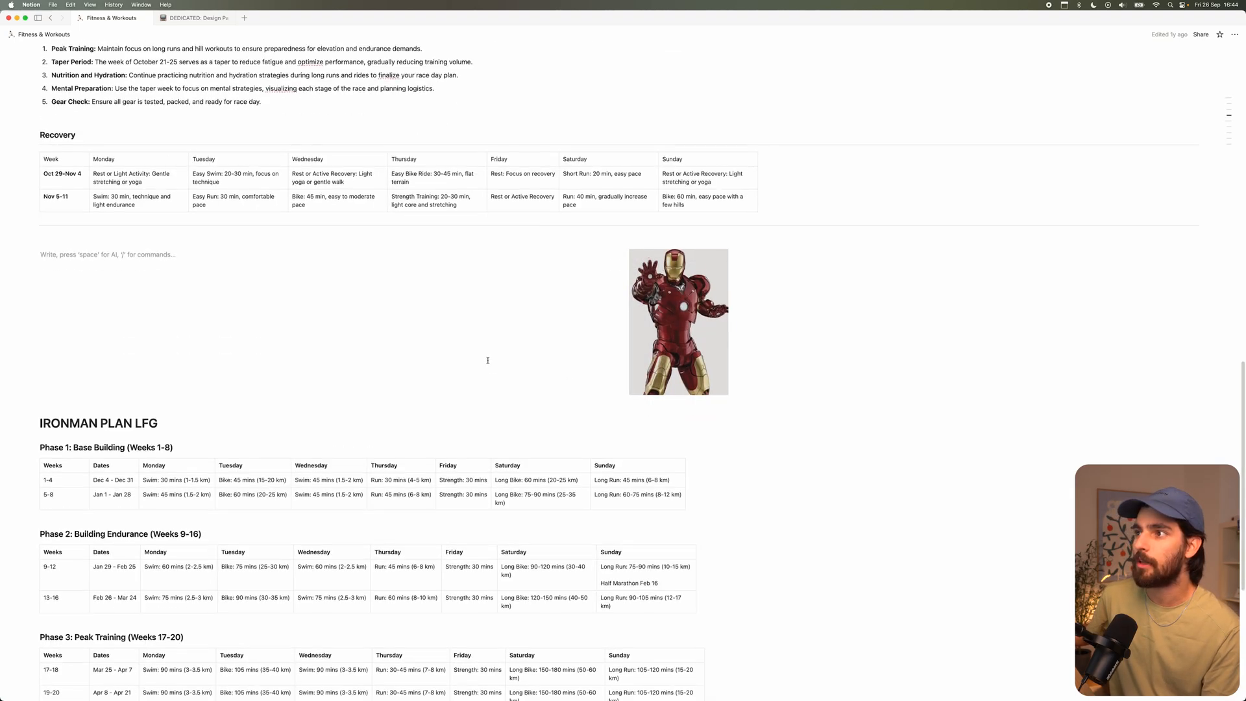
{"action": "scroll", "scroll_direction": "down", "scroll_amount": 3}
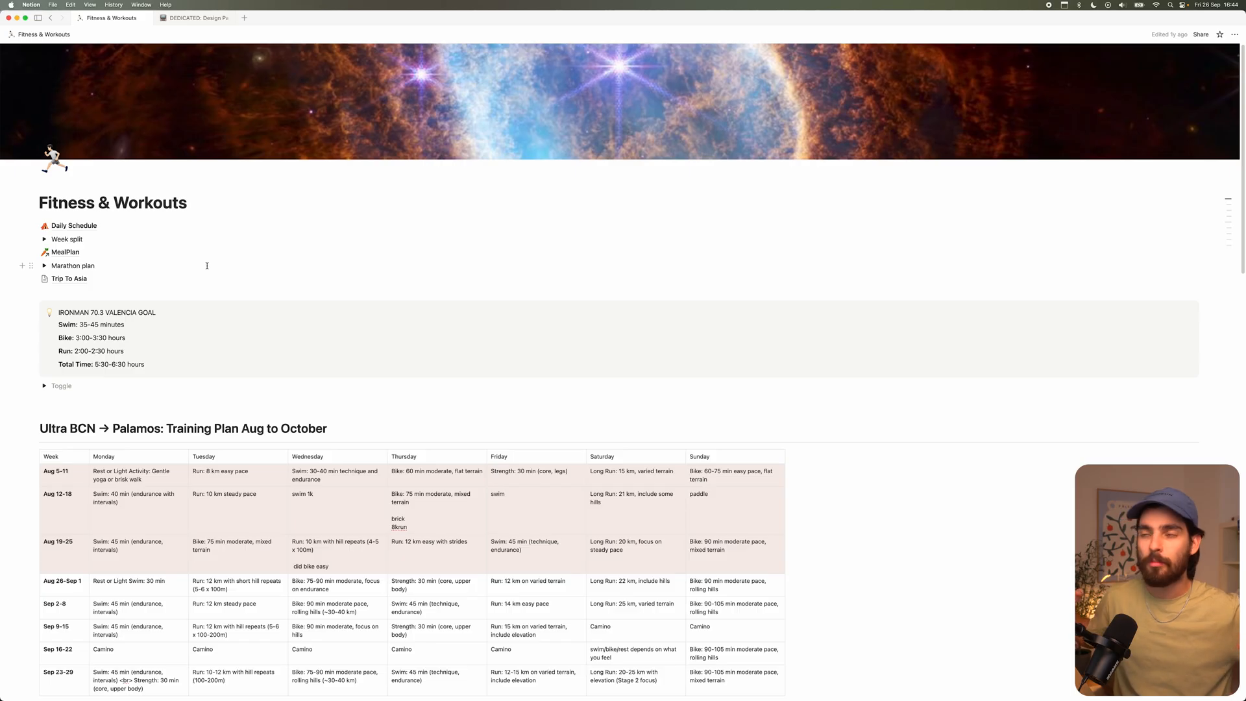
{"action": "mouse_move", "coordinate": [65, 252]}
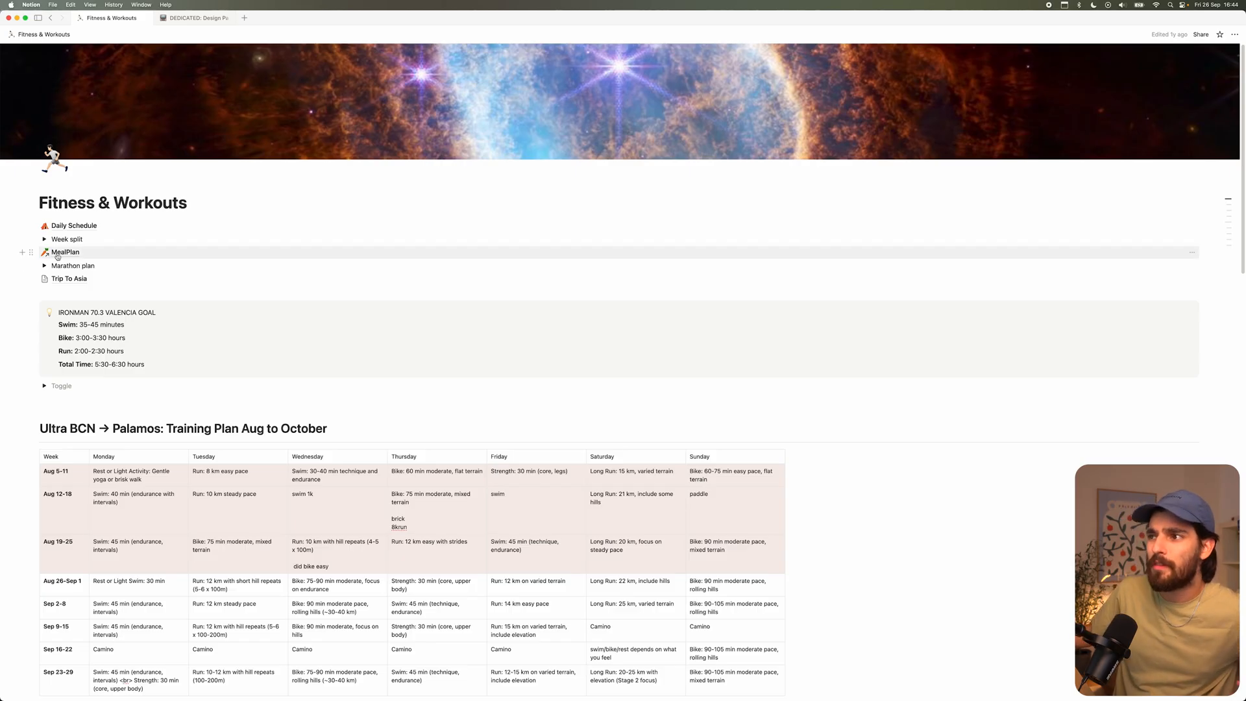
Review the Ironman training and recovery tables further down the page.
{"action": "left_click", "coordinate": [66, 252]}
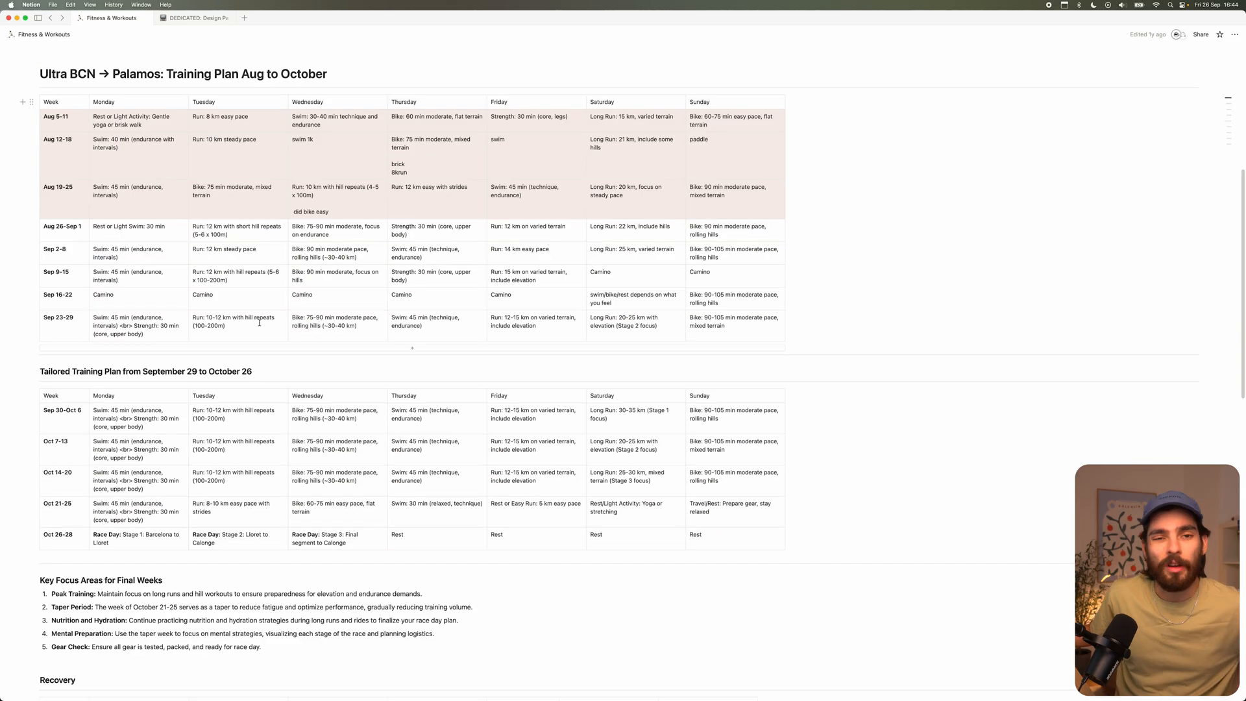
{"action": "mouse_move", "coordinate": [284, 305]}
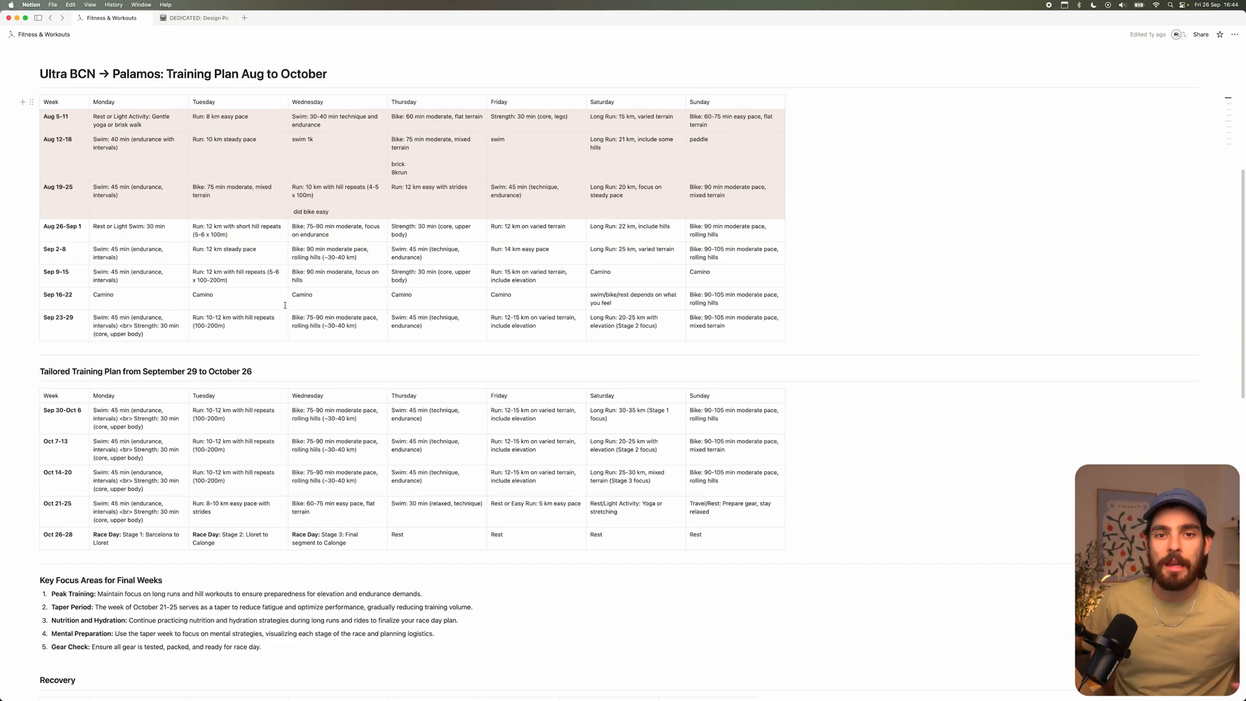
{"action": "mouse_move", "coordinate": [288, 349]}
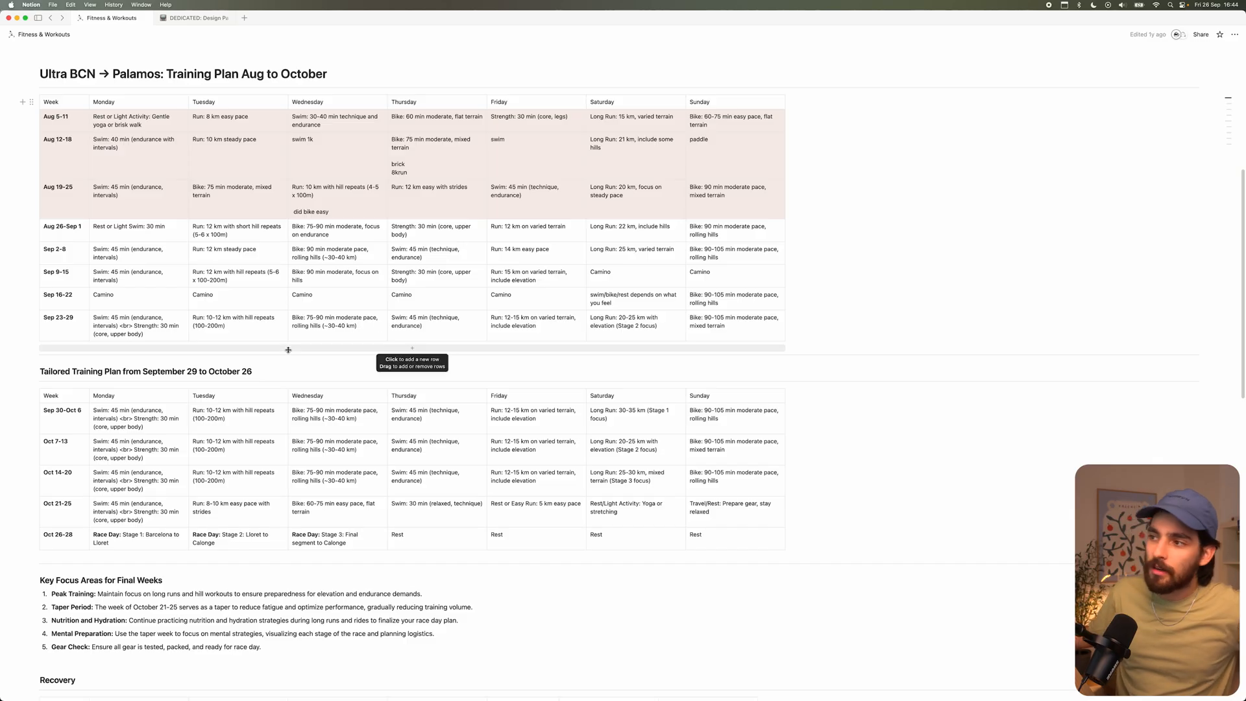
{"action": "scroll", "scroll_direction": "down", "scroll_amount": 3}
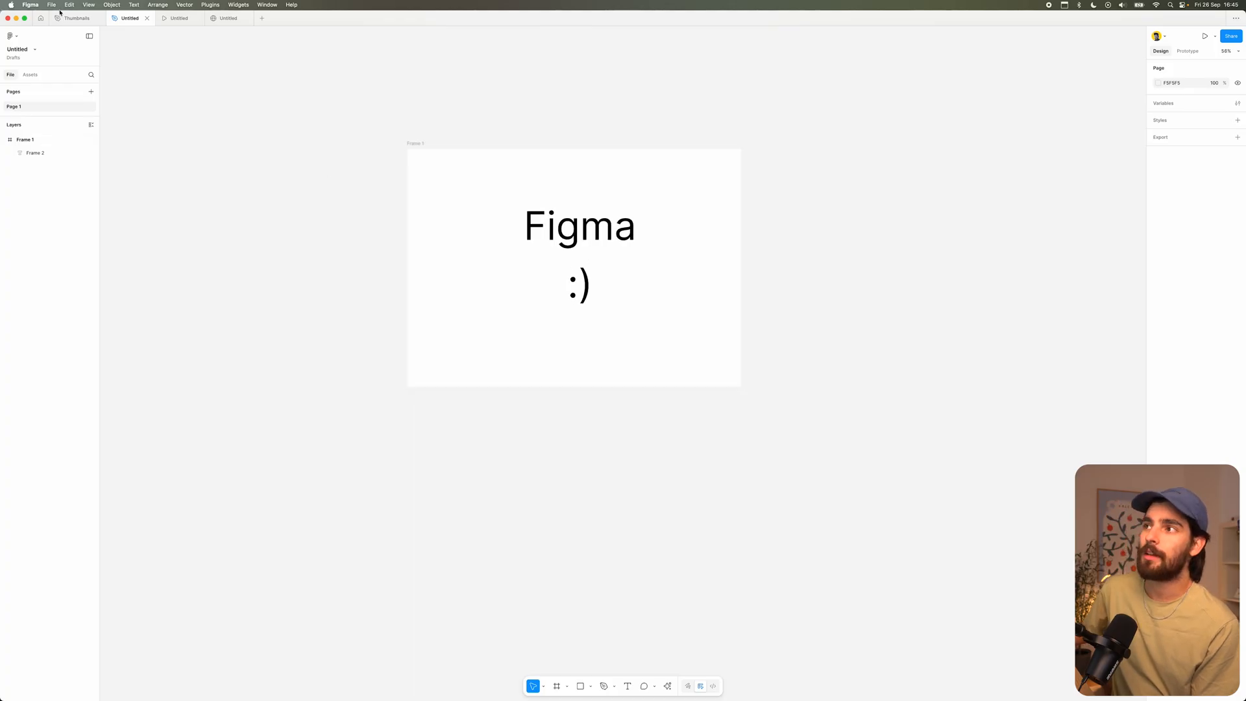
Glance at the Thumbnails file, then switch to the Olives branding file.
{"action": "left_click", "coordinate": [75, 17]}
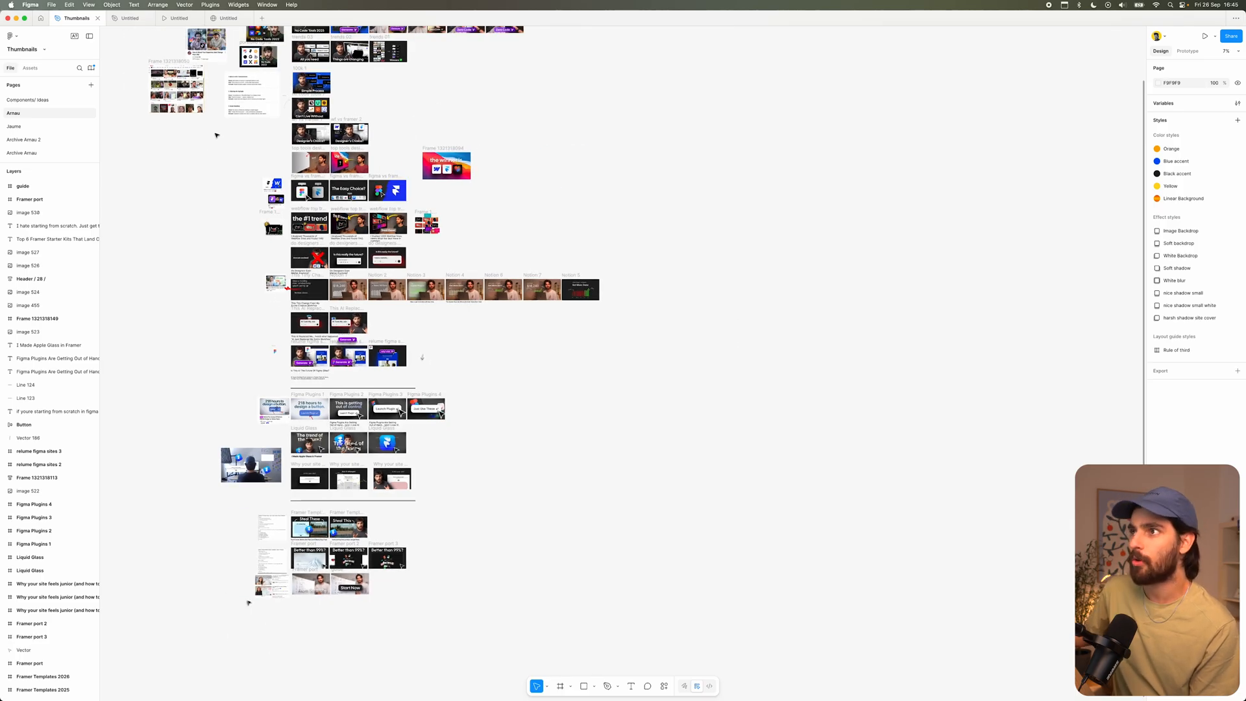
{"action": "left_click", "coordinate": [329, 17]}
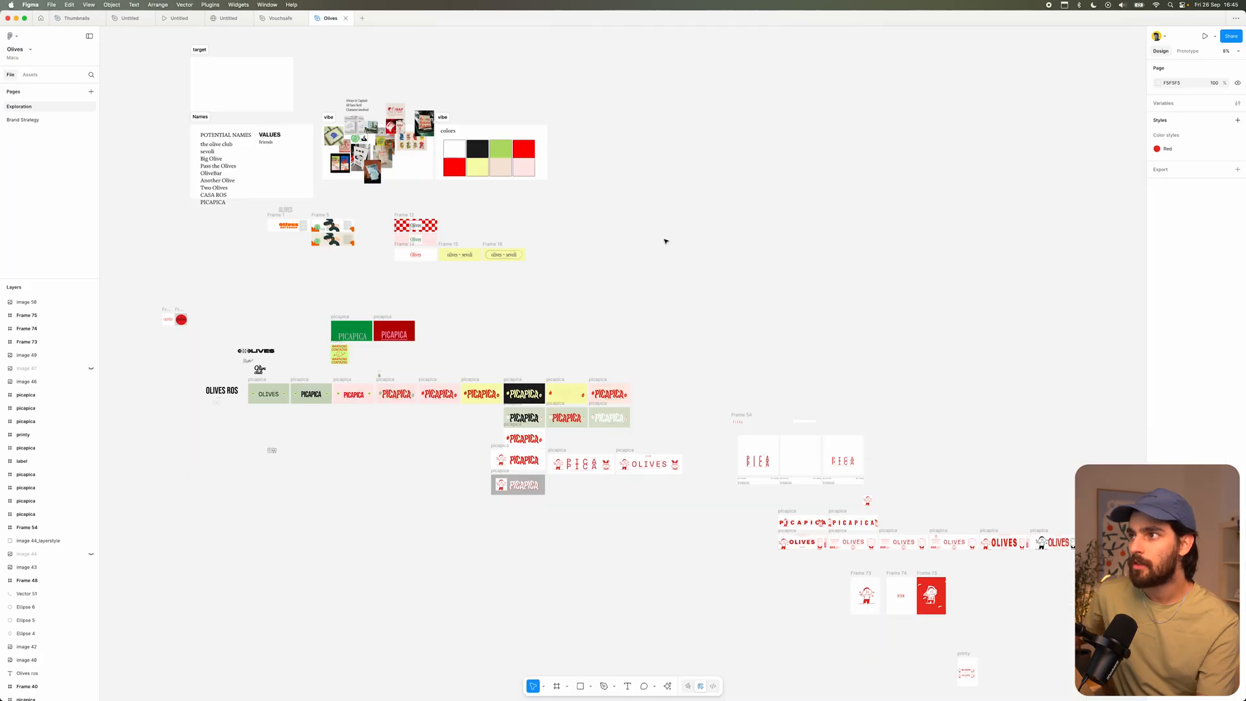
Pan around the Olives Exploration board's name ideas, colours and Picapica logo drafts.
{"action": "scroll", "scroll_direction": "down", "scroll_amount": 3}
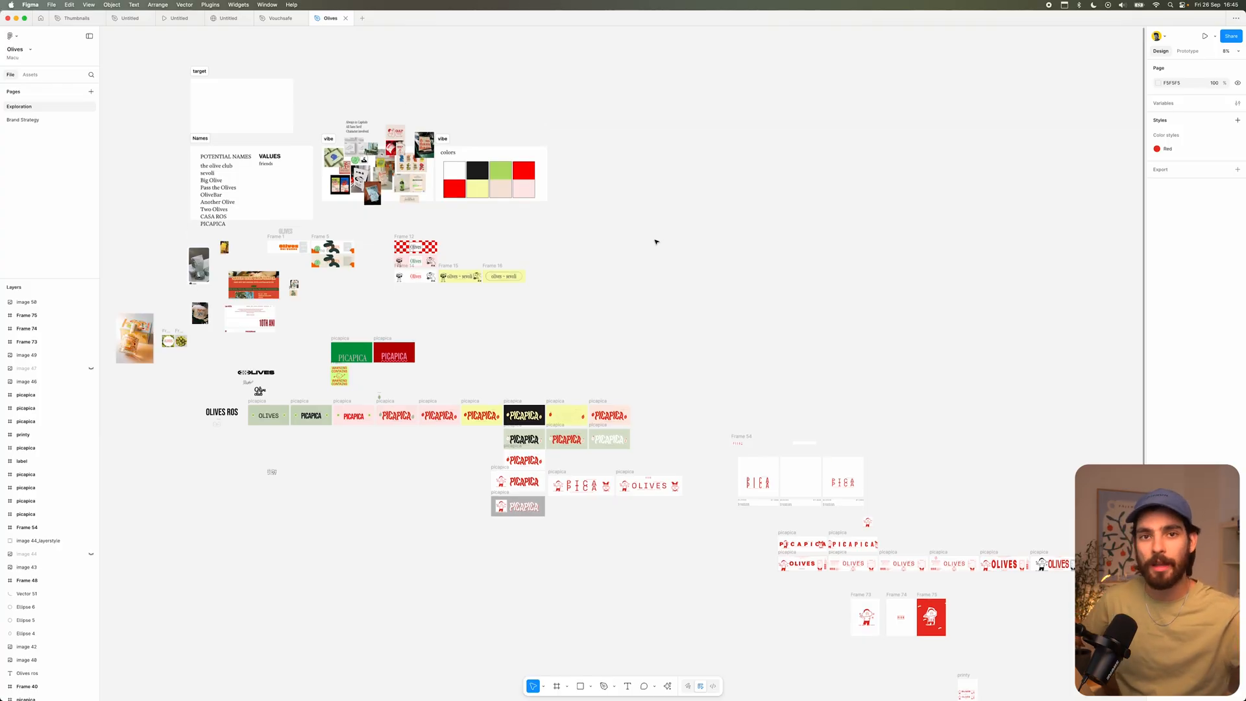
{"action": "scroll", "scroll_direction": "down", "scroll_amount": 3}
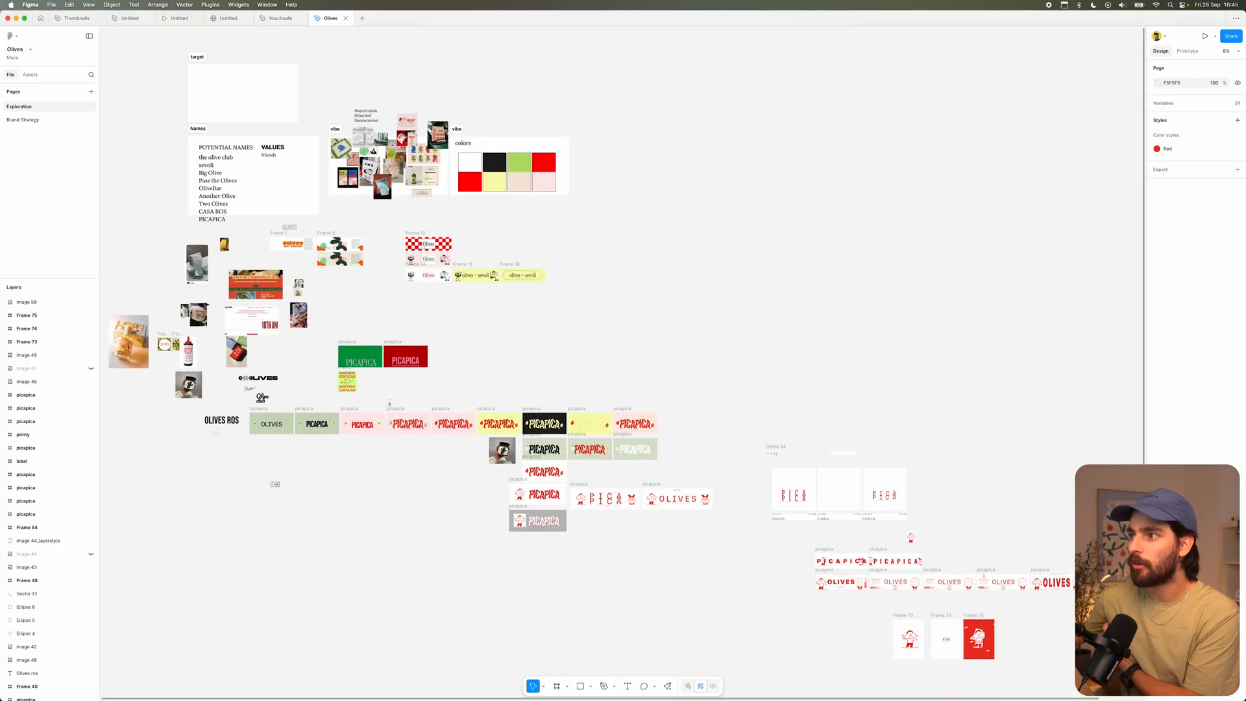
{"action": "scroll", "scroll_direction": "down", "scroll_amount": 3}
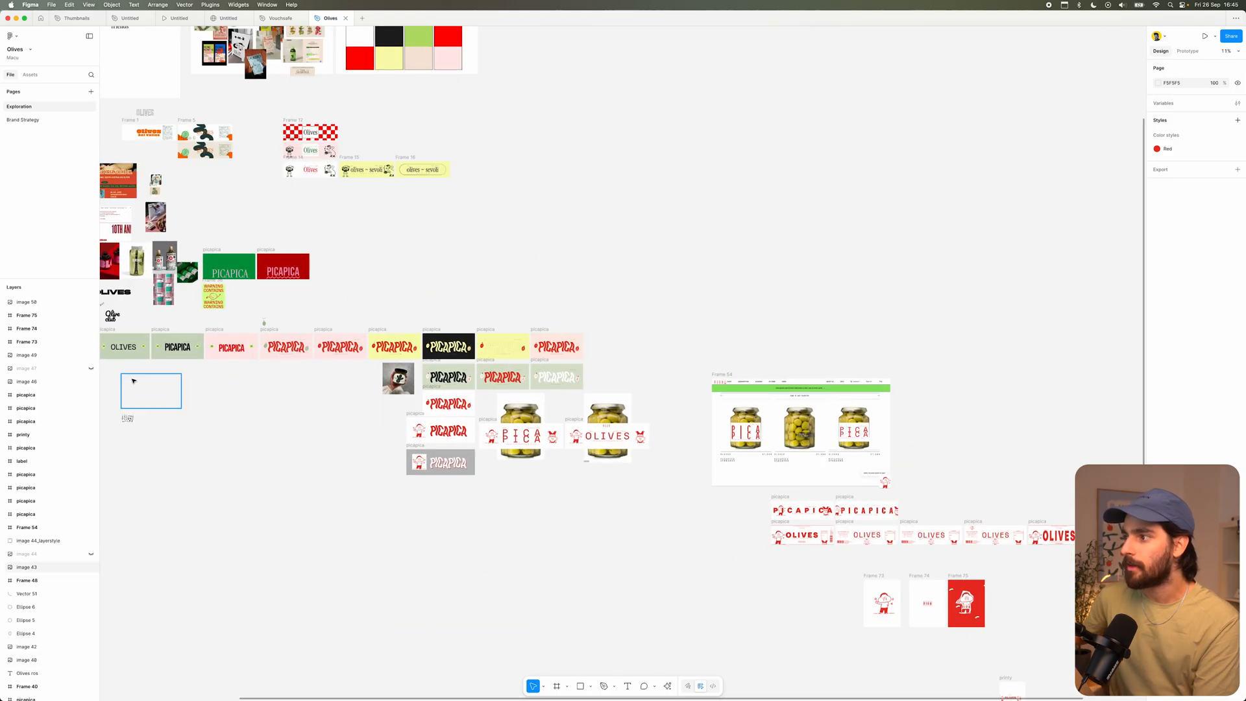
{"action": "scroll", "scroll_direction": "down", "scroll_amount": 3}
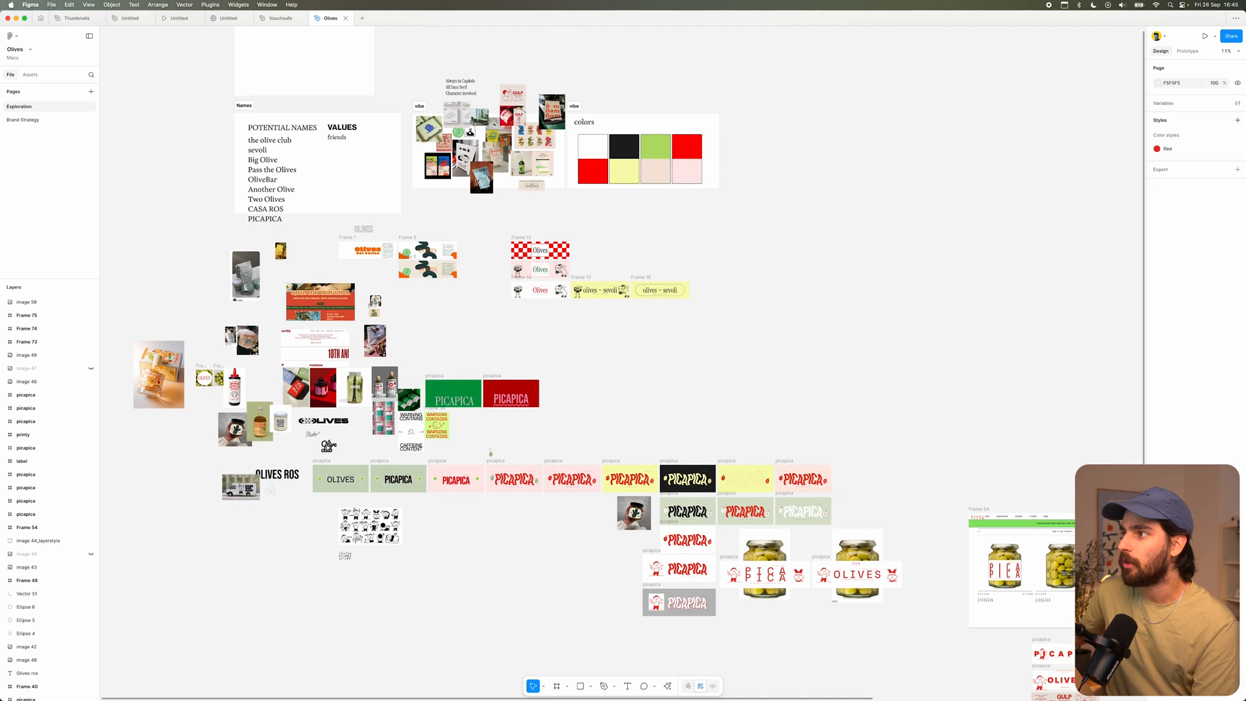
{"action": "scroll", "scroll_direction": "up", "scroll_amount": 3}
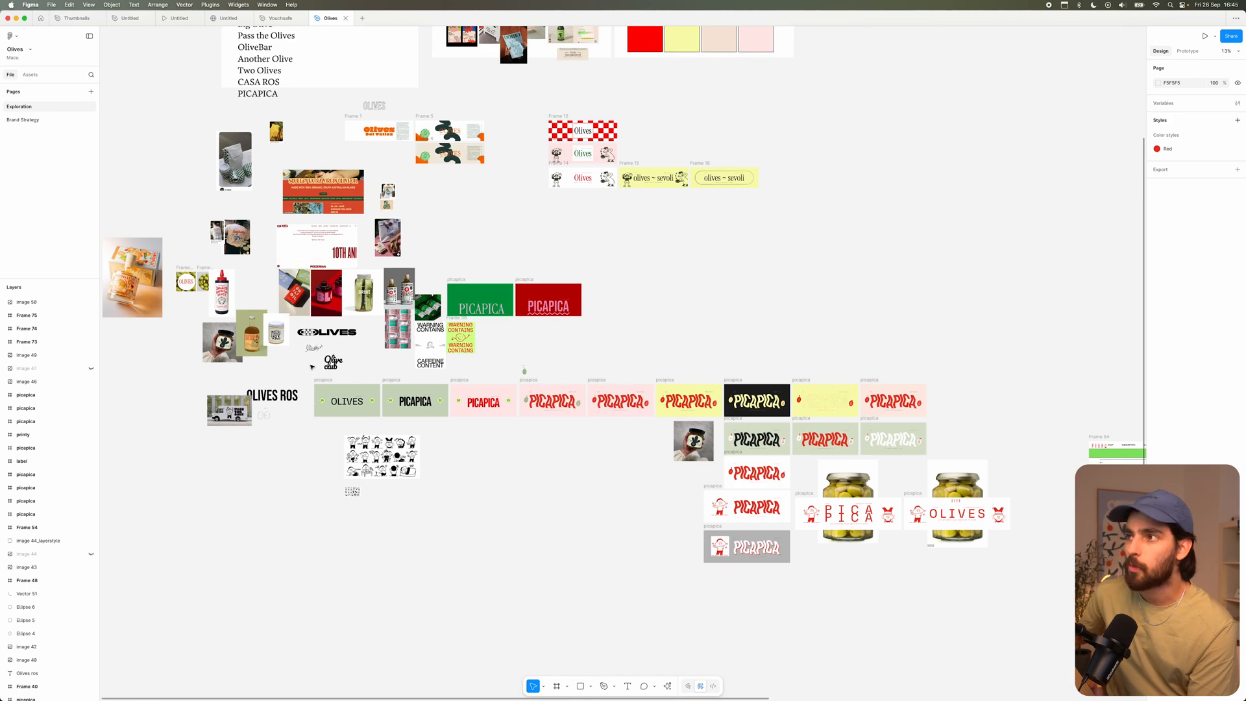
{"action": "left_click", "coordinate": [278, 16]}
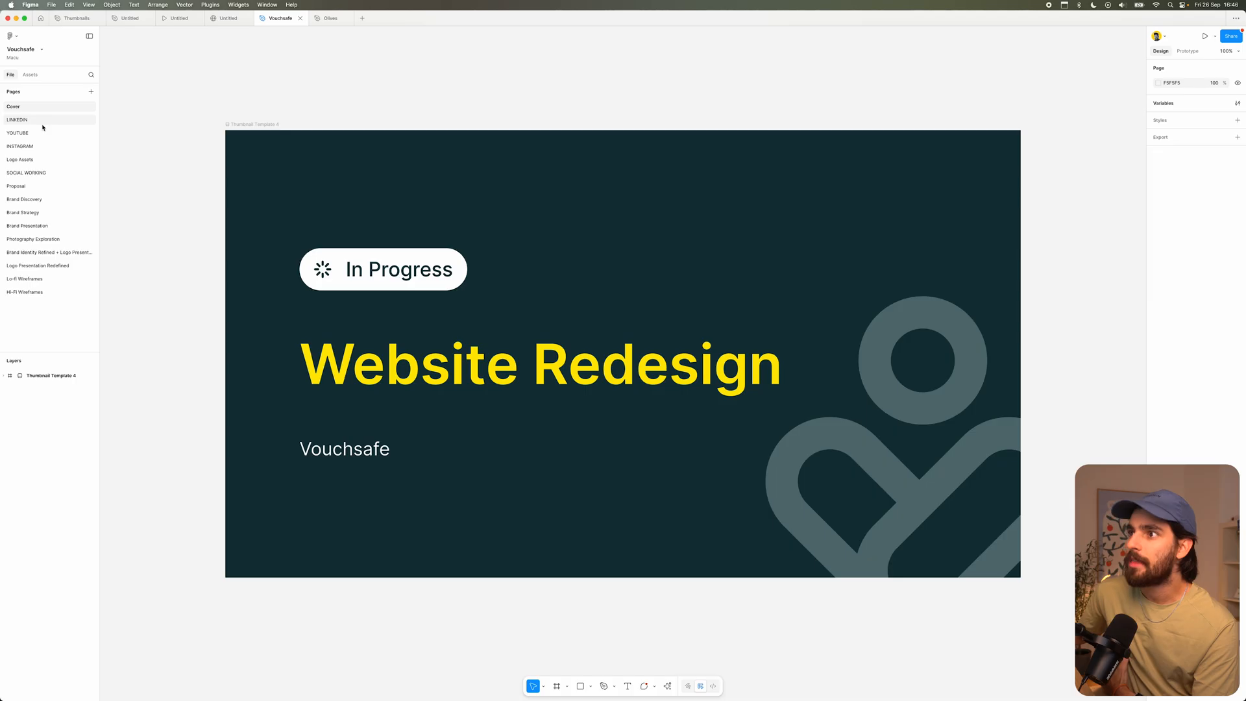
{"action": "left_click", "coordinate": [15, 185]}
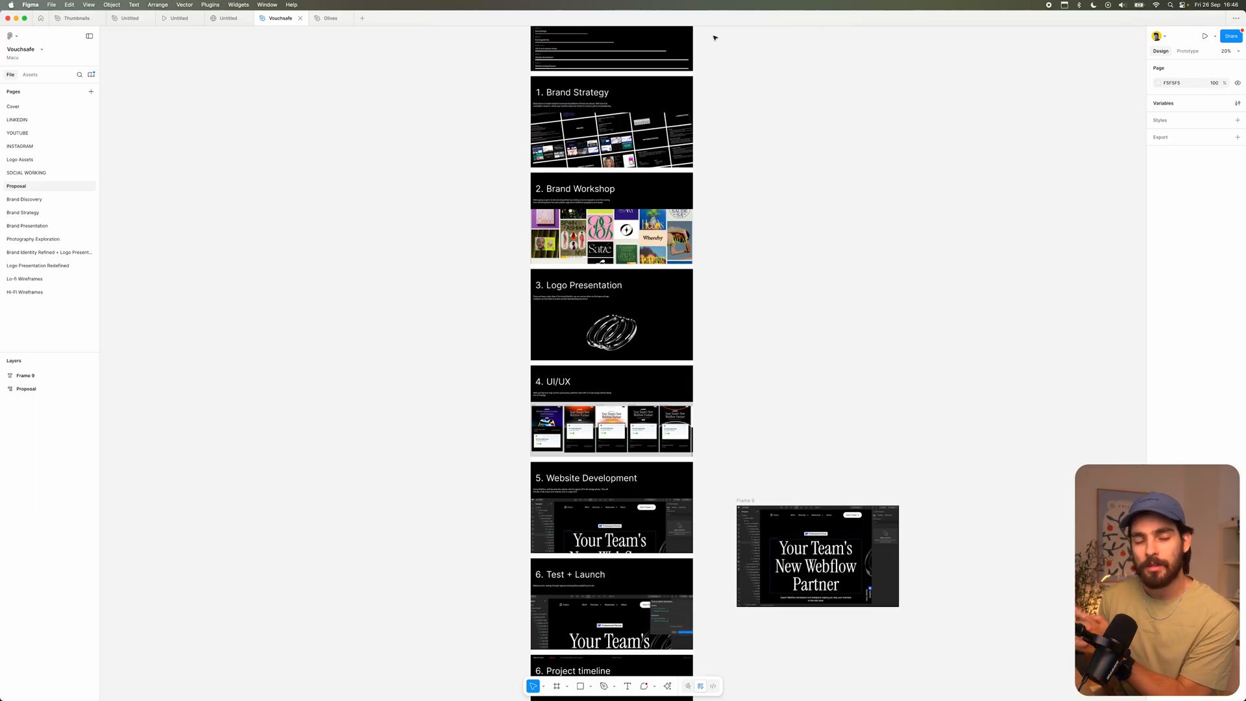
{"action": "scroll", "scroll_direction": "down", "scroll_amount": 3}
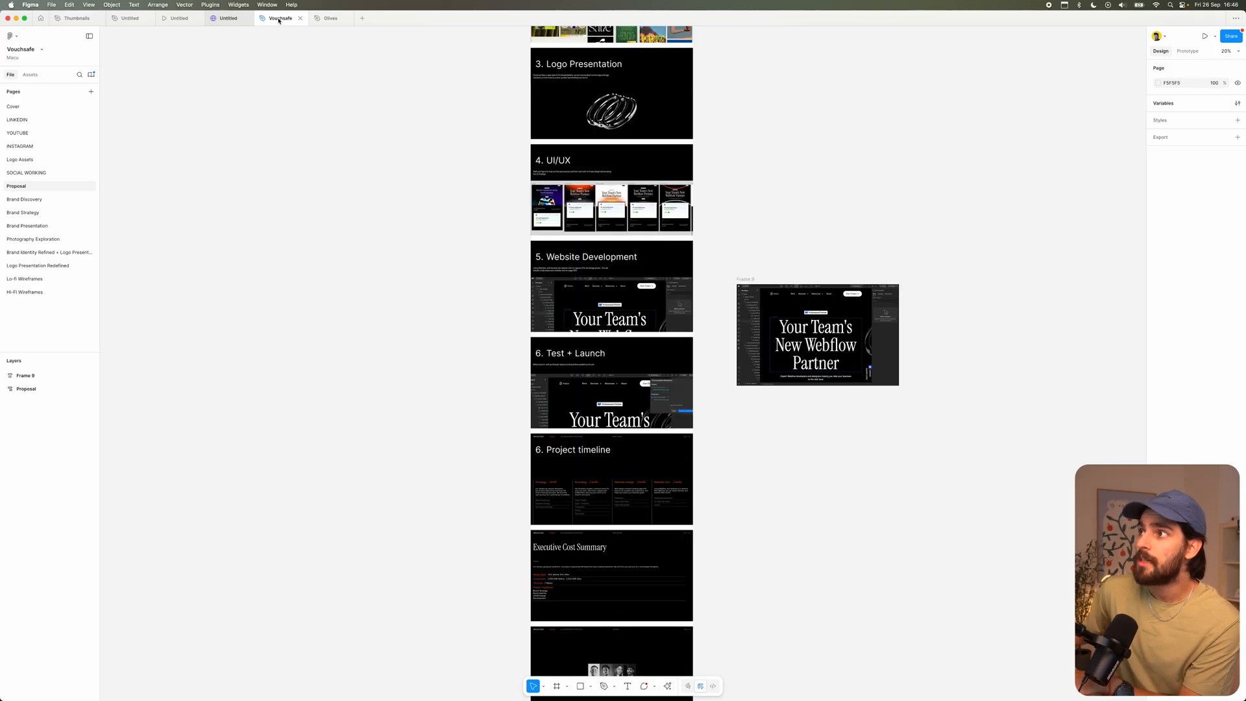
Revisit the Olives exploration file's palette and Picapica label drafts, then move to the next tab.
{"action": "left_click", "coordinate": [327, 16]}
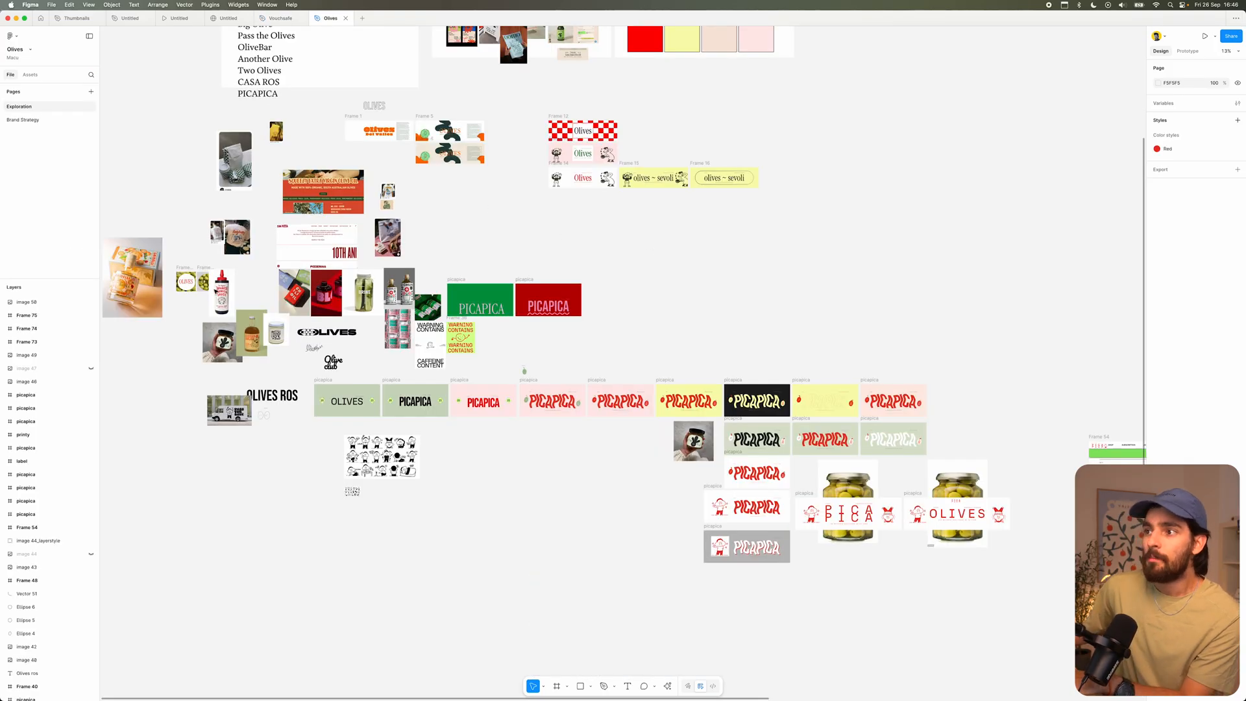
{"action": "scroll", "scroll_direction": "down", "scroll_amount": 3}
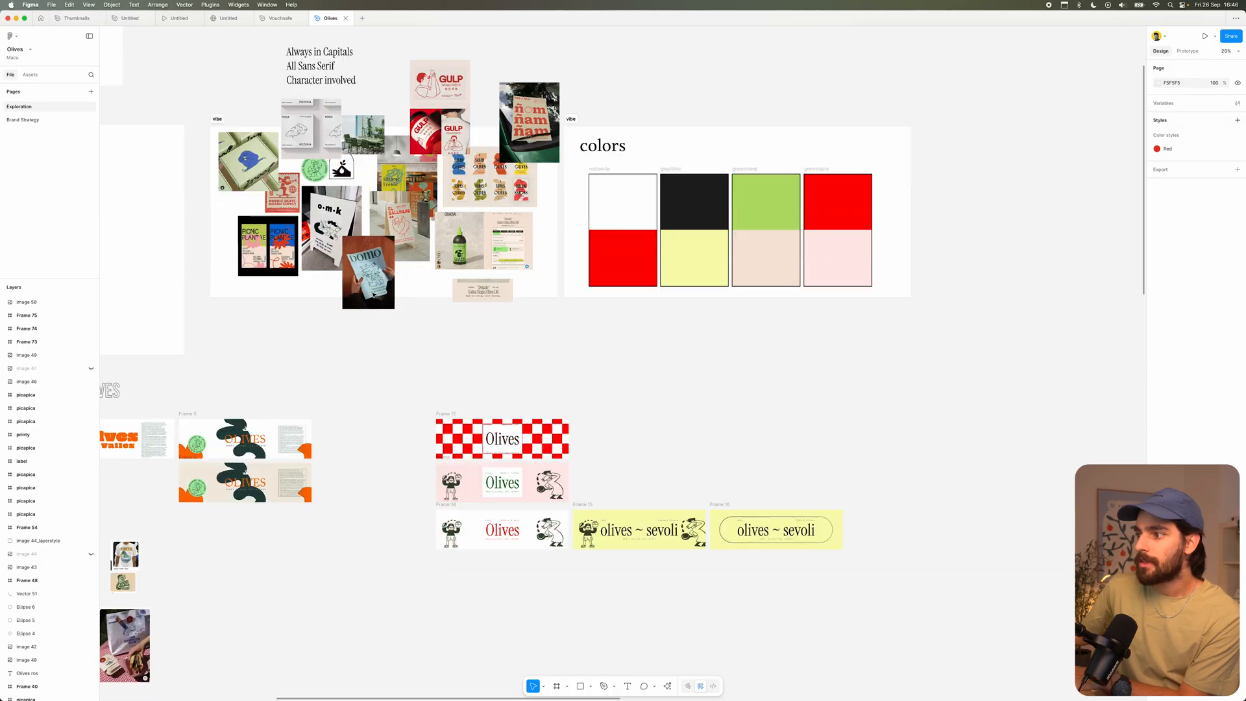
{"action": "scroll", "scroll_direction": "down", "scroll_amount": 3}
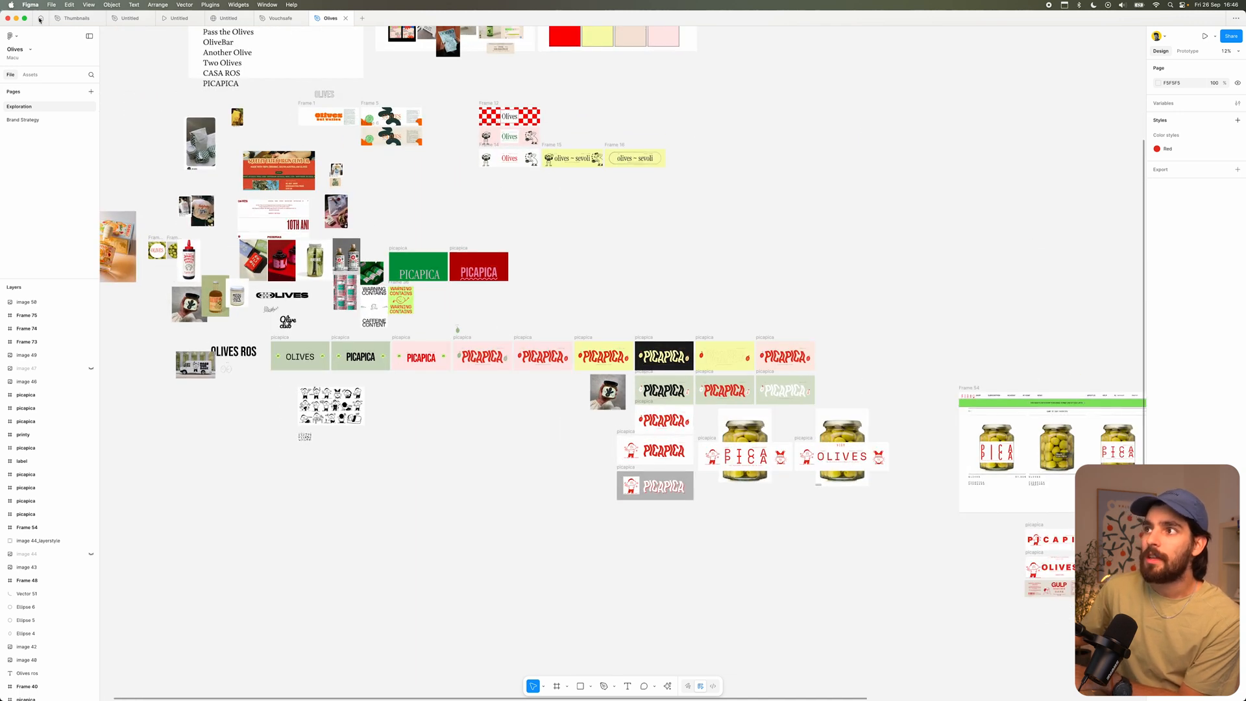
{"action": "left_click", "coordinate": [388, 17]}
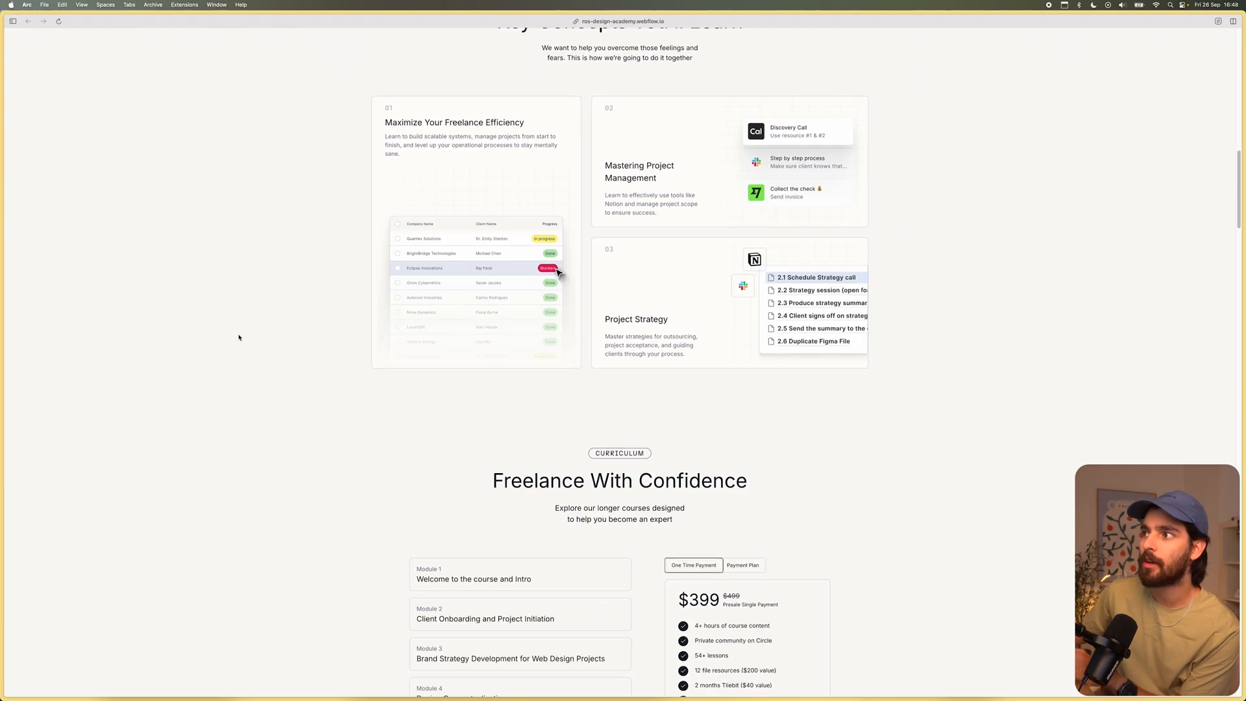
Look over the Course Page Design layouts with outline view off, then return to the Olives file.
{"action": "scroll", "scroll_direction": "up", "scroll_amount": 3}
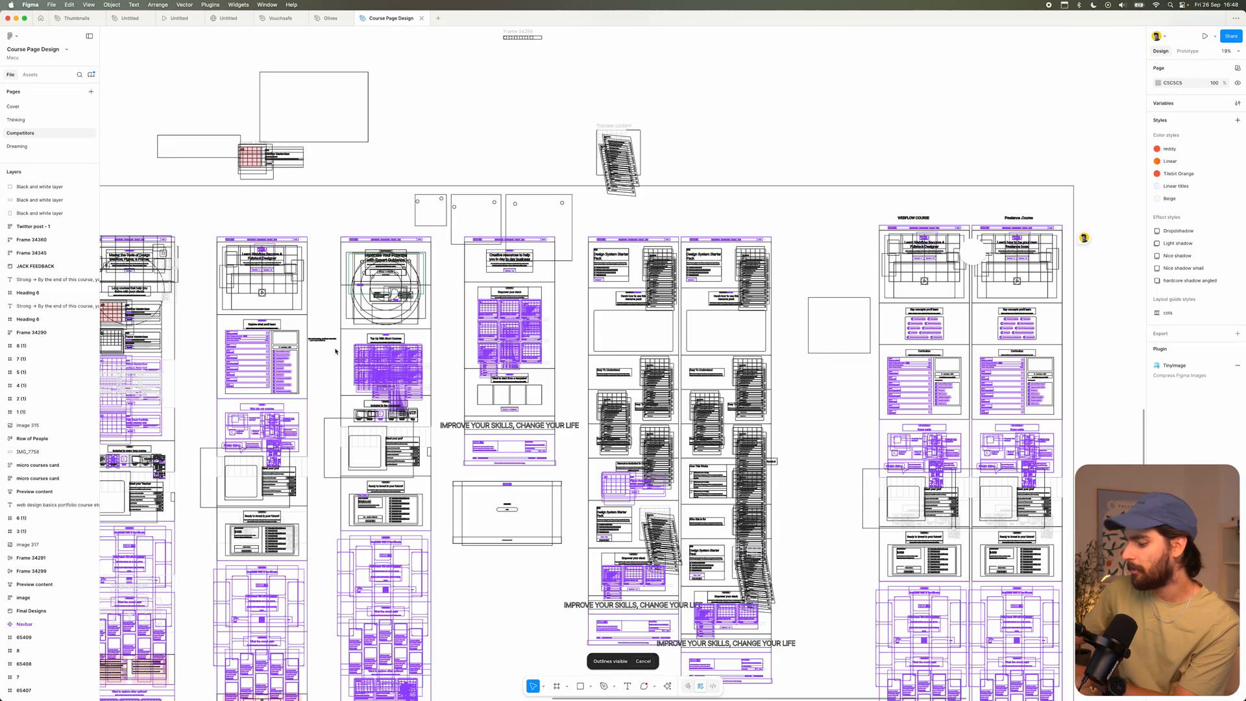
{"action": "left_click", "coordinate": [610, 661]}
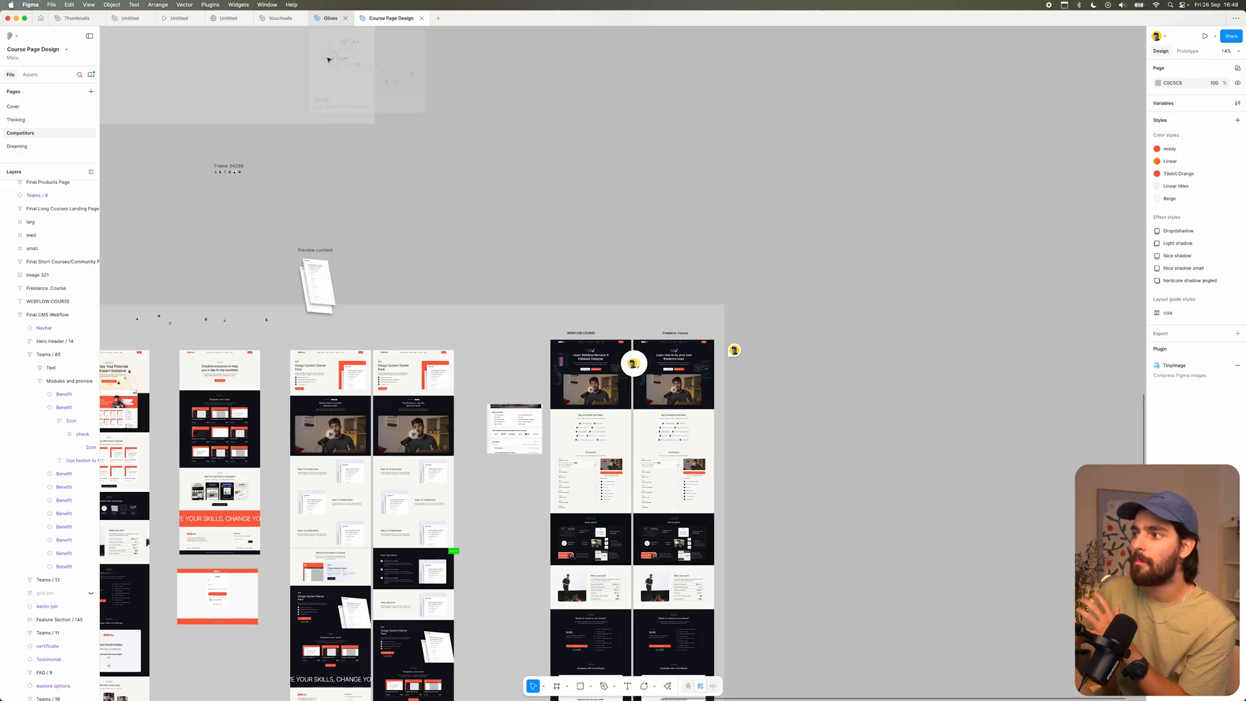
{"action": "left_click", "coordinate": [328, 17]}
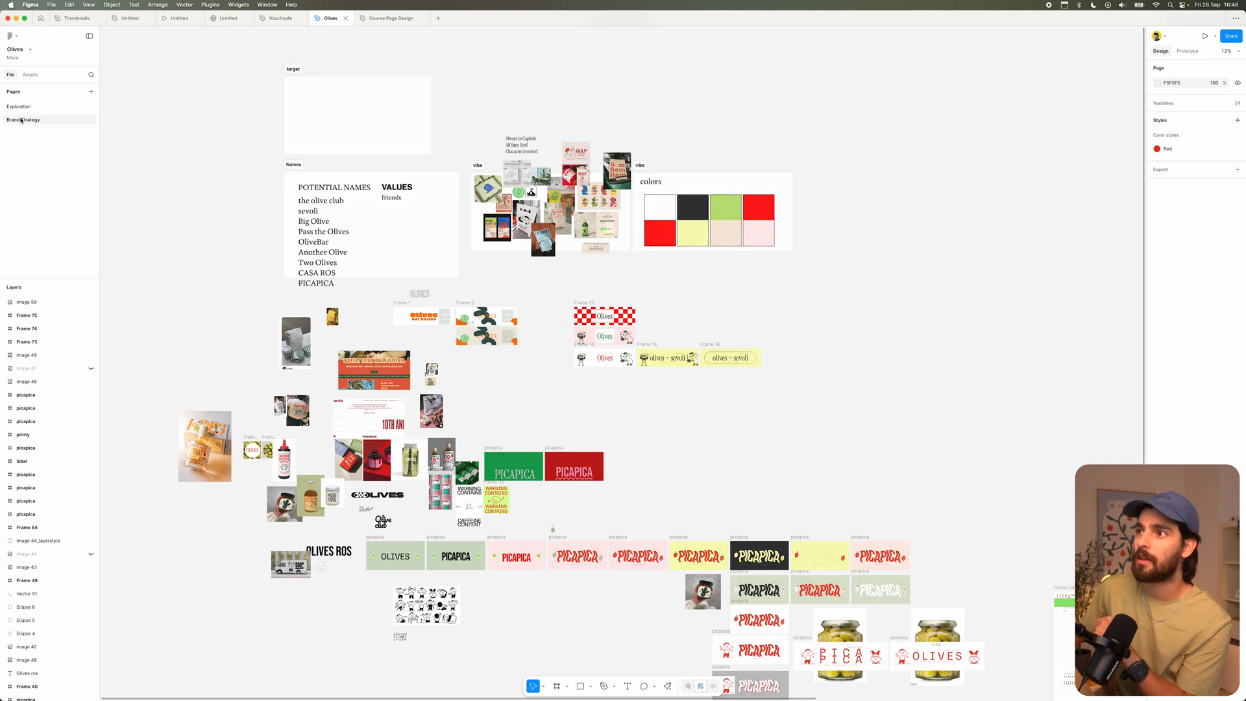
View the Olives Brand Strategy page, then switch to the untitled Figma Sites draft reading "Figma :)".
{"action": "left_click", "coordinate": [279, 17]}
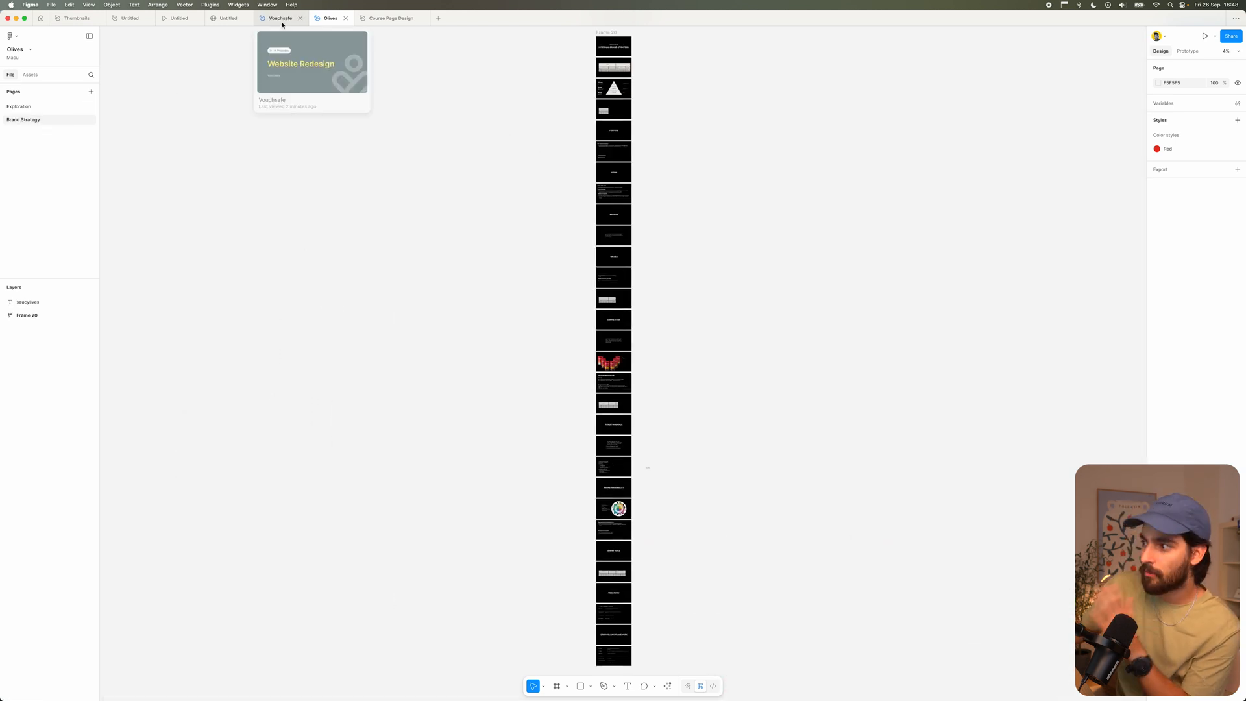
{"action": "left_click", "coordinate": [228, 17]}
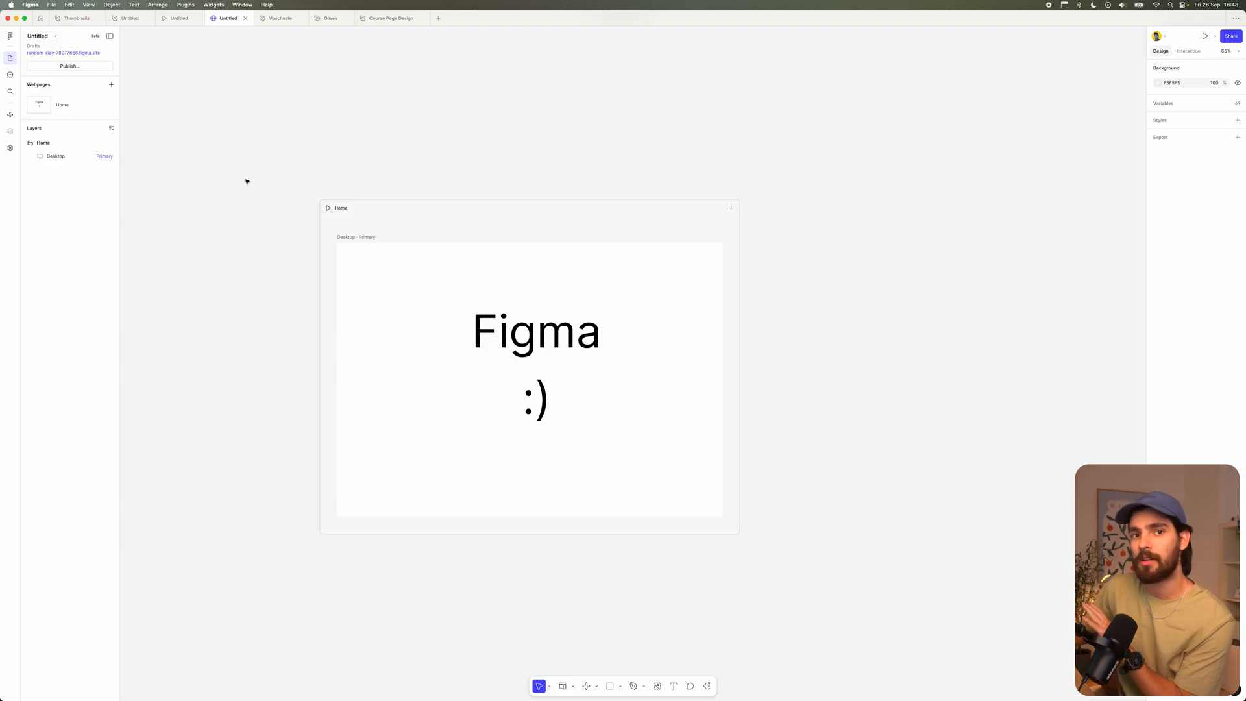
{"action": "mouse_move", "coordinate": [237, 159]}
{"action": "type", "text": "ti"}
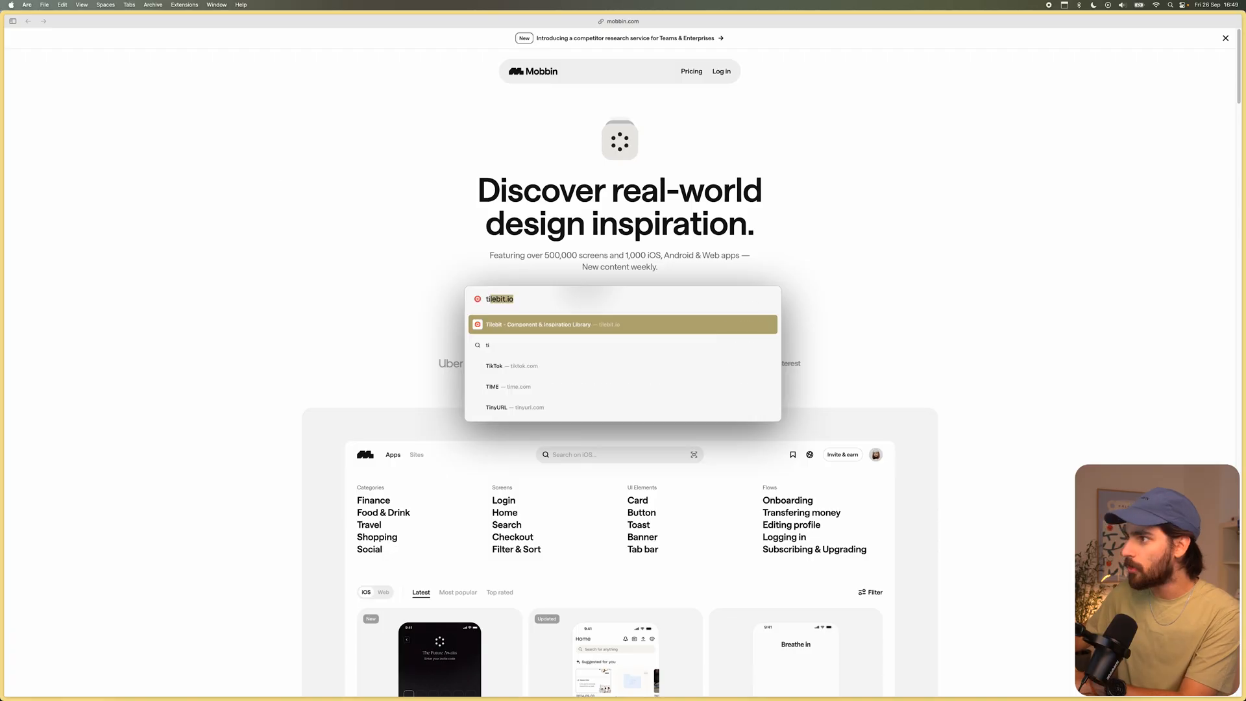
Go to tilebit.io and browse its View All Inspiration gallery of web sections.
{"action": "left_click", "coordinate": [622, 325]}
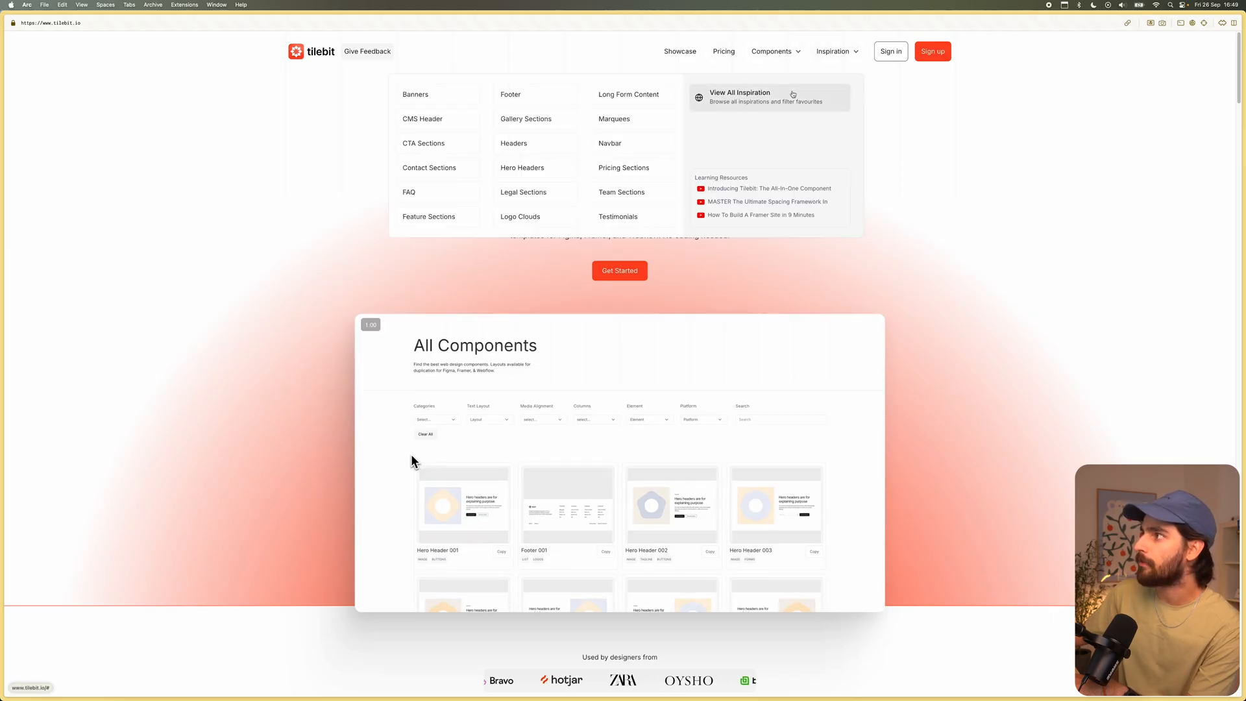
{"action": "left_click", "coordinate": [739, 95]}
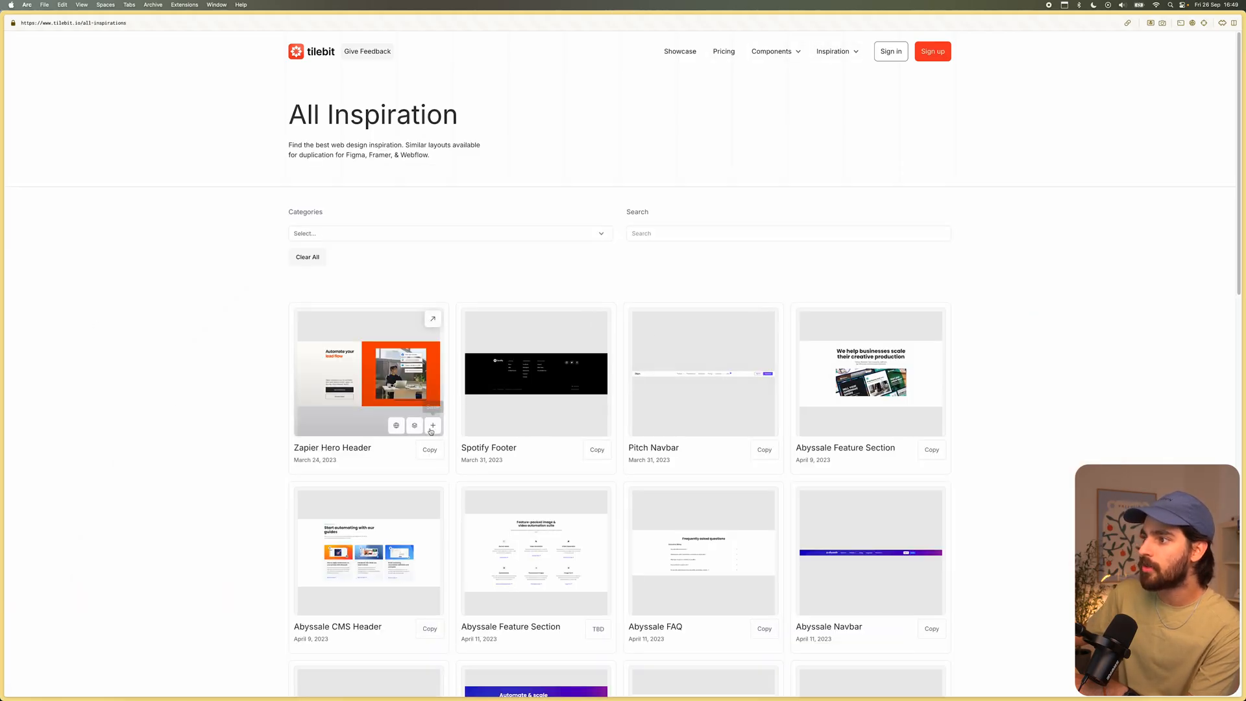
{"action": "left_click", "coordinate": [432, 426]}
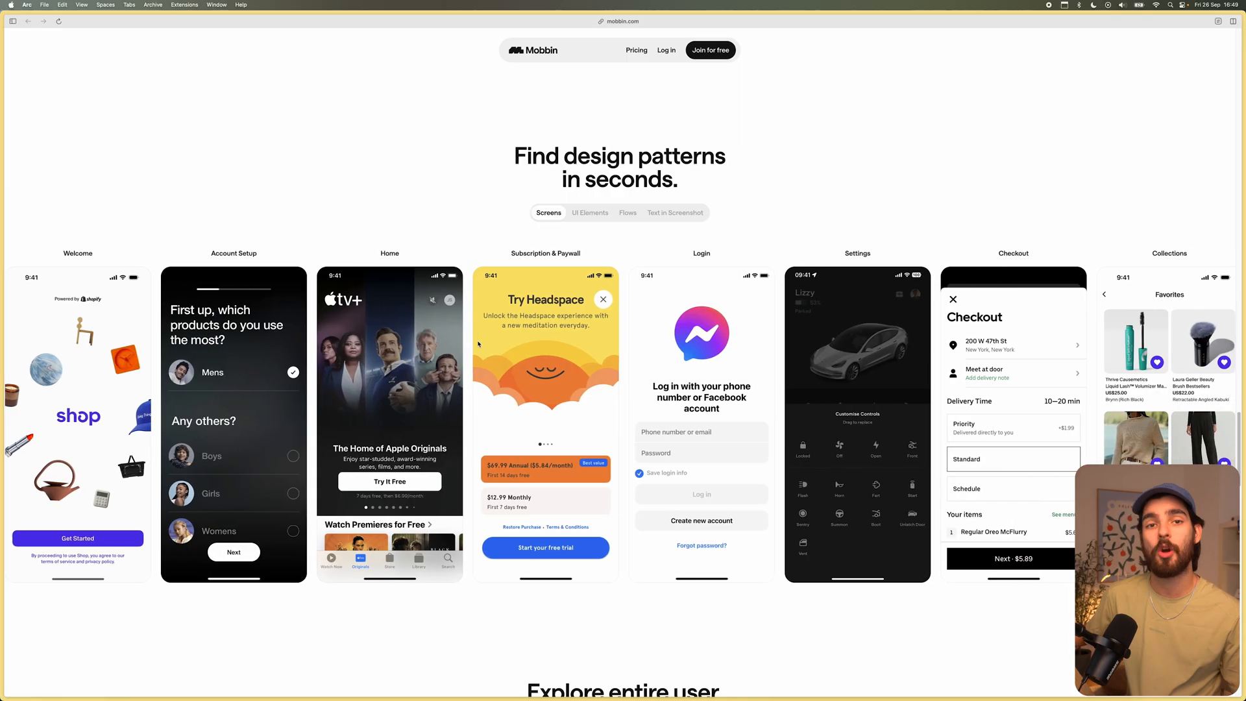
Browse Mobbin's homepage showcase and switch it from Screens to the UI Elements examples.
{"action": "scroll", "scroll_direction": "down", "scroll_amount": 3}
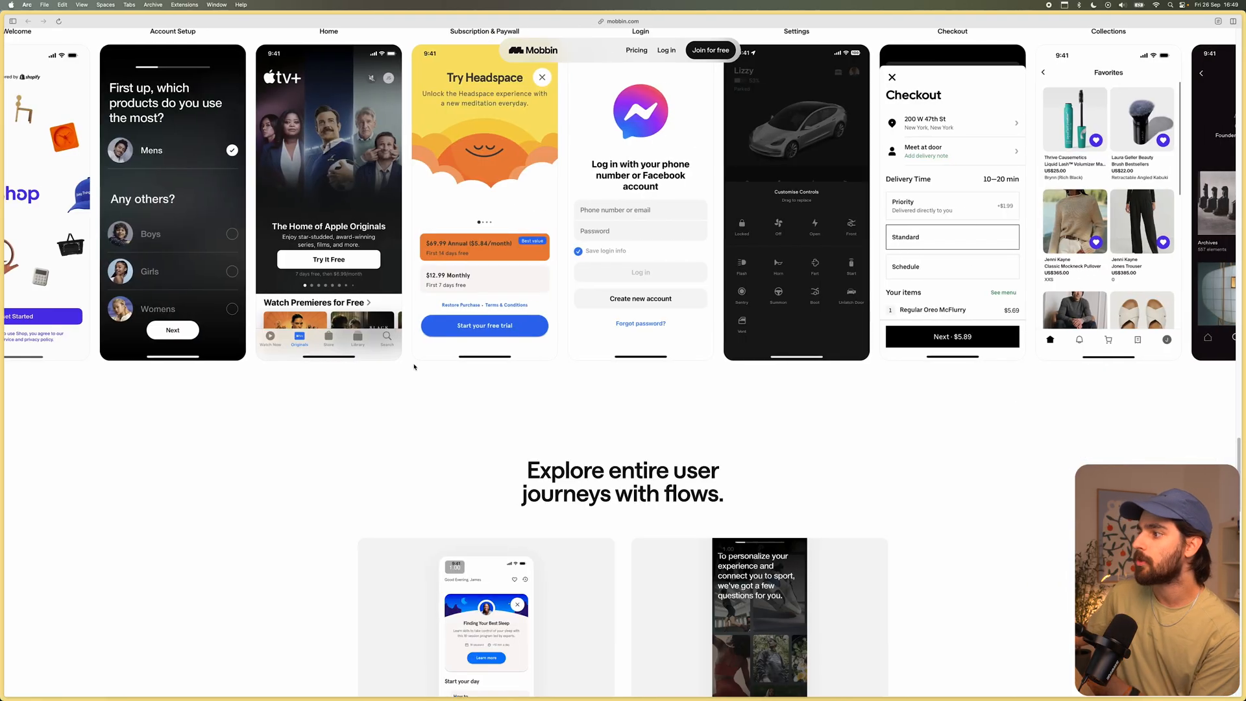
{"action": "scroll", "scroll_direction": "up", "scroll_amount": 3}
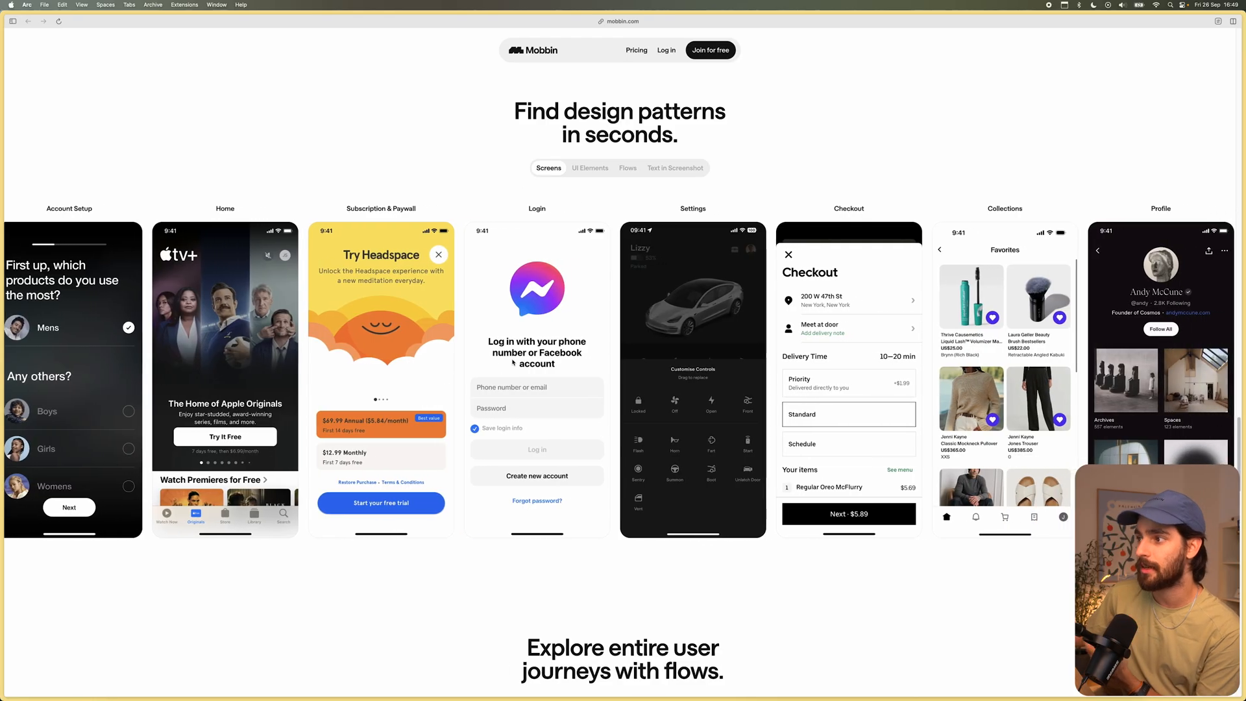
{"action": "scroll", "scroll_direction": "right", "scroll_amount": 3}
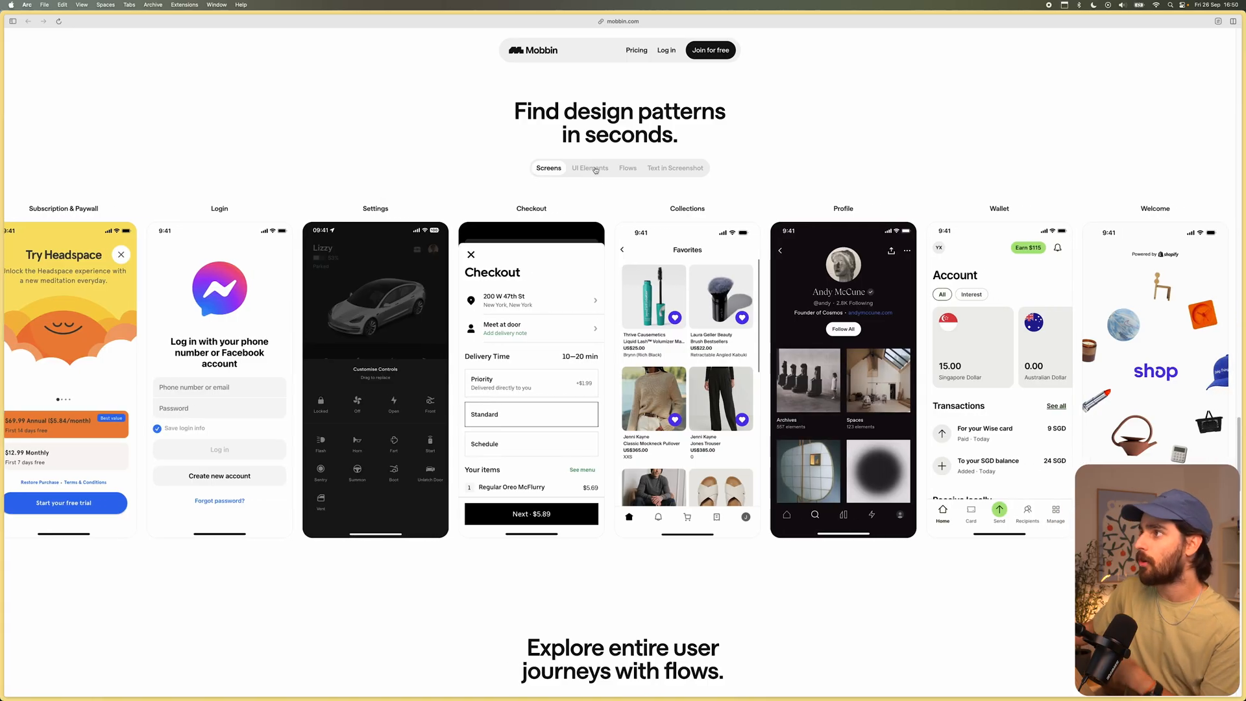
{"action": "left_click", "coordinate": [590, 168]}
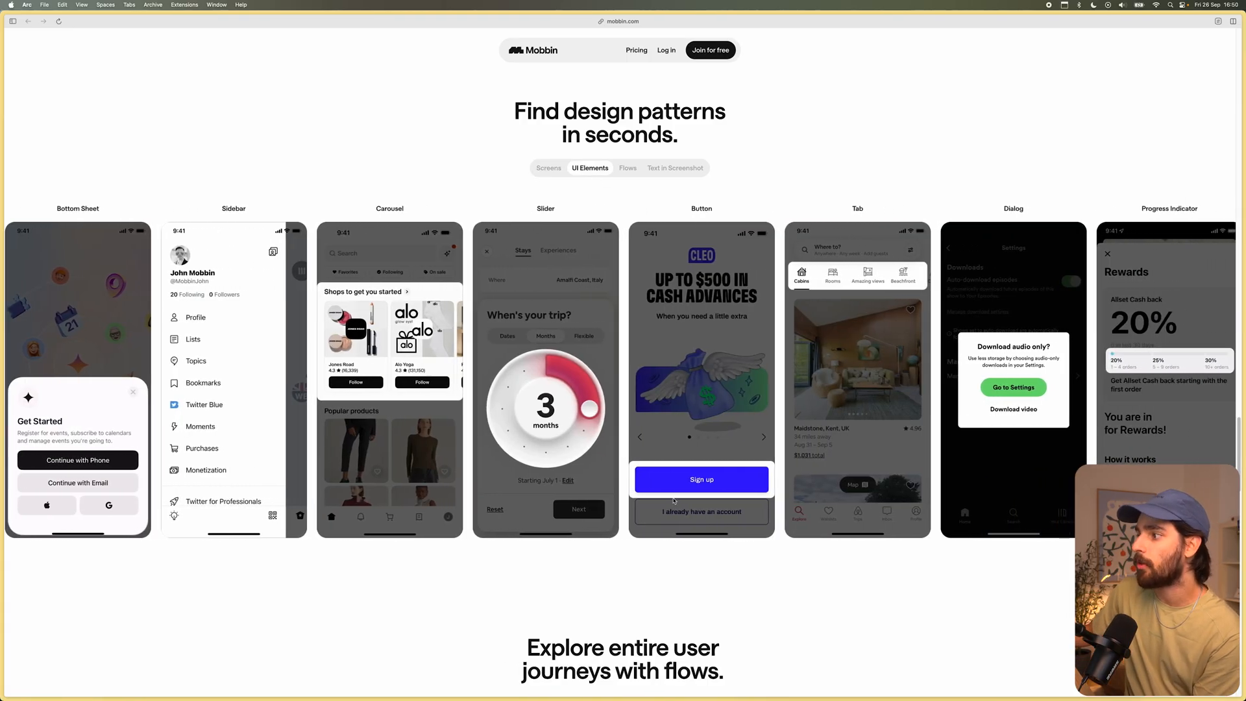
{"action": "scroll", "scroll_direction": "right", "scroll_amount": 3}
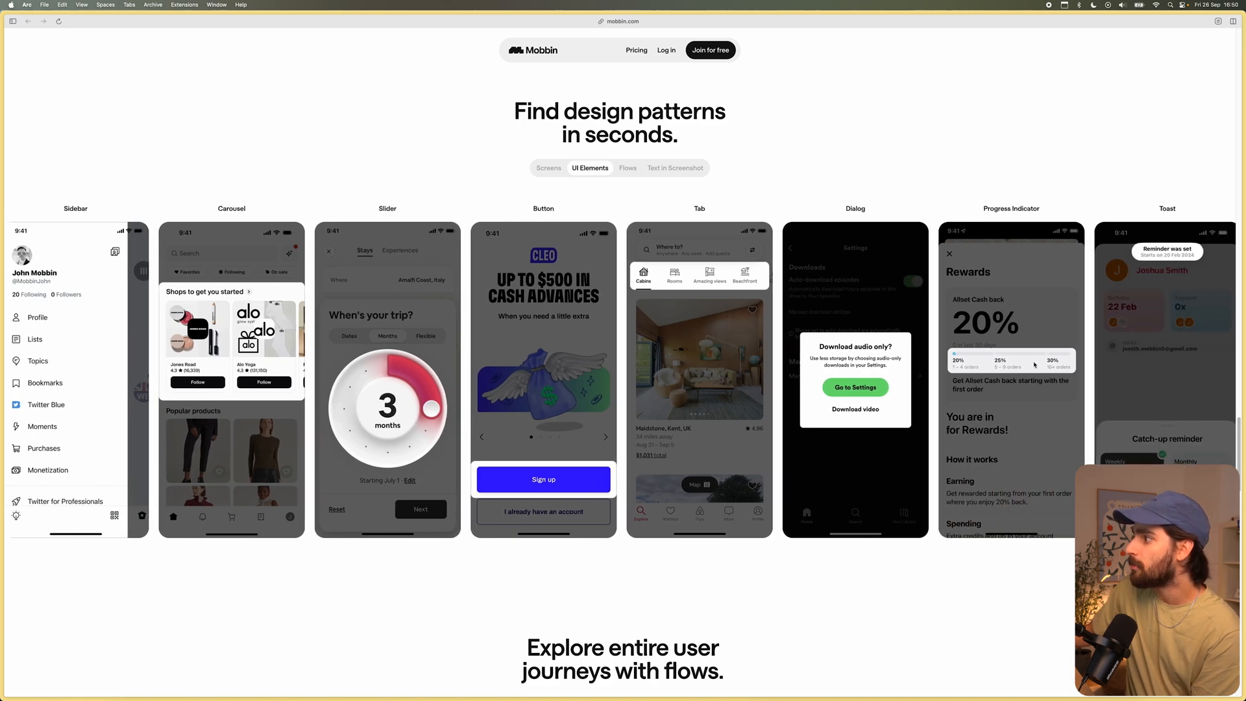
{"action": "scroll", "scroll_direction": "right", "scroll_amount": 3}
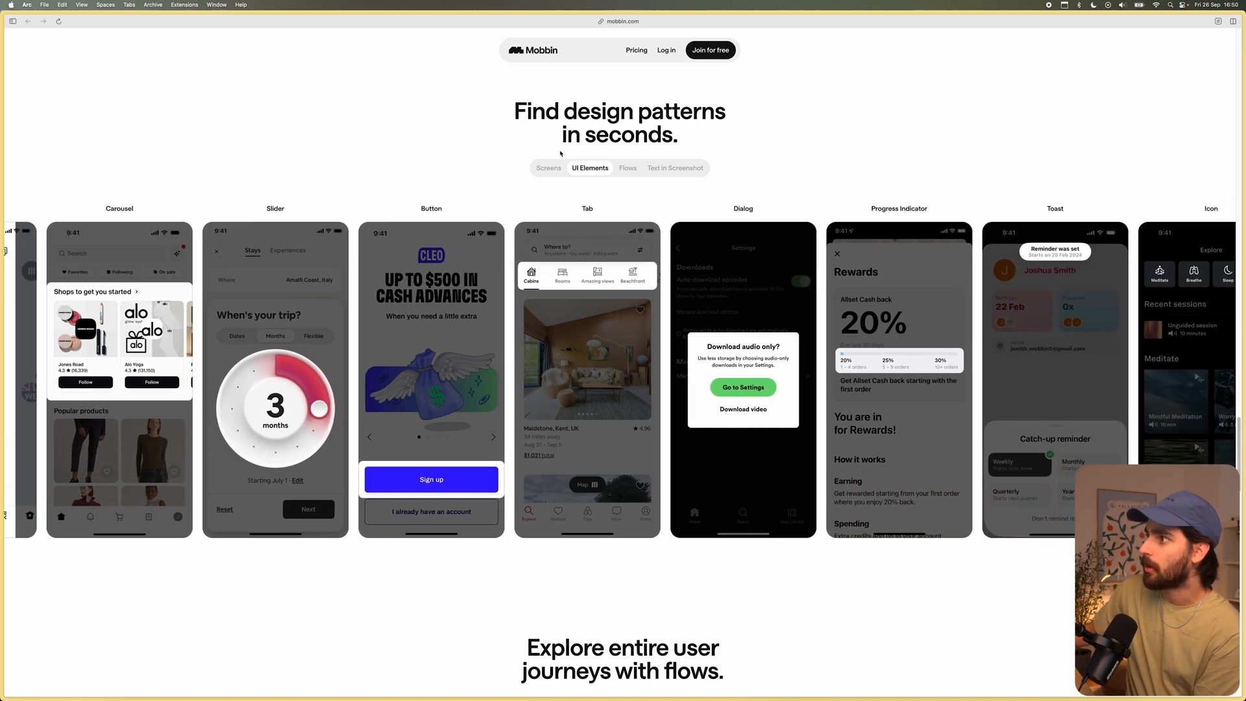
Switch the showcase to Flows and scroll through its subscribing, chatting and searching samples.
{"action": "left_click", "coordinate": [626, 167]}
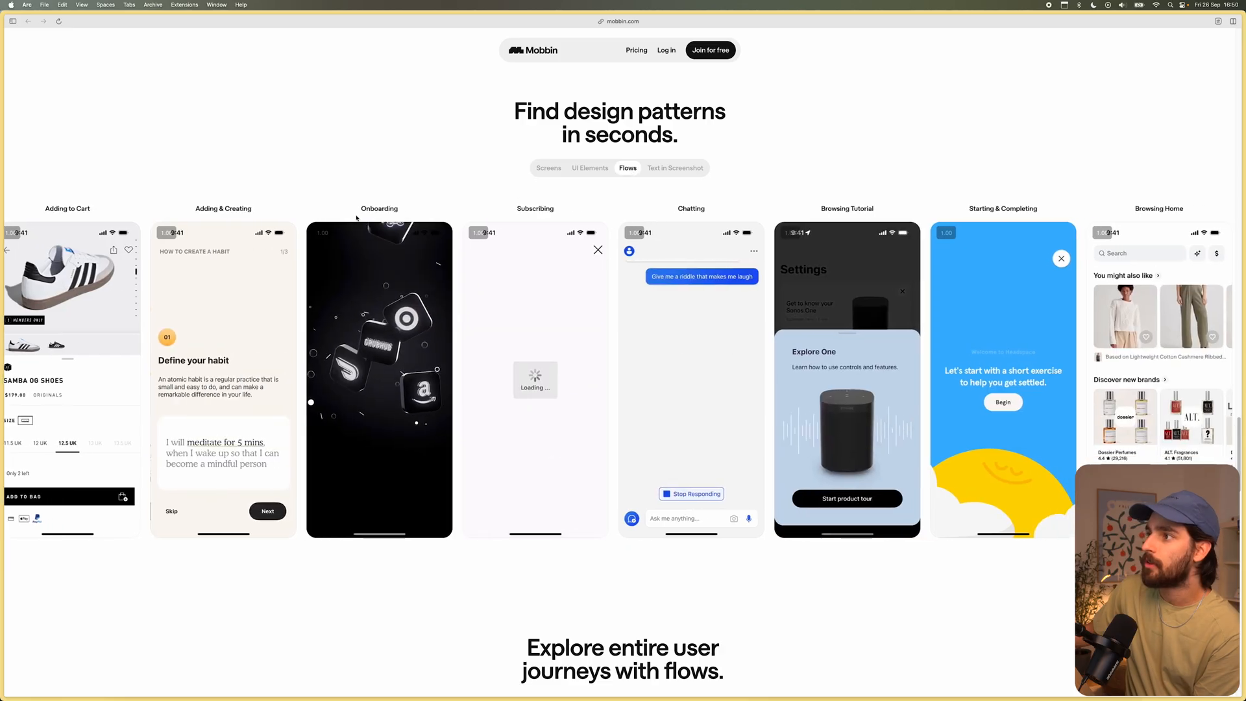
{"action": "scroll", "scroll_direction": "left", "scroll_amount": 3}
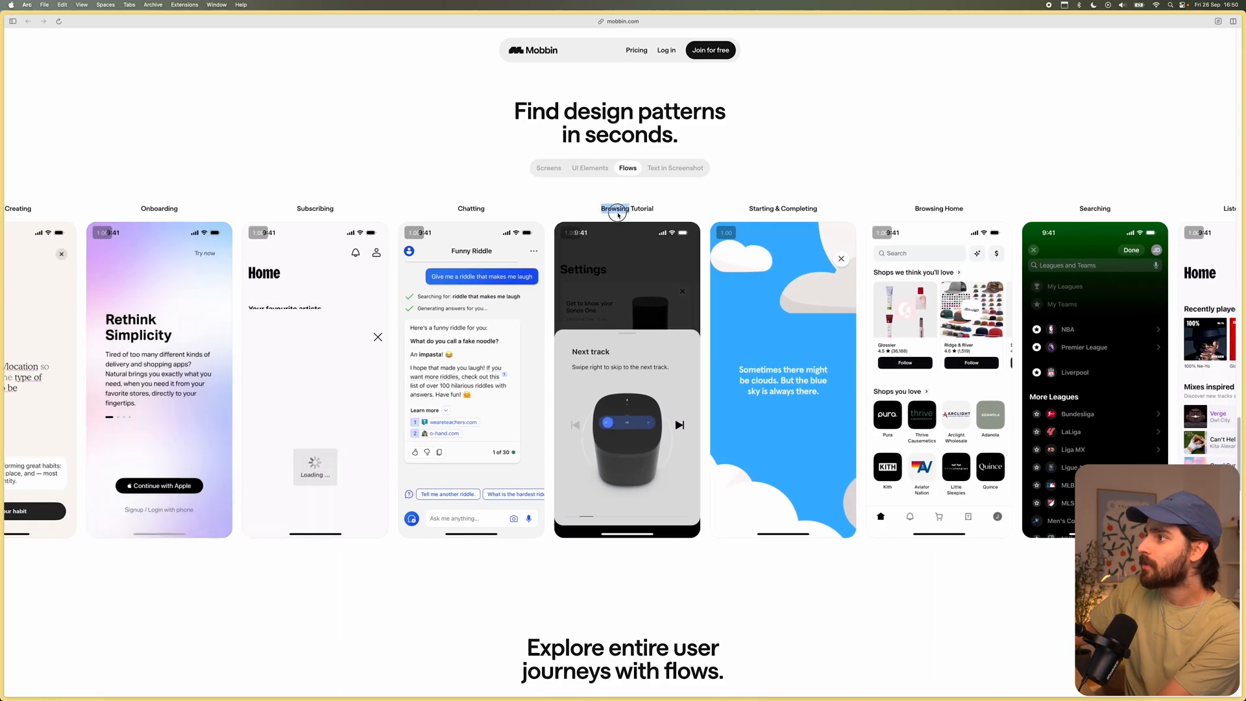
{"action": "scroll", "scroll_direction": "left", "scroll_amount": 3}
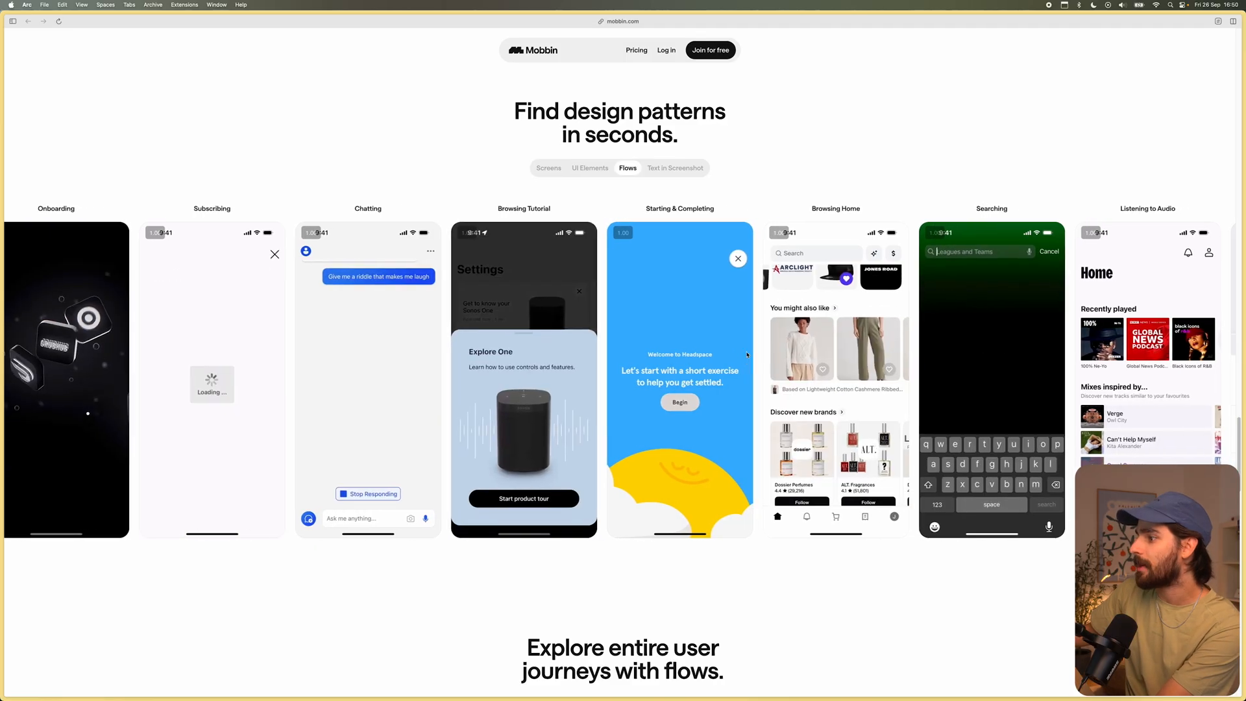
{"action": "scroll", "scroll_direction": "left", "scroll_amount": 3}
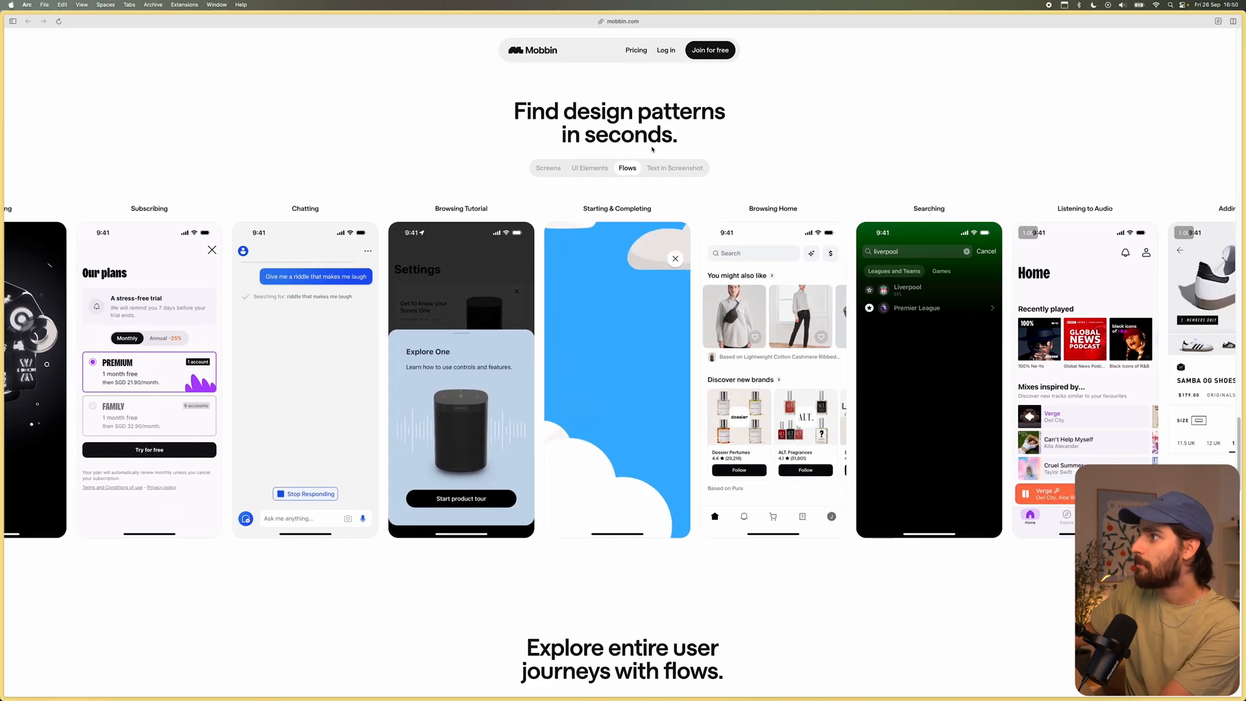
Show the Text in Screenshot examples and skim the rest of Mobbin's homepage.
{"action": "left_click", "coordinate": [675, 167]}
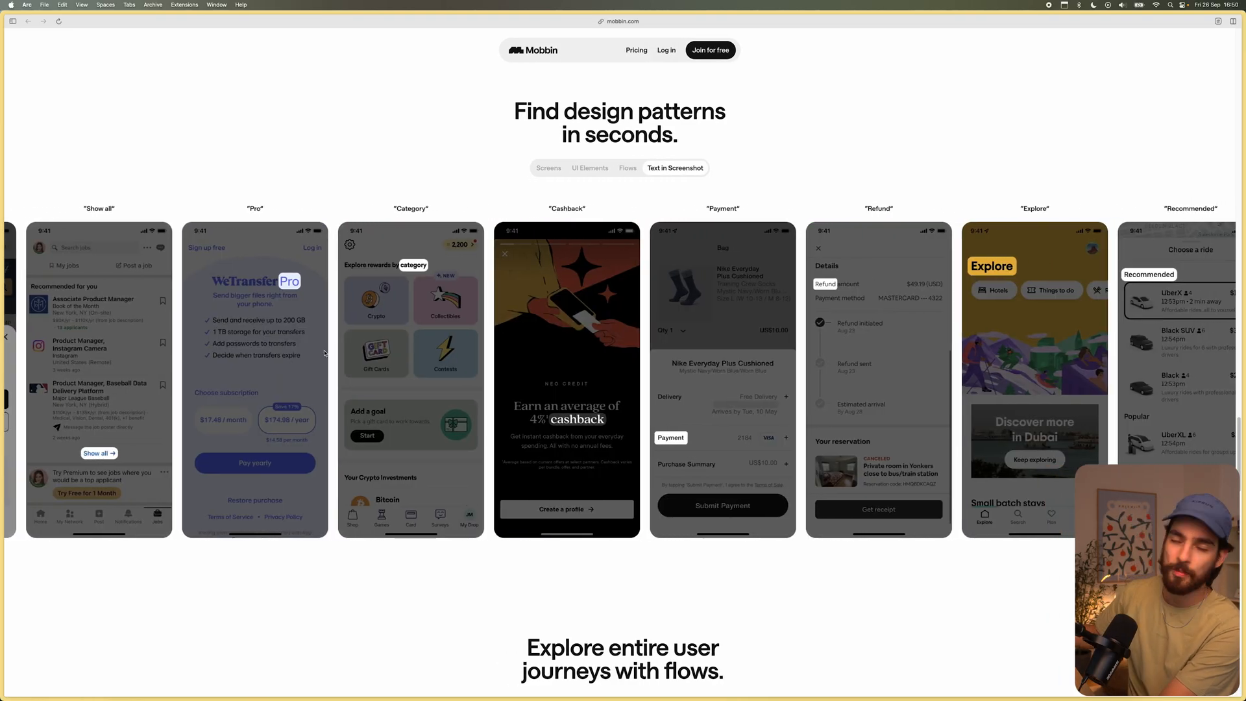
{"action": "scroll", "scroll_direction": "down", "scroll_amount": 3}
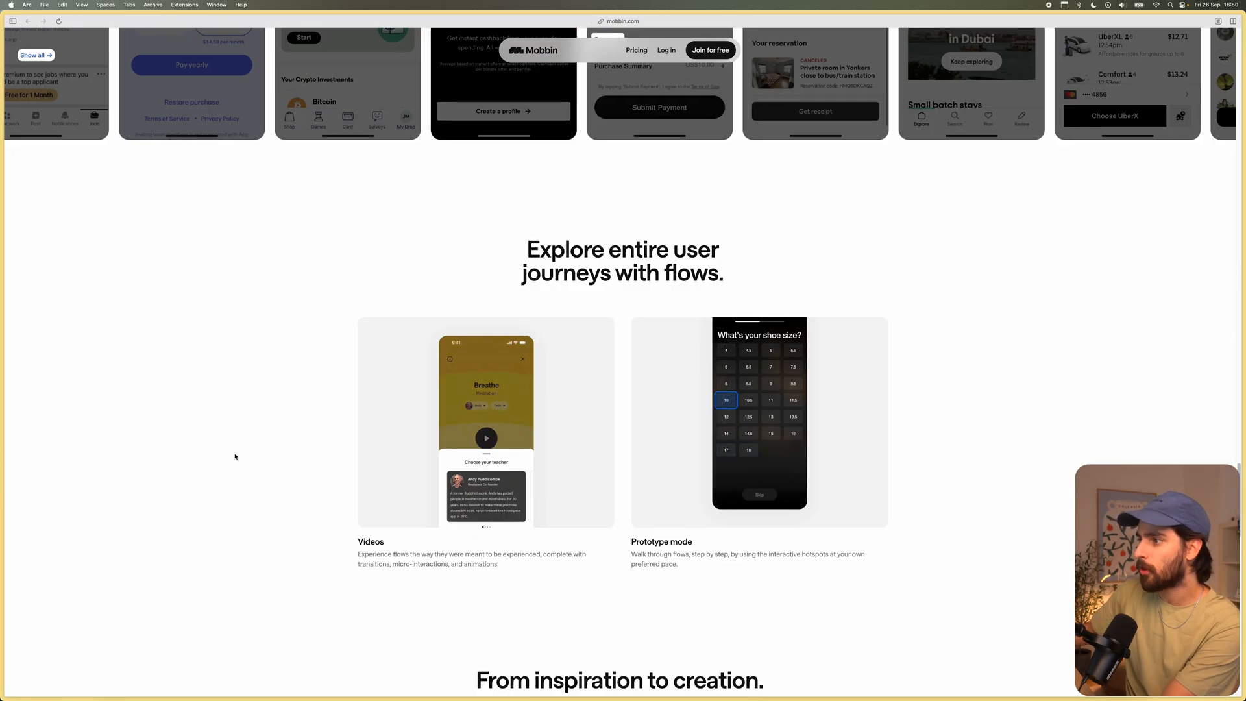
{"action": "scroll", "scroll_direction": "down", "scroll_amount": 3}
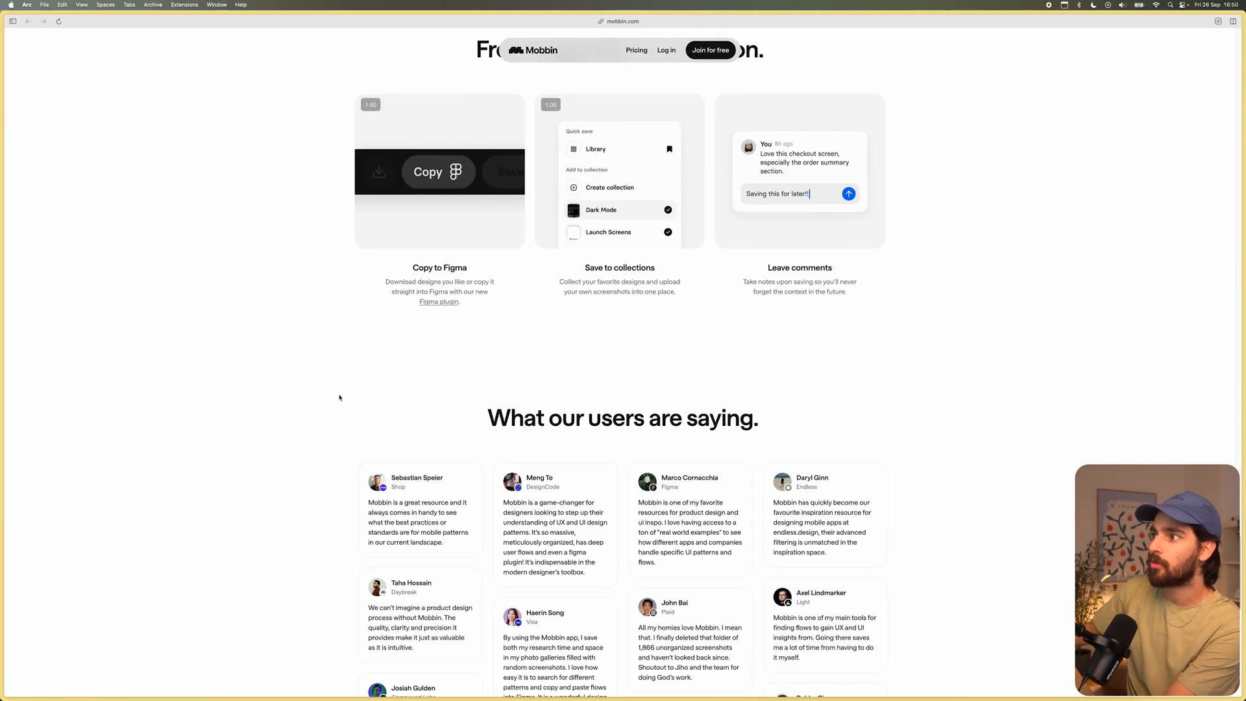
{"action": "scroll", "scroll_direction": "down", "scroll_amount": 3}
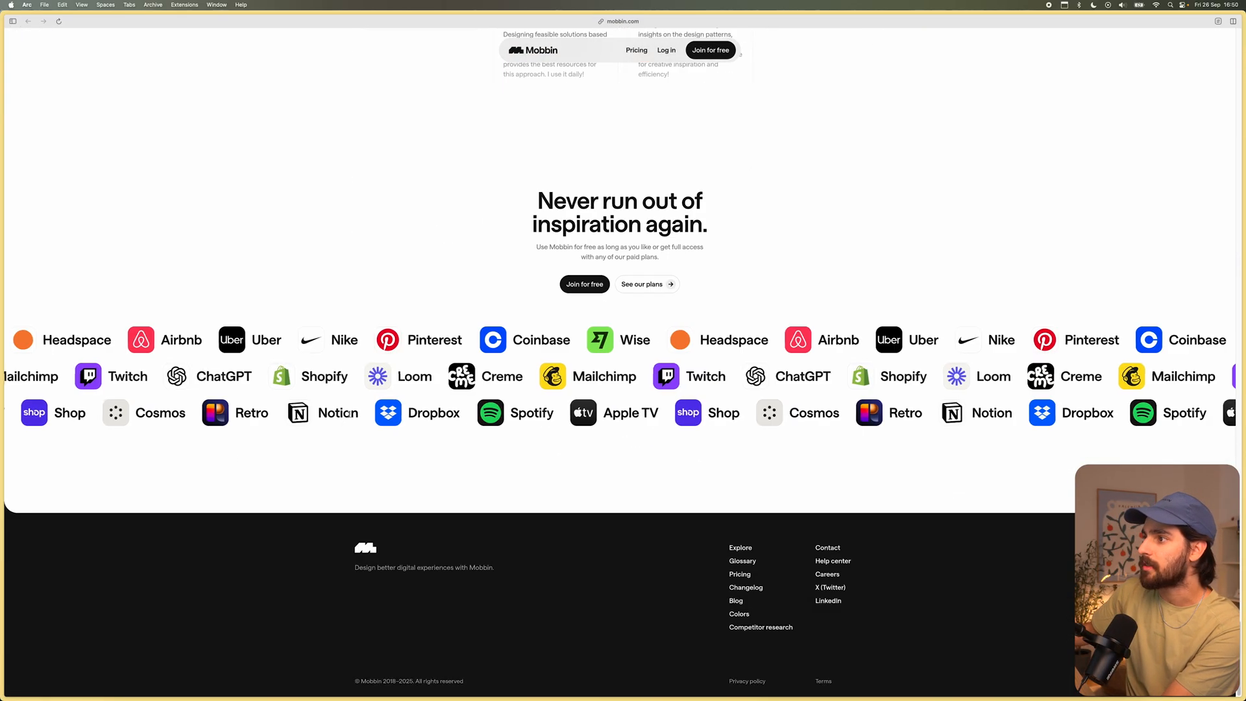
{"action": "scroll", "scroll_direction": "up", "scroll_amount": 3}
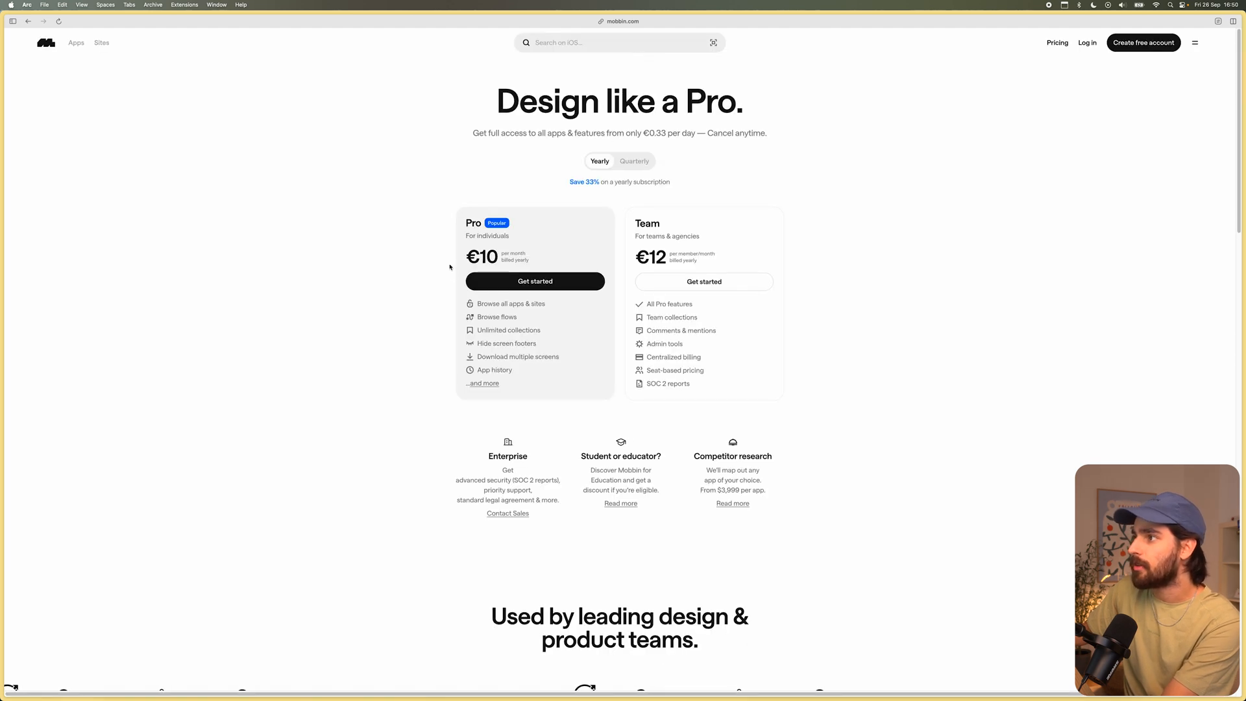
Scroll Mobbin's pricing page down to the Free, Pro and Team plan comparison.
{"action": "scroll", "scroll_direction": "down", "scroll_amount": 3}
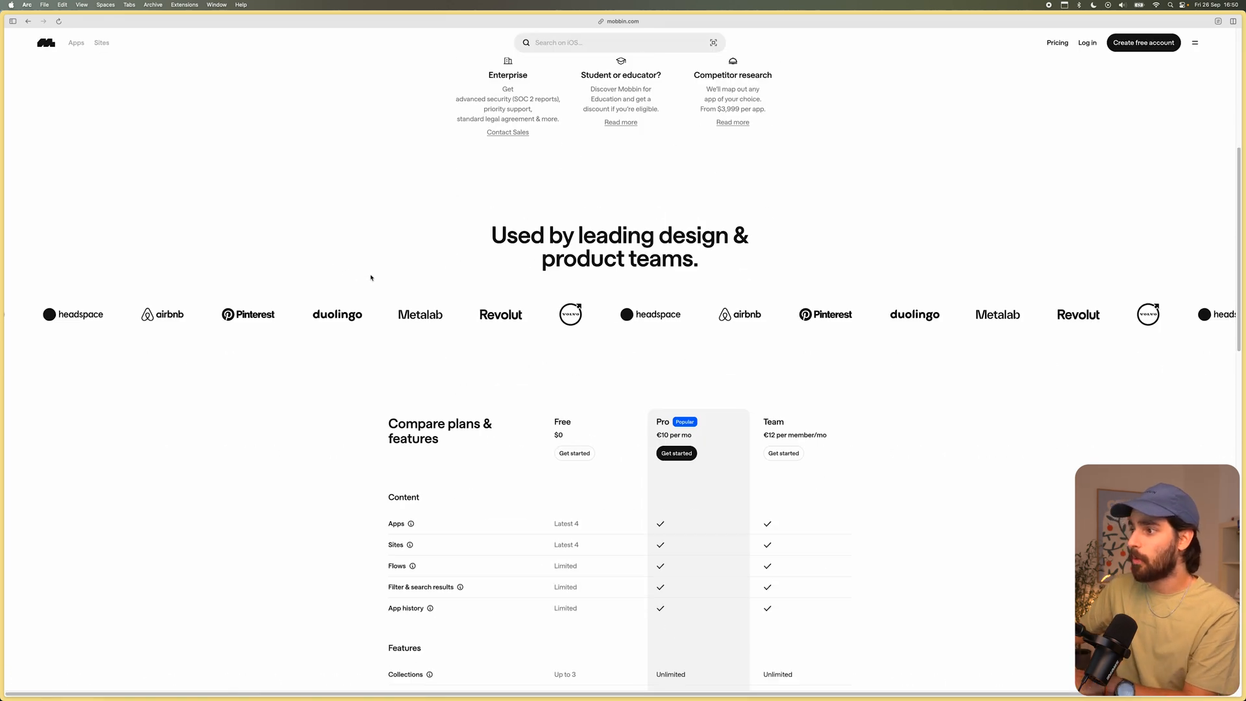
{"action": "scroll", "scroll_direction": "down", "scroll_amount": 3}
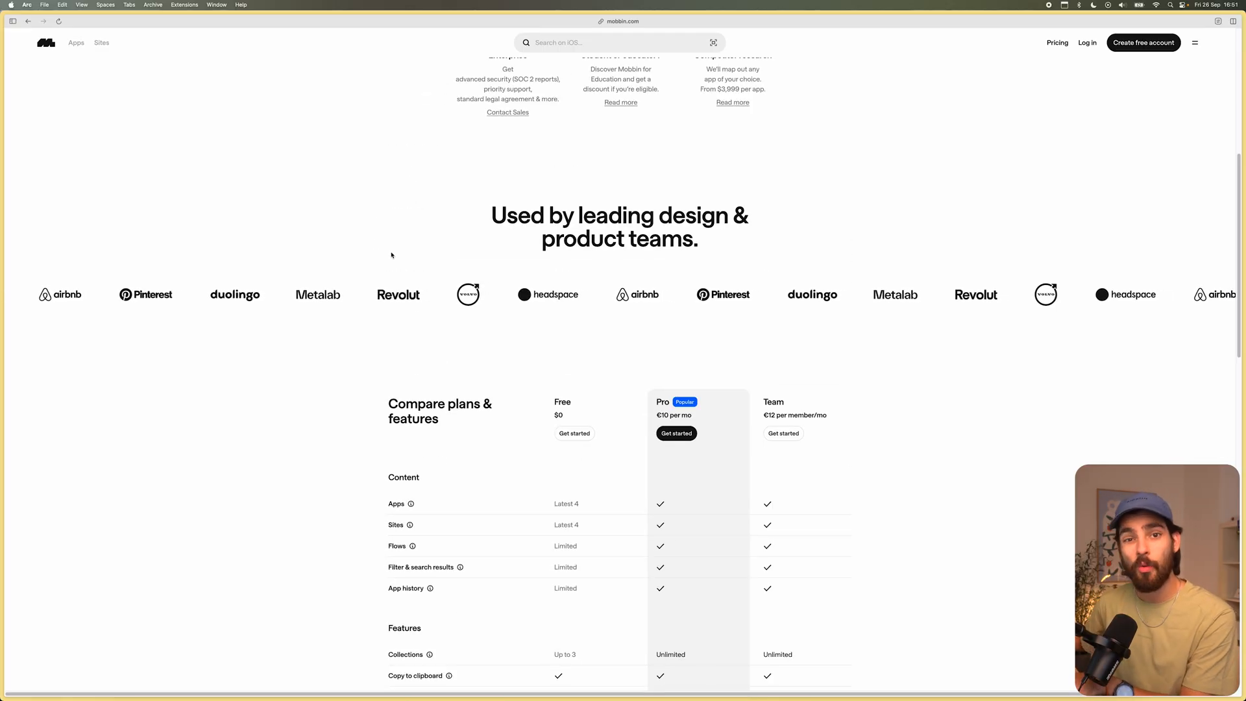